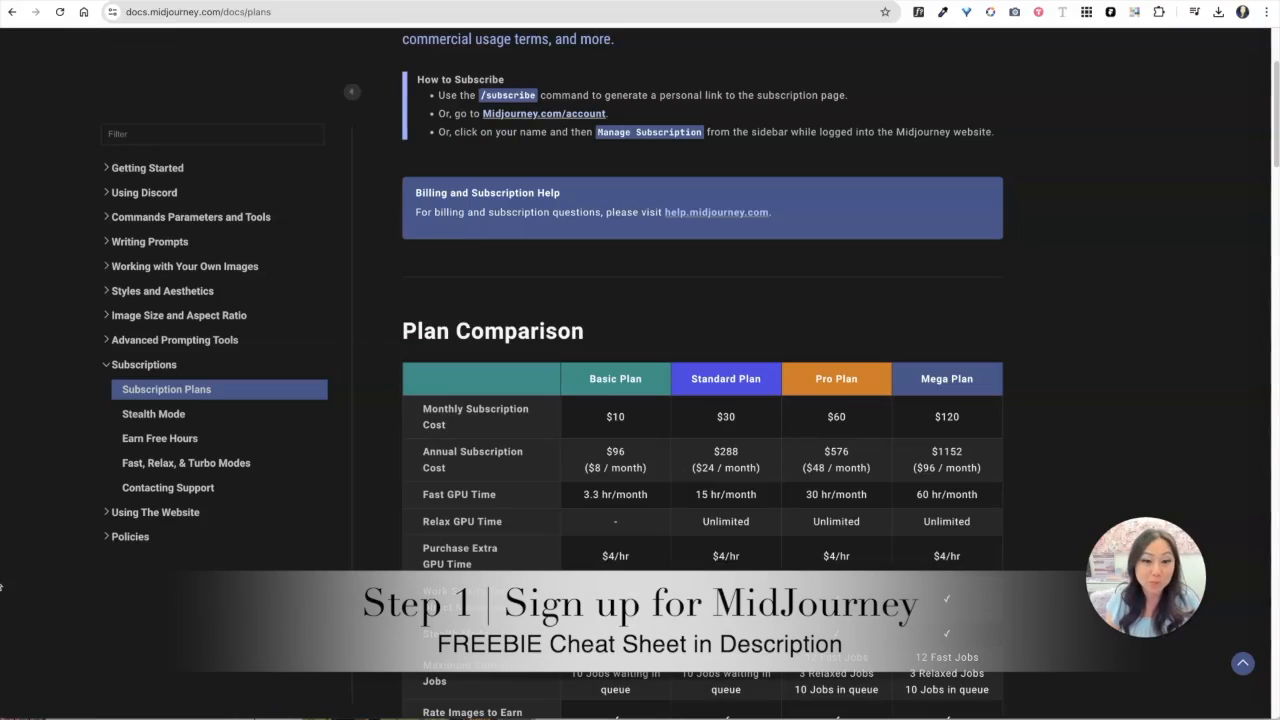
Scroll through the Discord download page reviewing the iOS, Android, Linux and Windows options.
scroll(down, 3)
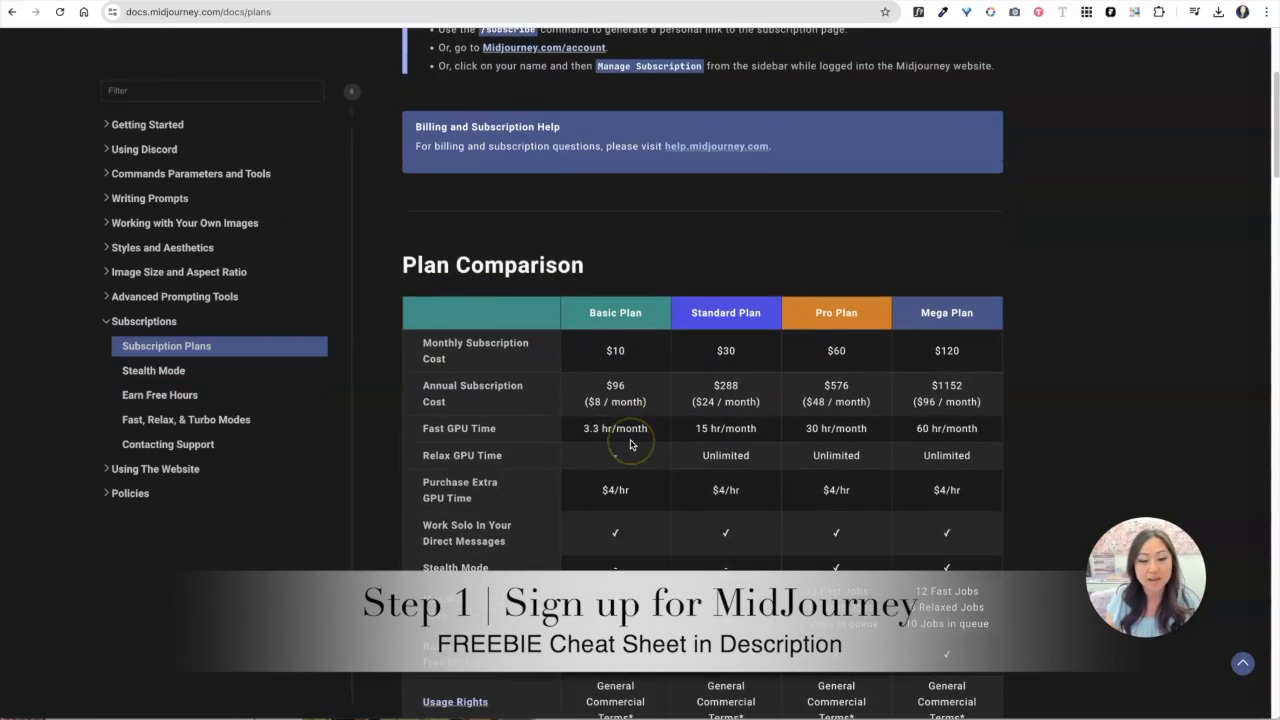
scroll(down, 3)
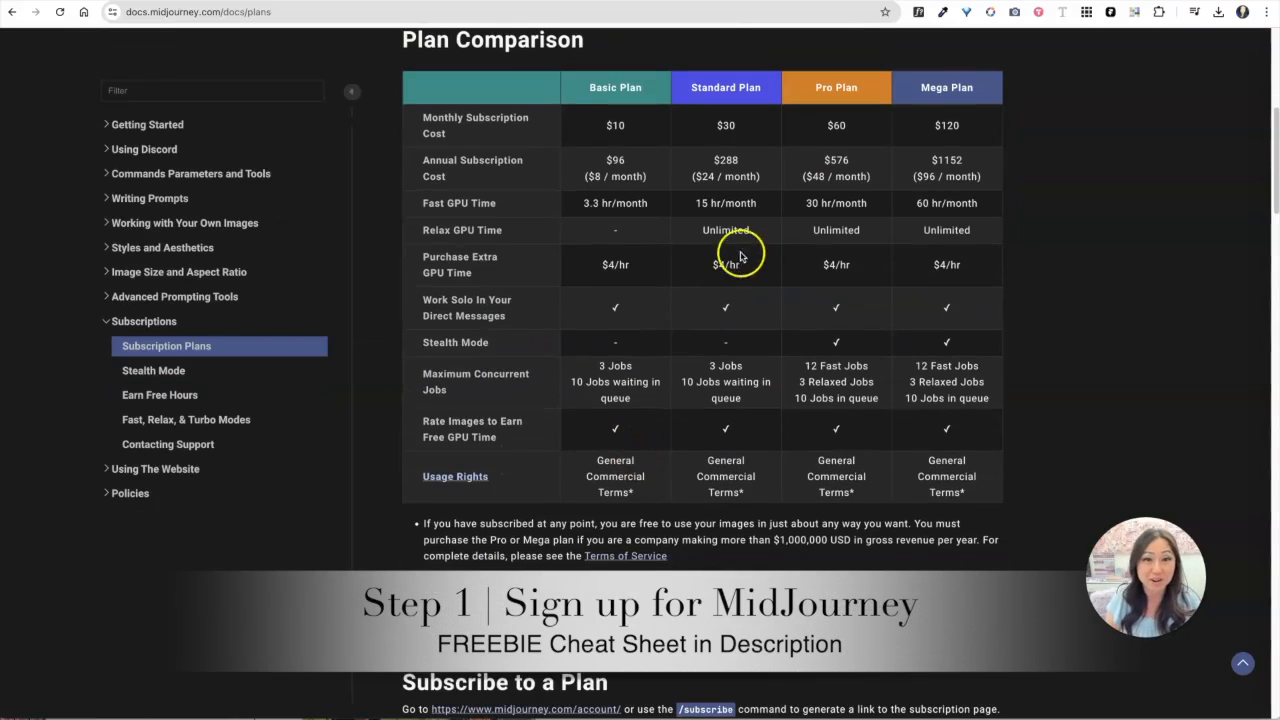
mouse_move(728, 176)
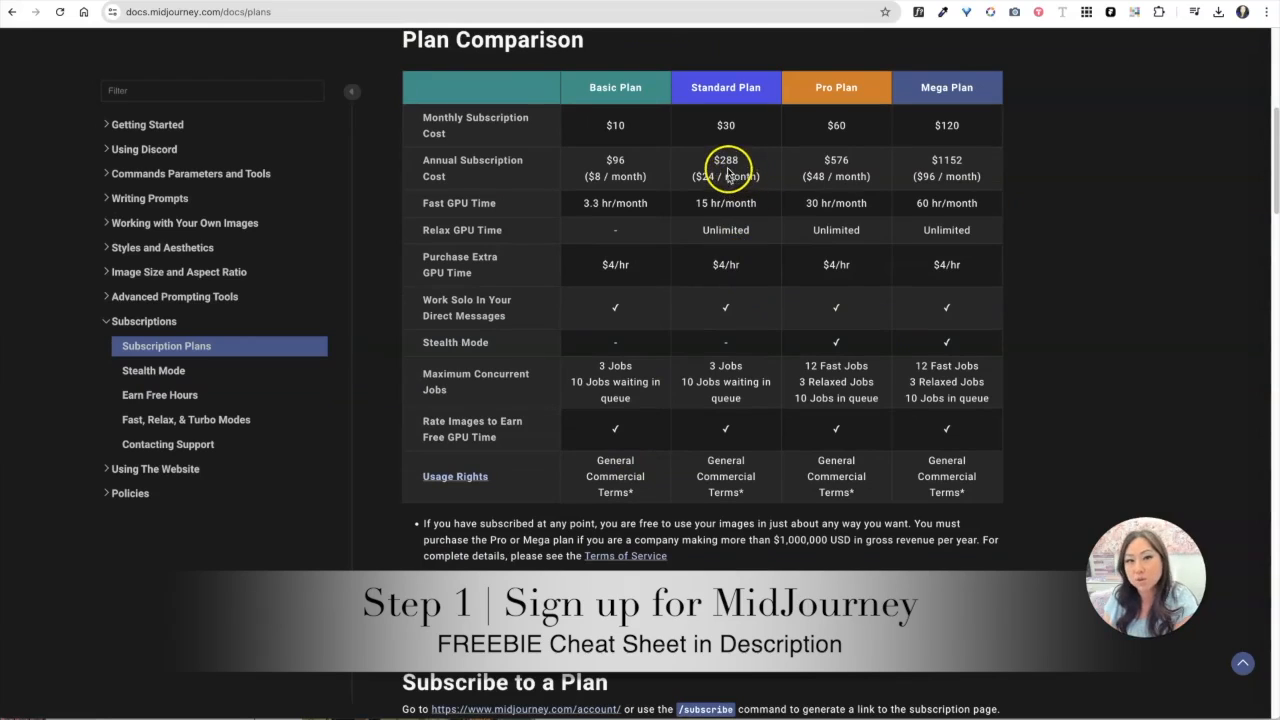
mouse_move(632, 124)
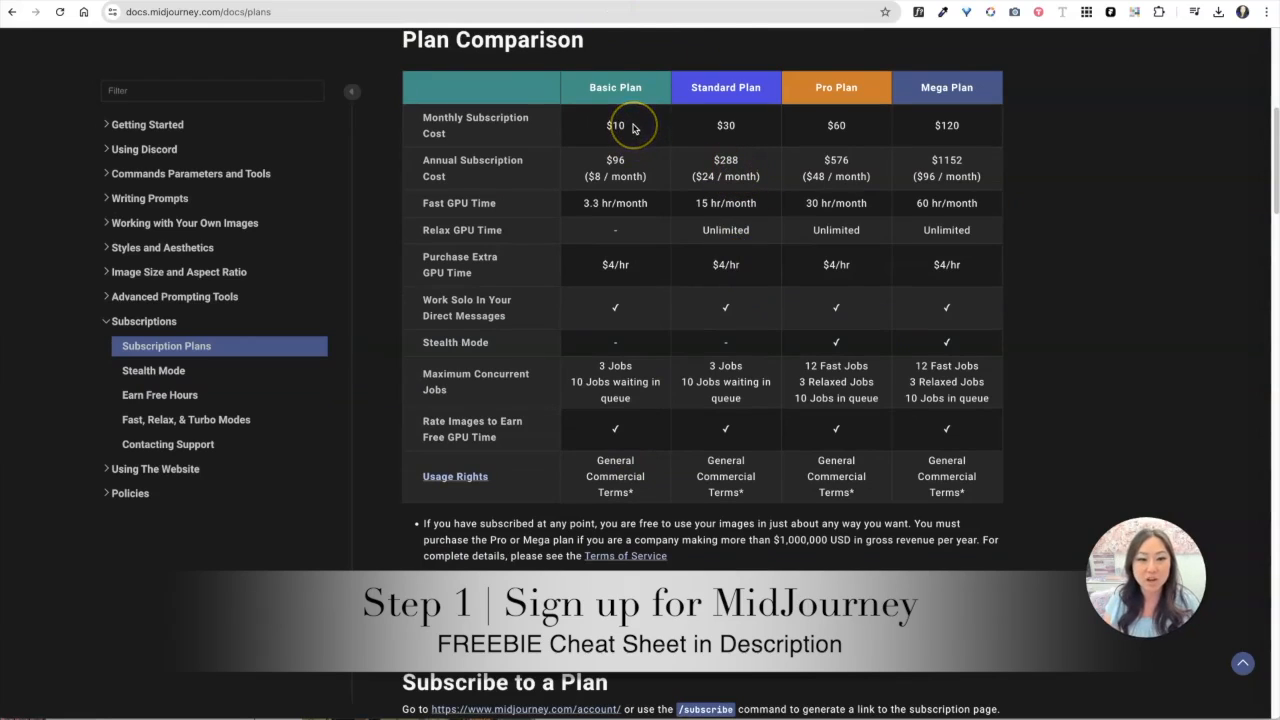
mouse_move(632, 128)
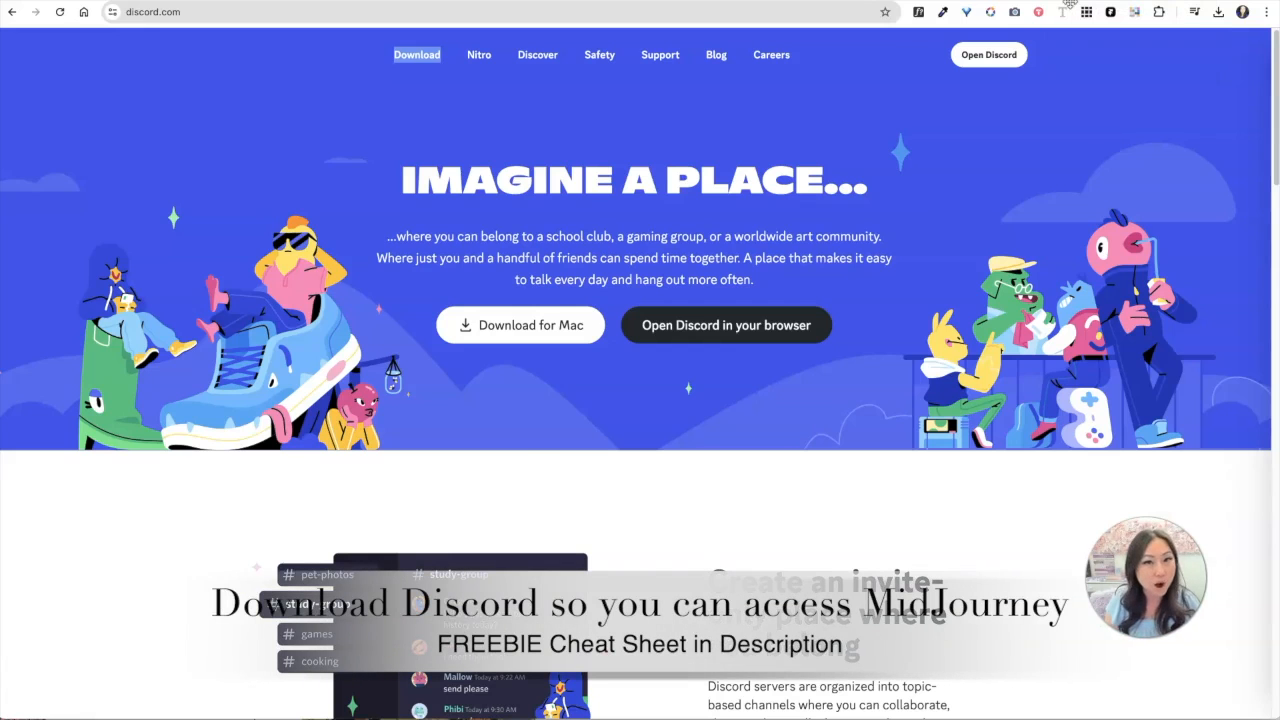
mouse_move(1068, 12)
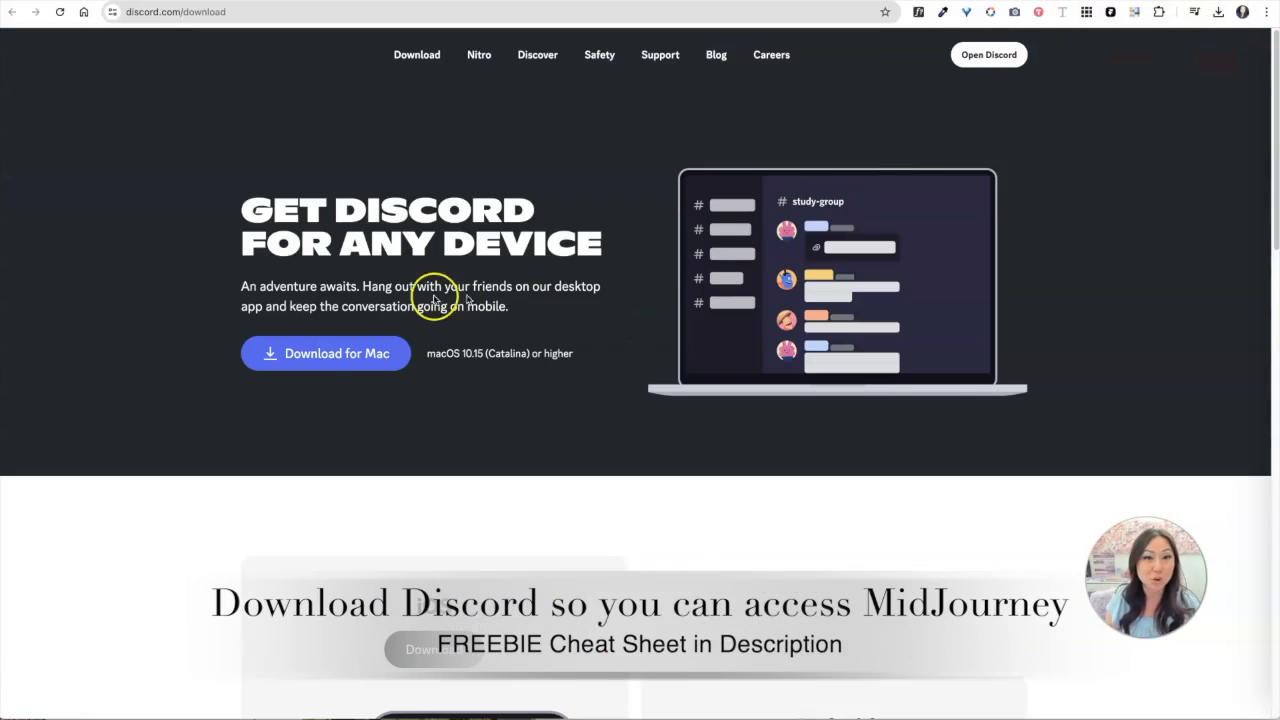
scroll(down, 3)
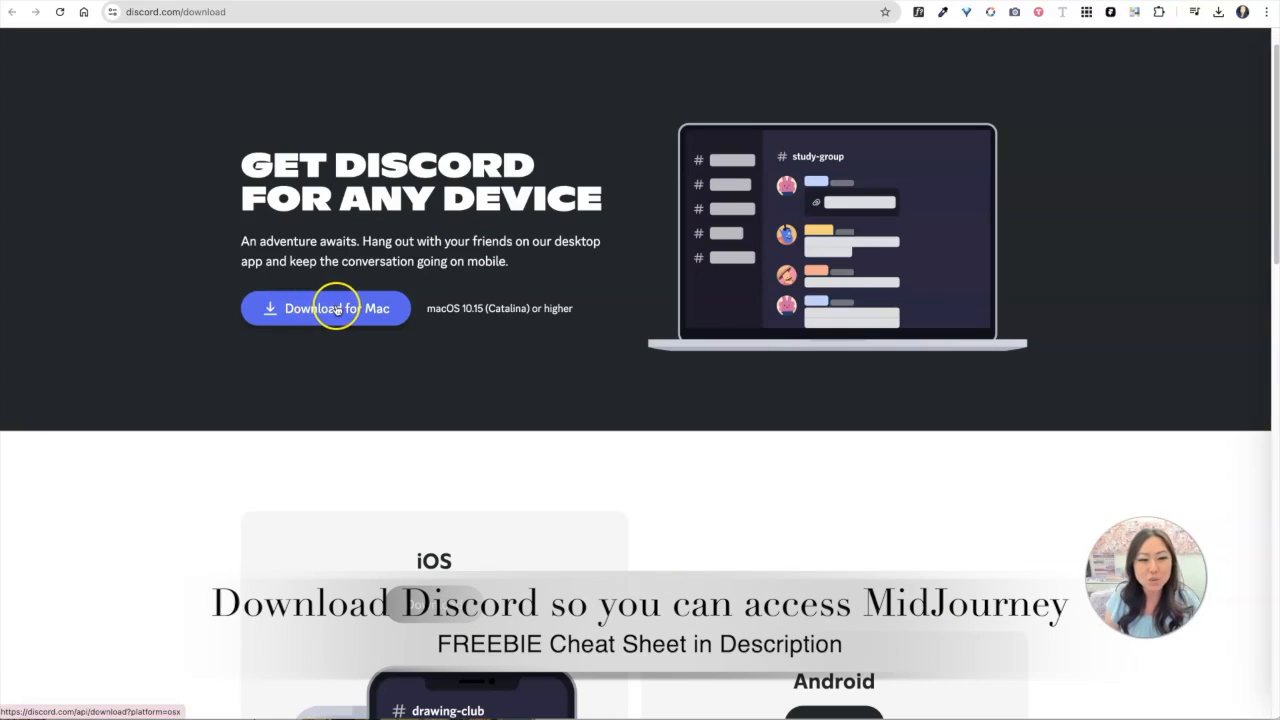
scroll(down, 3)
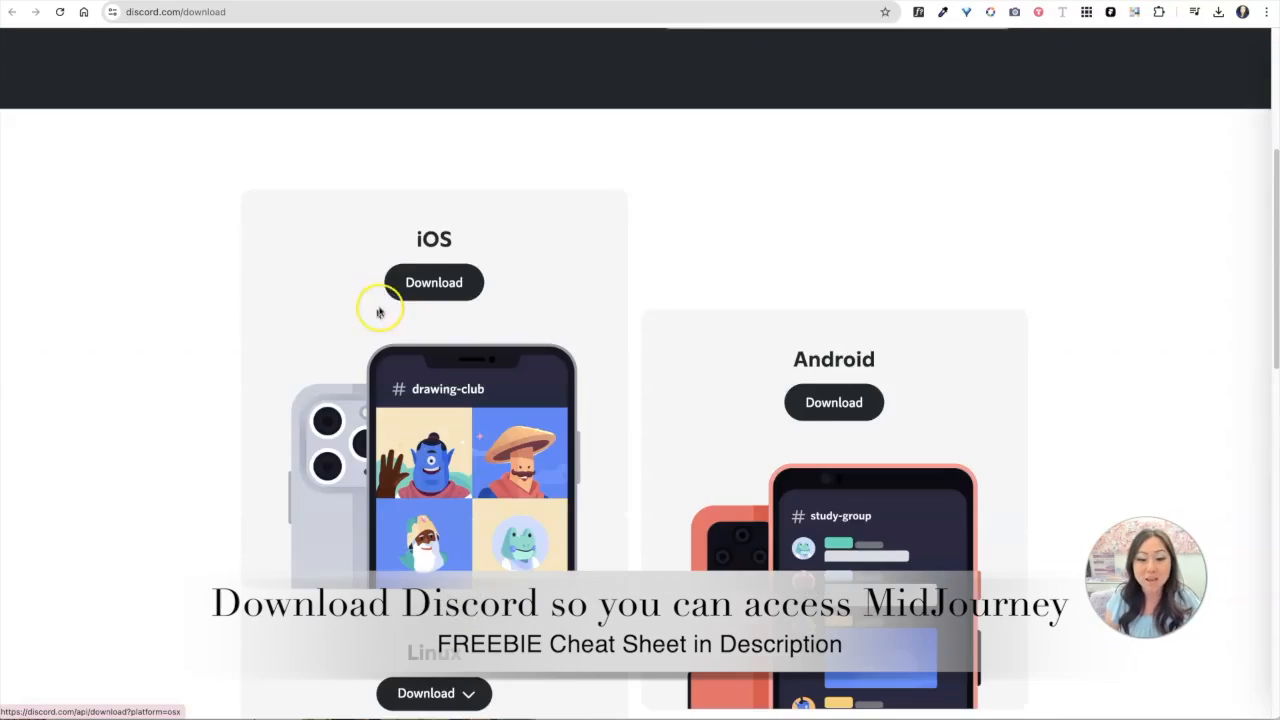
scroll(down, 3)
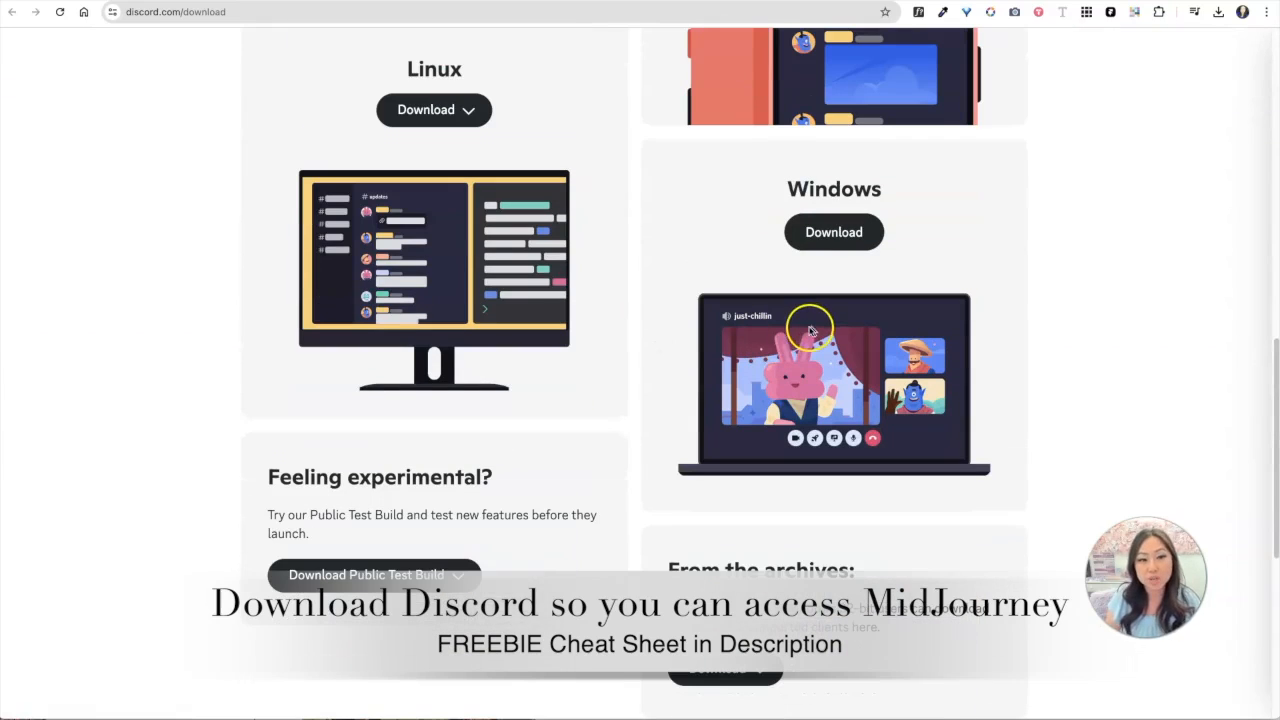
scroll(up, 3)
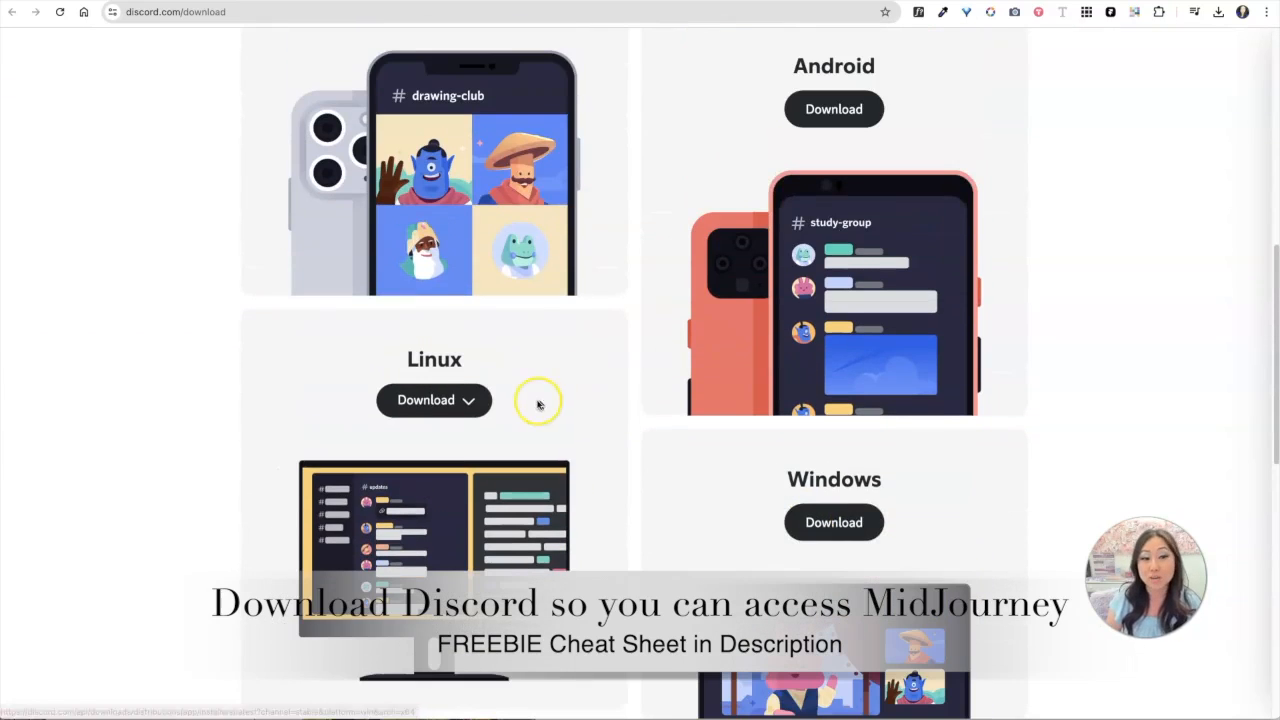
scroll(up, 3)
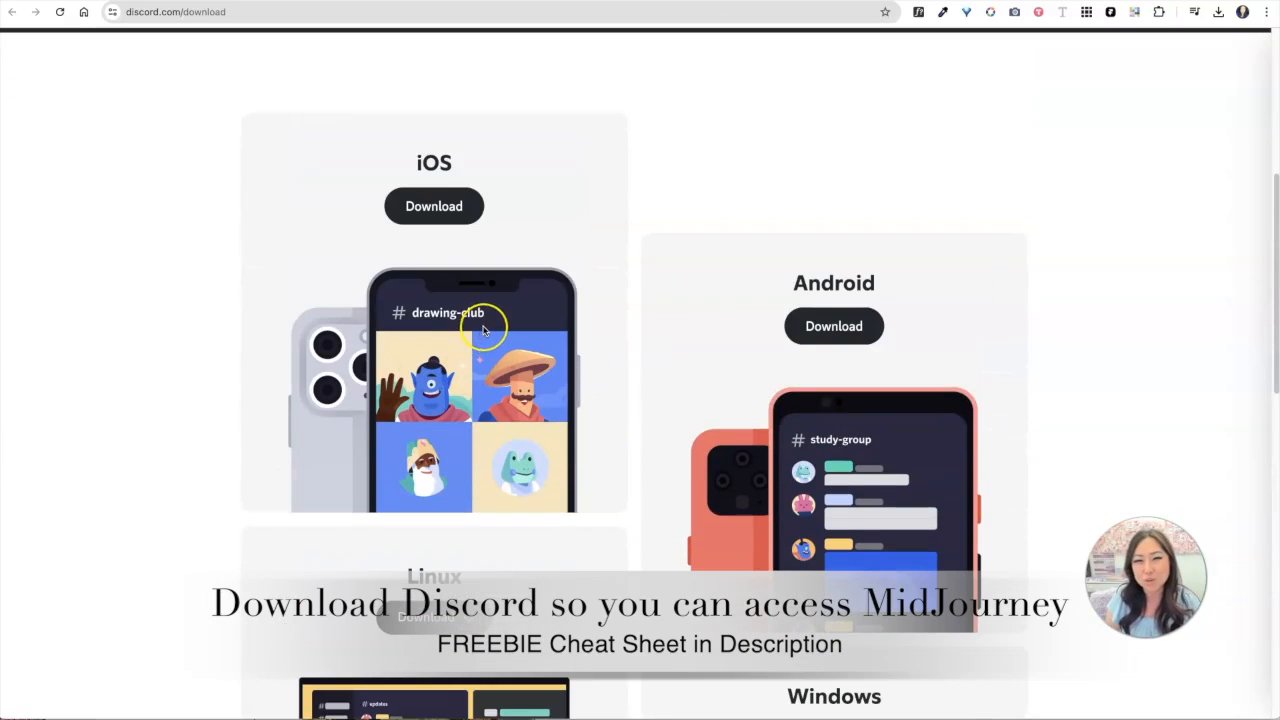
mouse_move(484, 330)
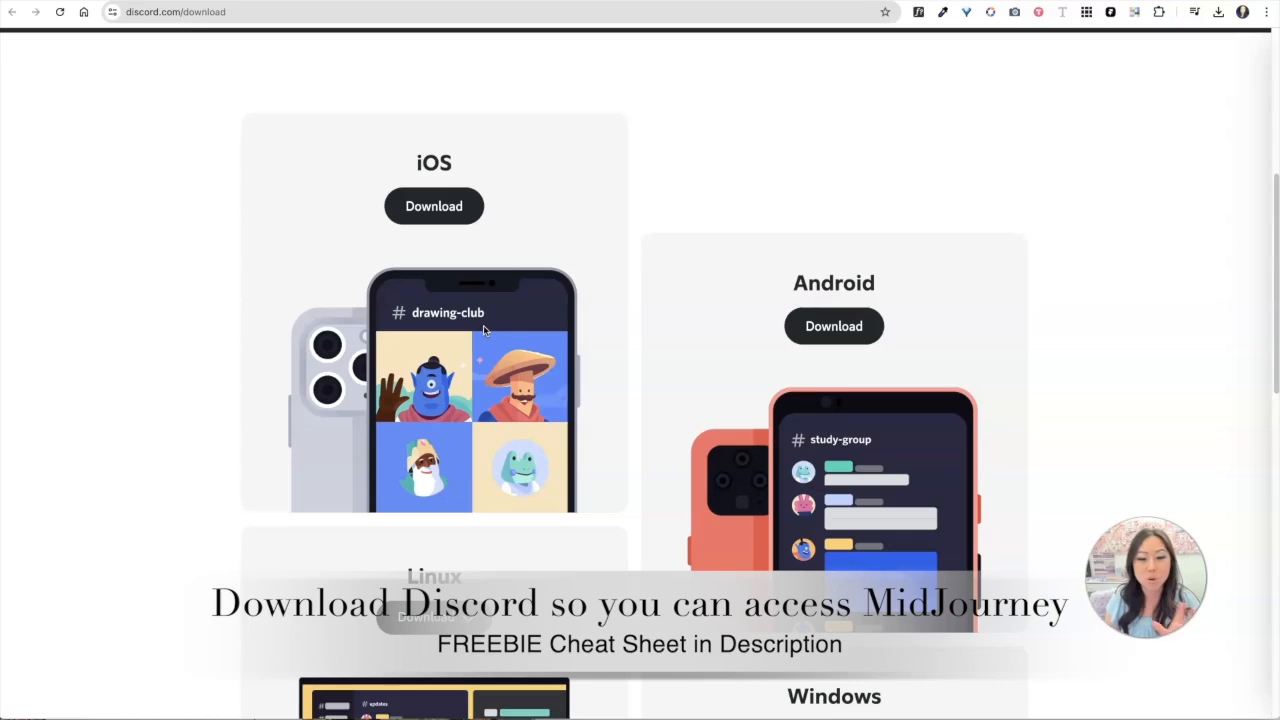
mouse_move(852, 368)
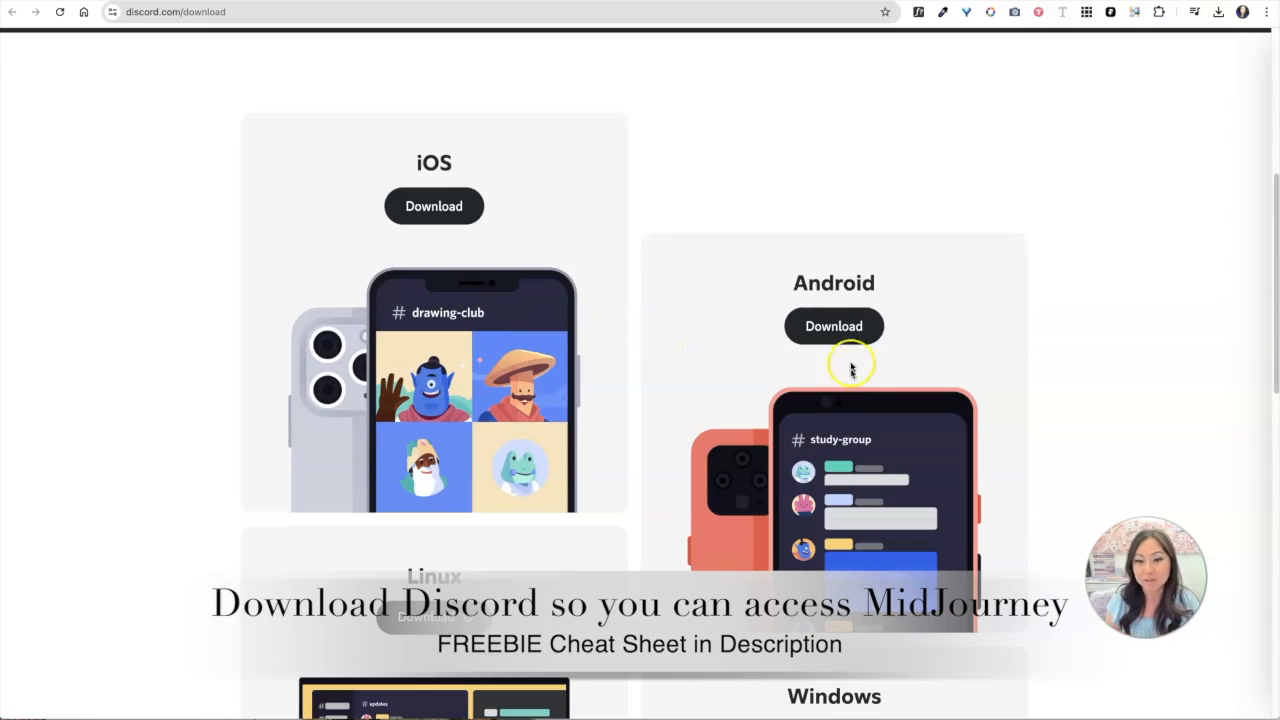
mouse_move(1068, 268)
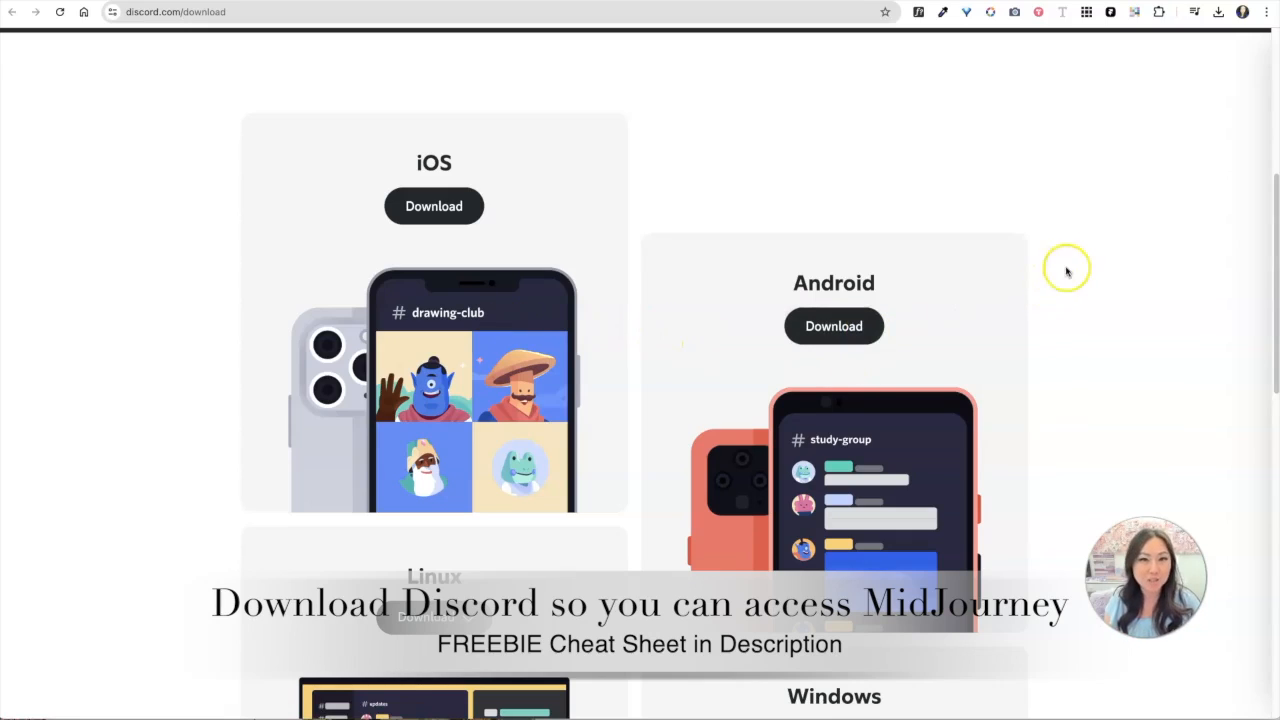
scroll(up, 3)
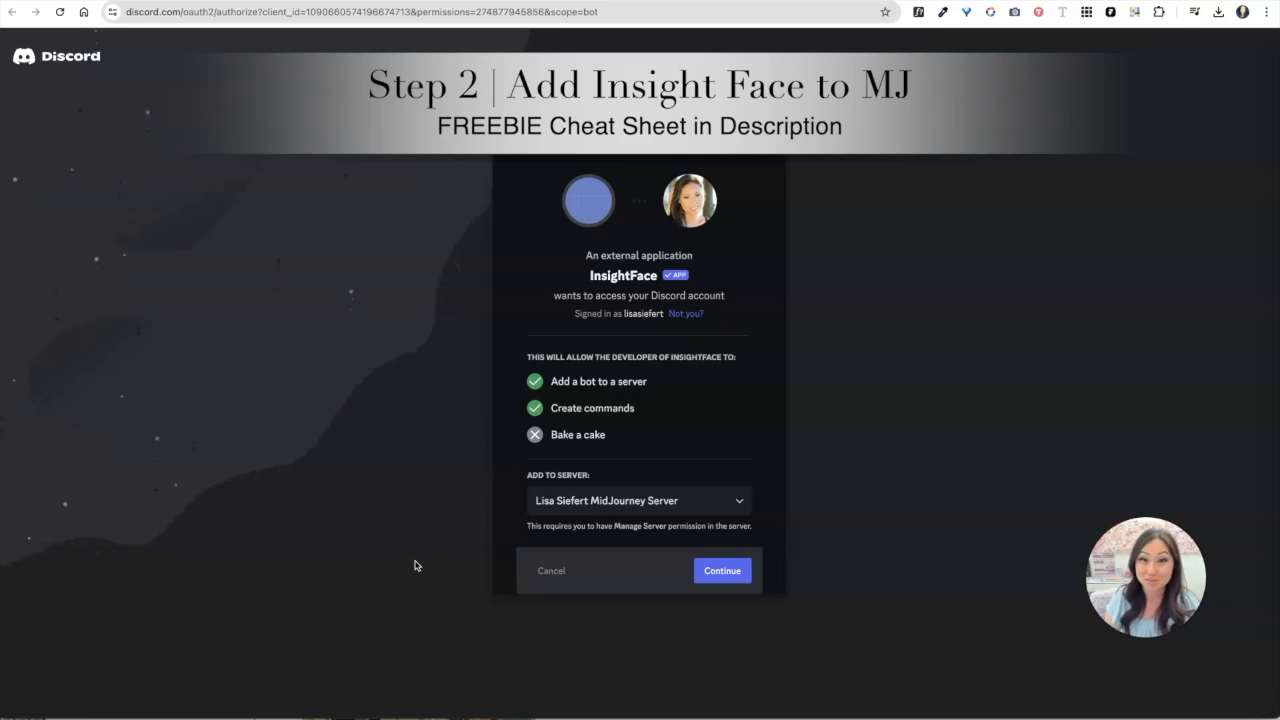
mouse_move(636, 370)
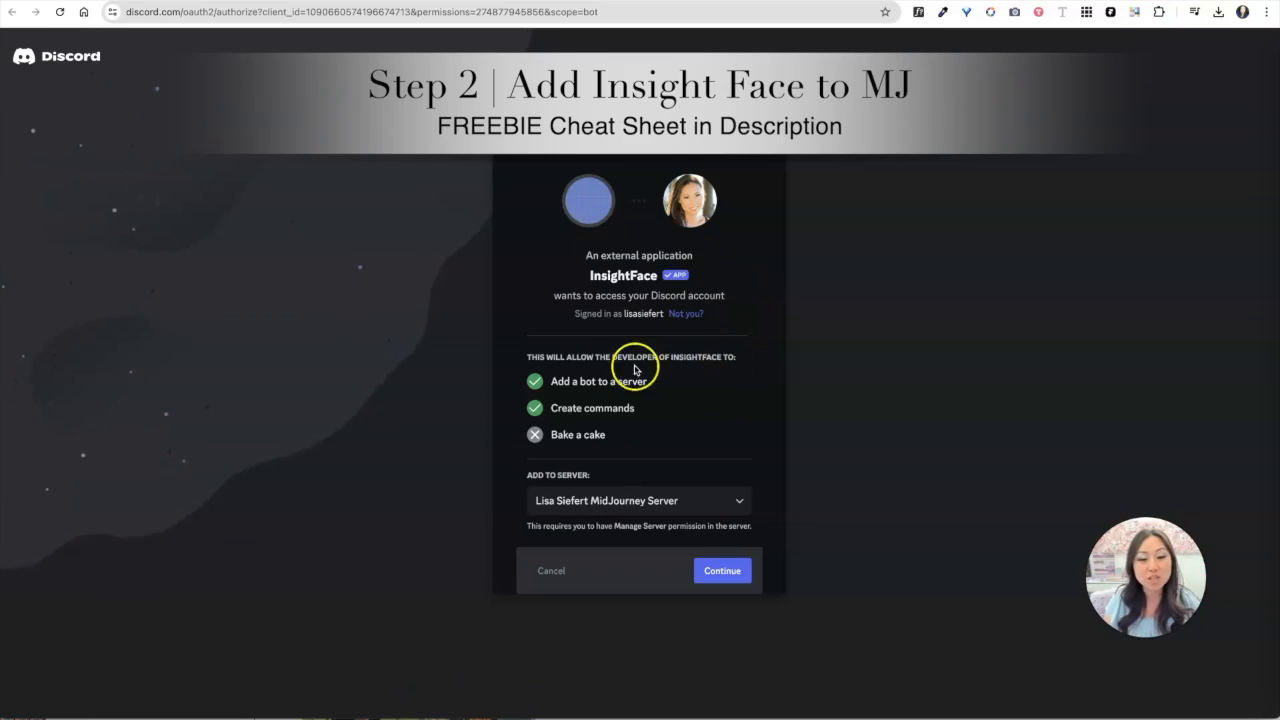
mouse_move(700, 510)
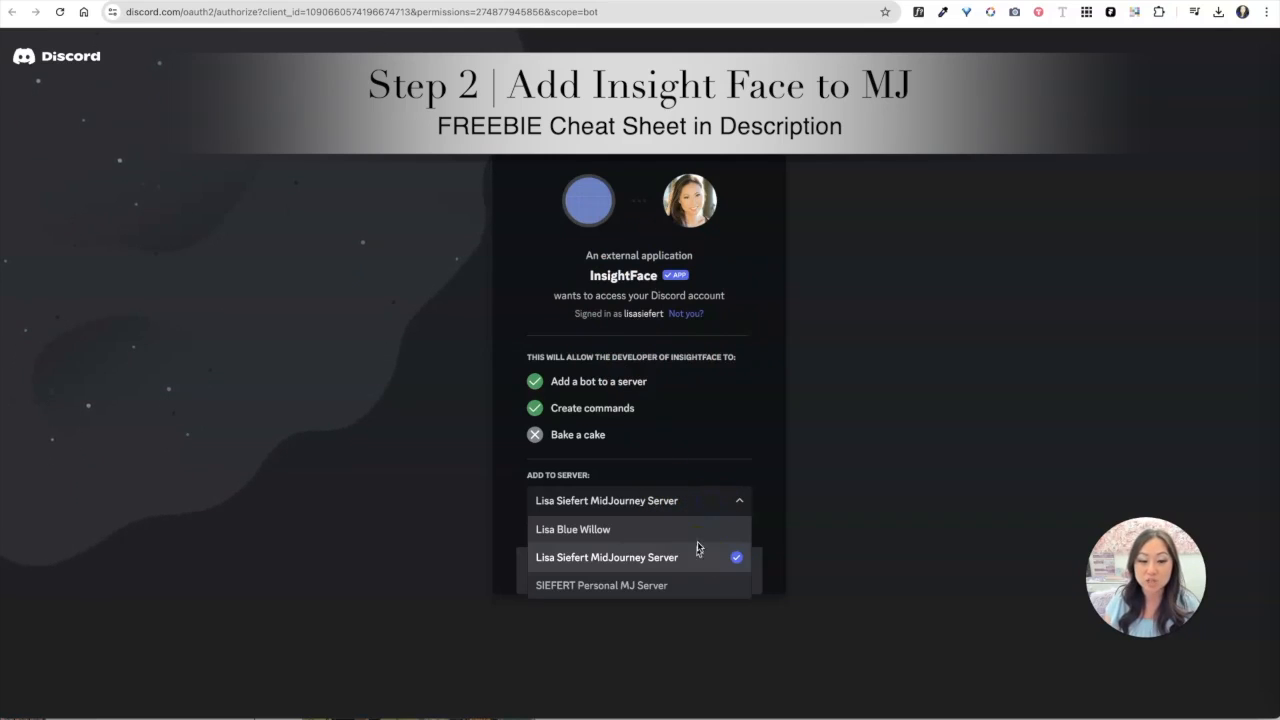
mouse_move(696, 528)
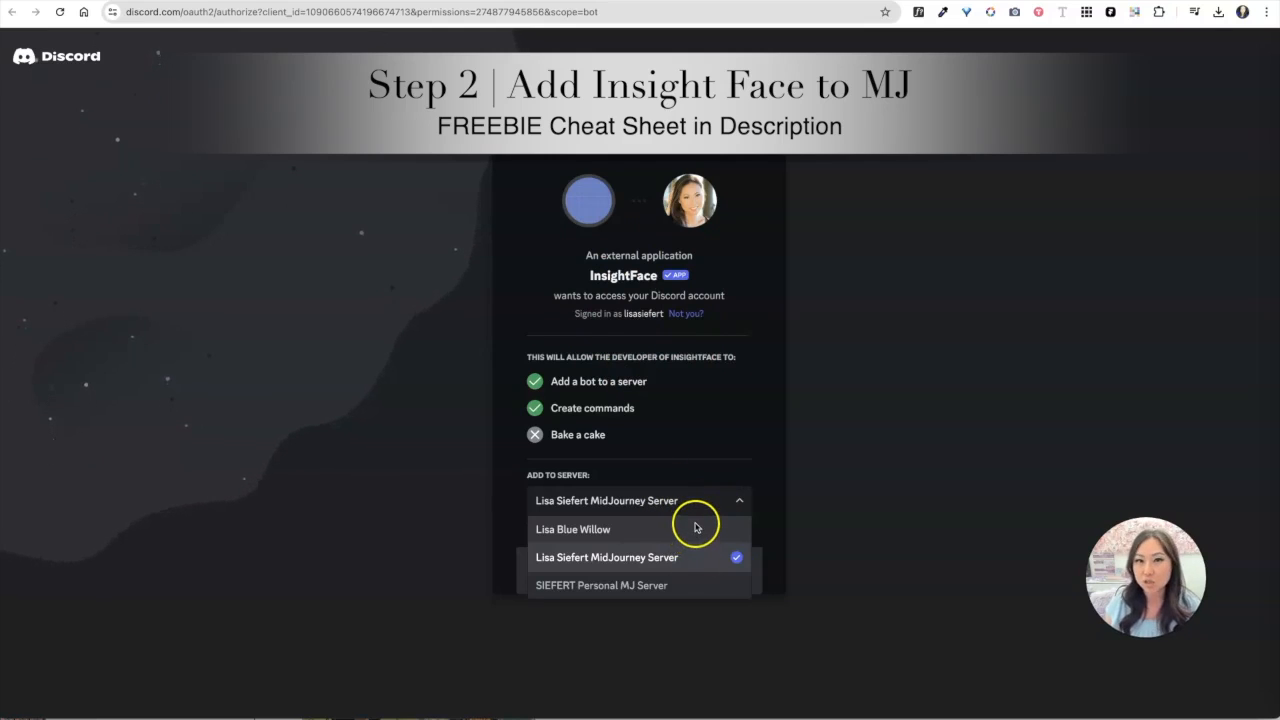
mouse_move(688, 568)
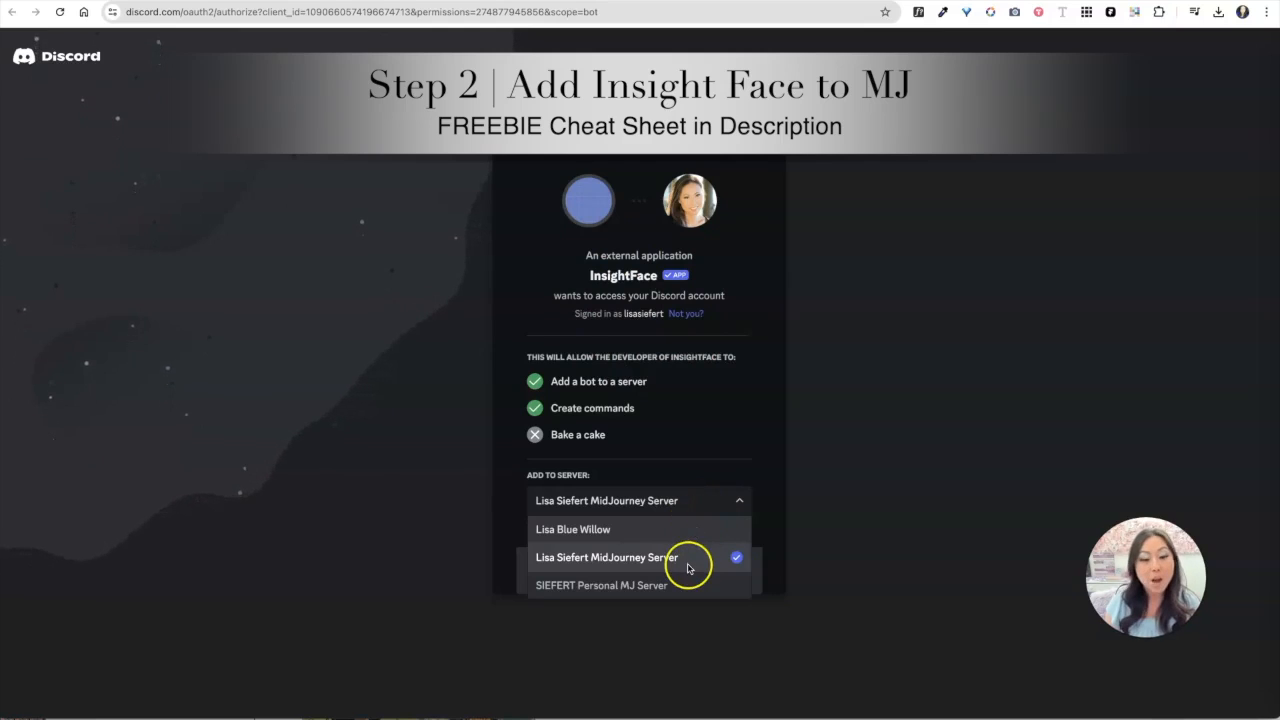
Keep the MidJourney server selected as the InsightFace bot's destination.
click(608, 556)
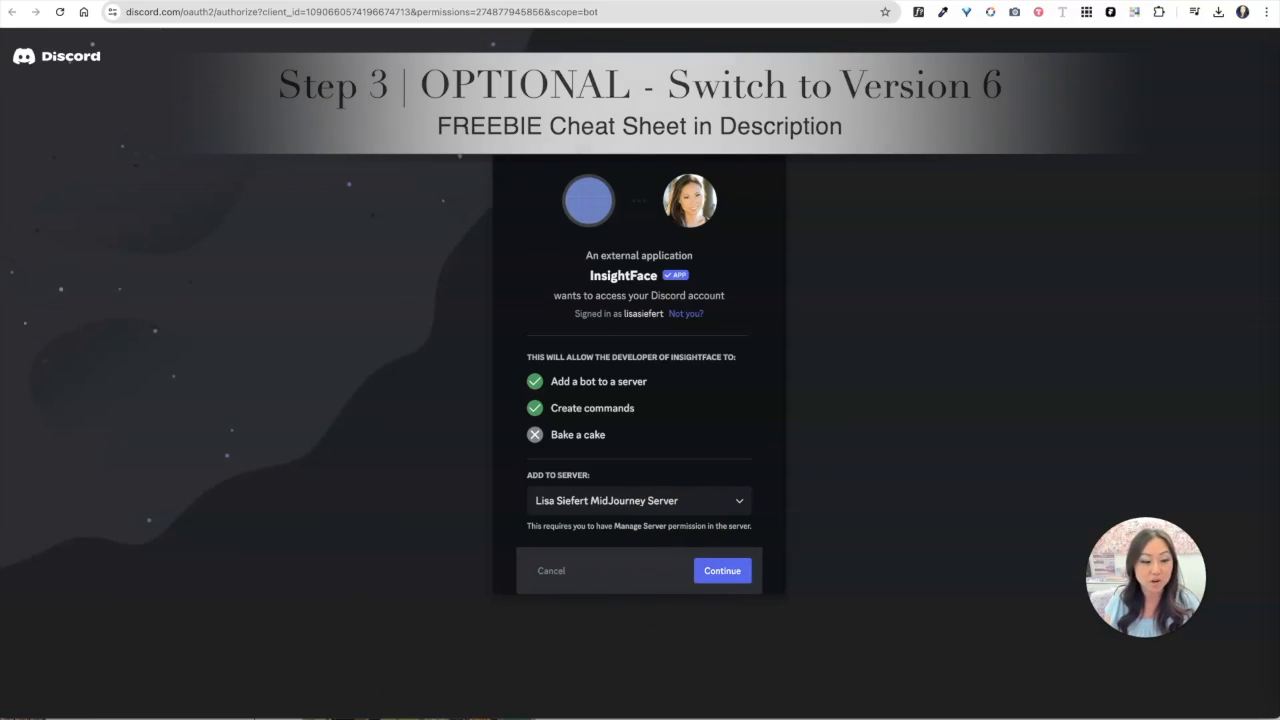
Run Midjourney's /settings command in the channel and show the model version list with V6 Alpha current.
click(722, 570)
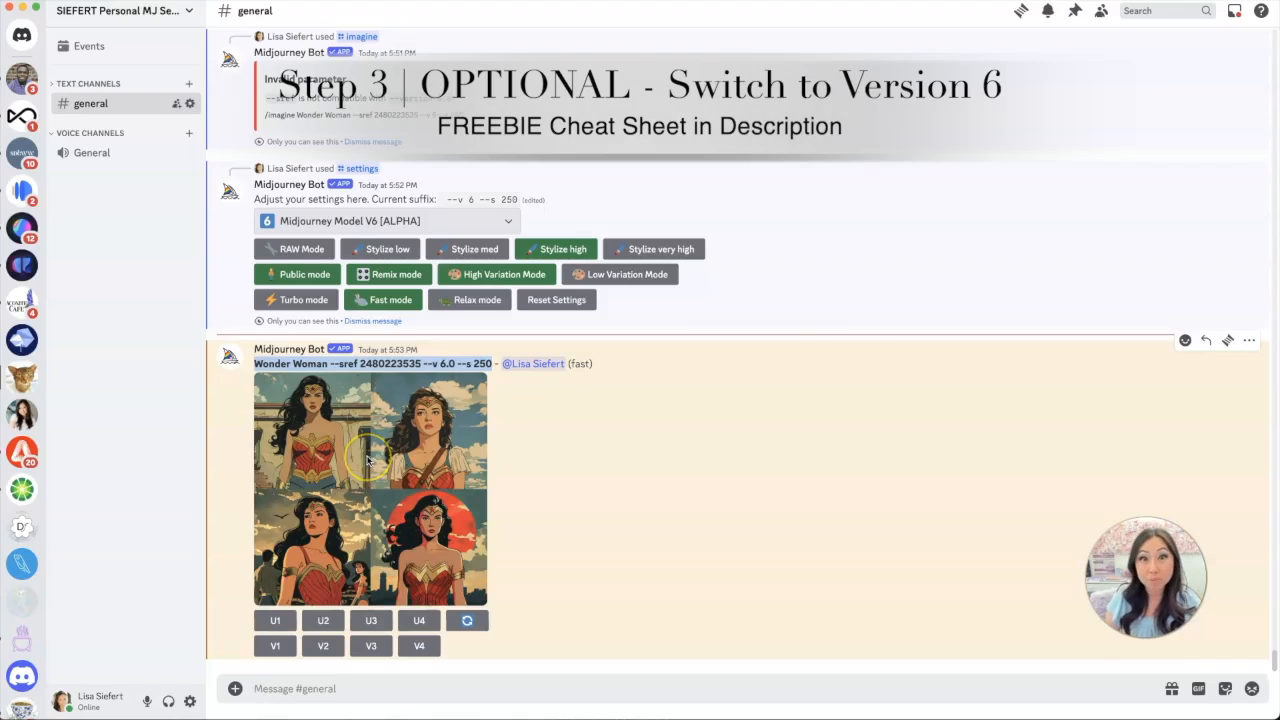
mouse_move(368, 456)
text(/)
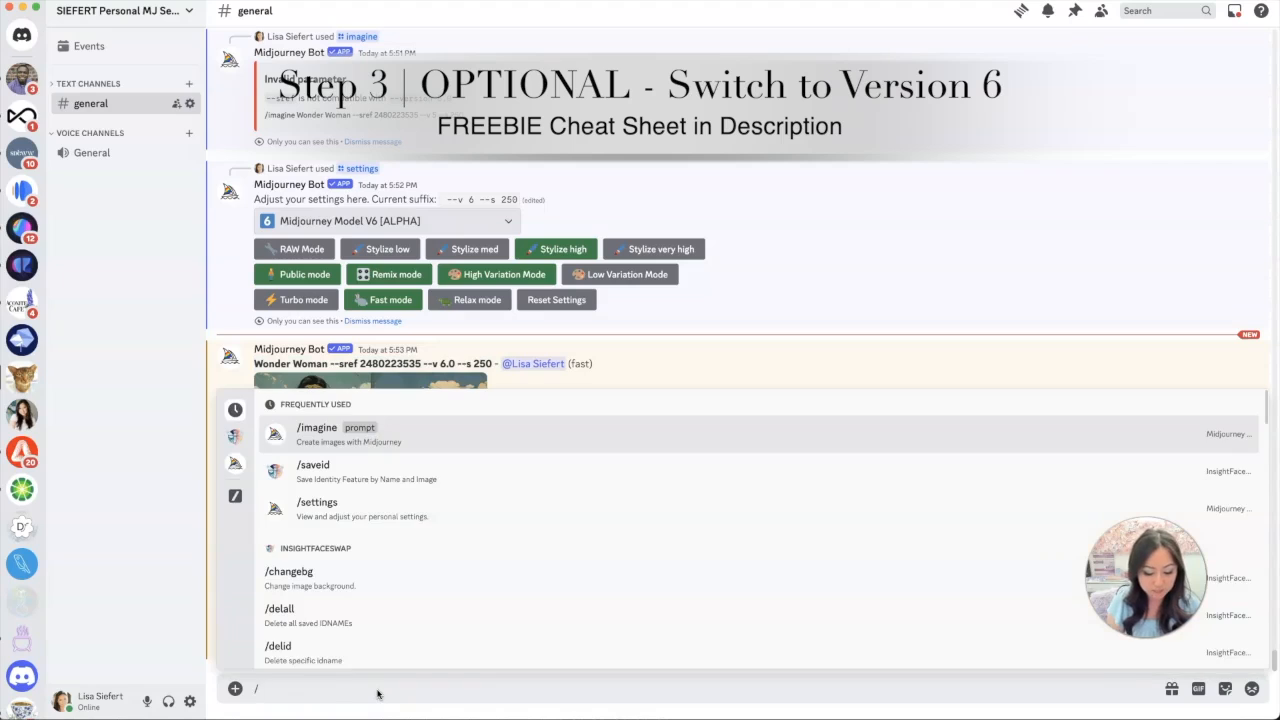
text(settings)
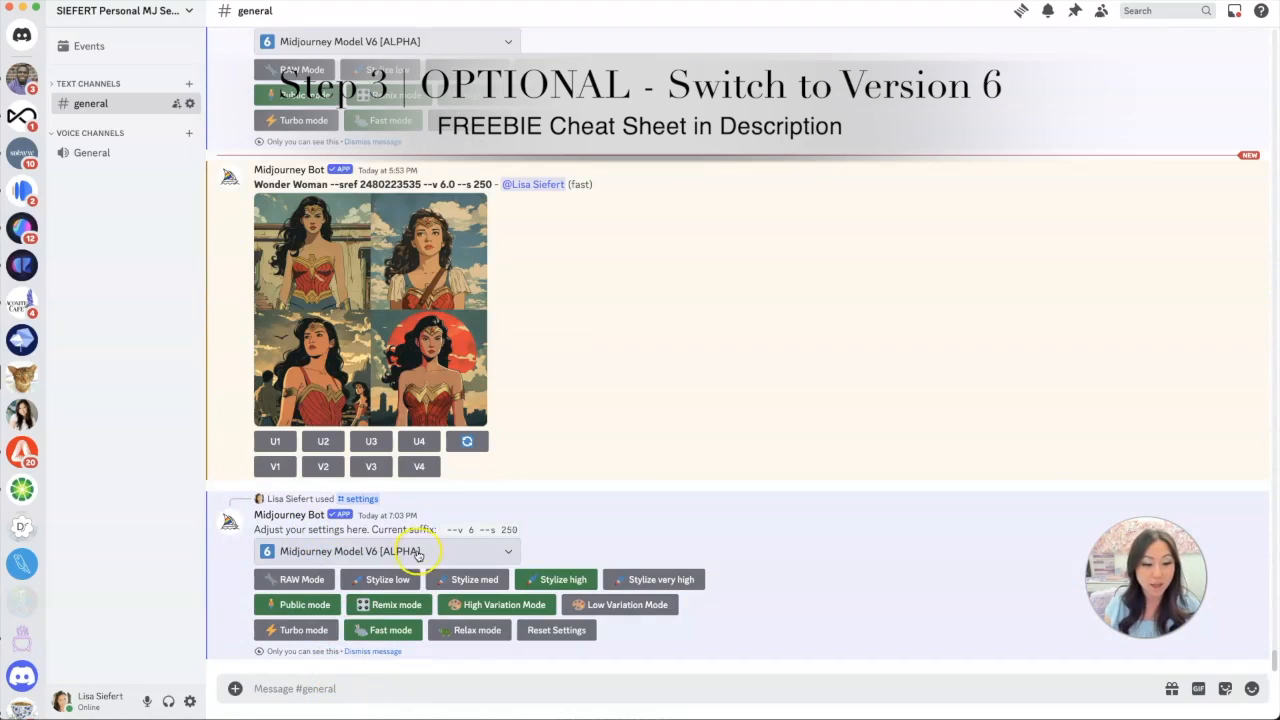
click(388, 552)
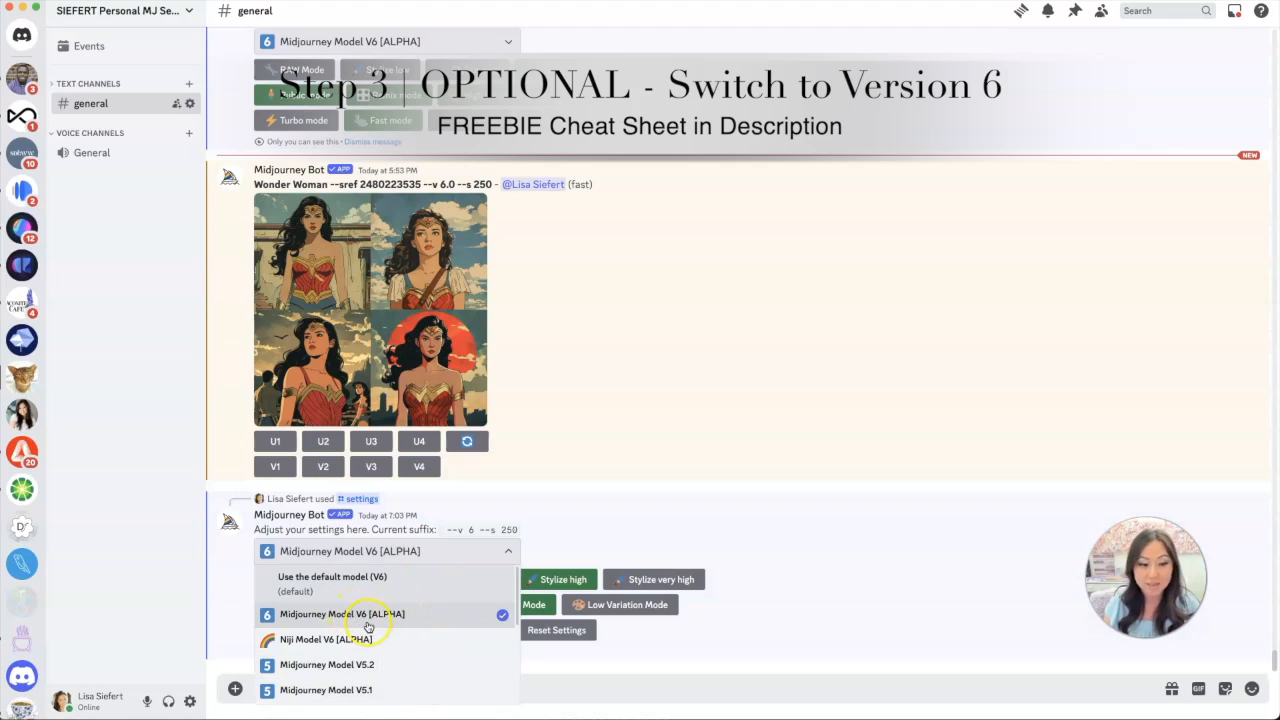
mouse_move(488, 604)
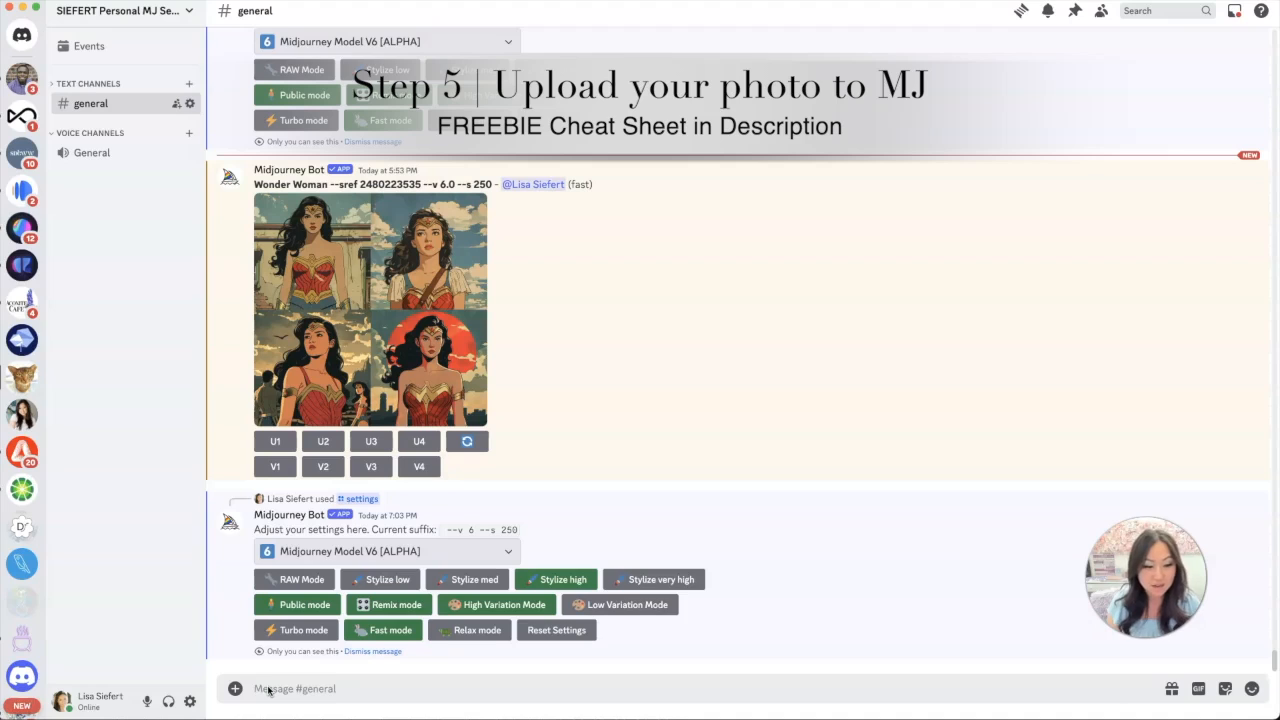
Send InsightFaceSwap's /saveid command with the attached face photo under the idname 'siefert'.
text(/saveid)
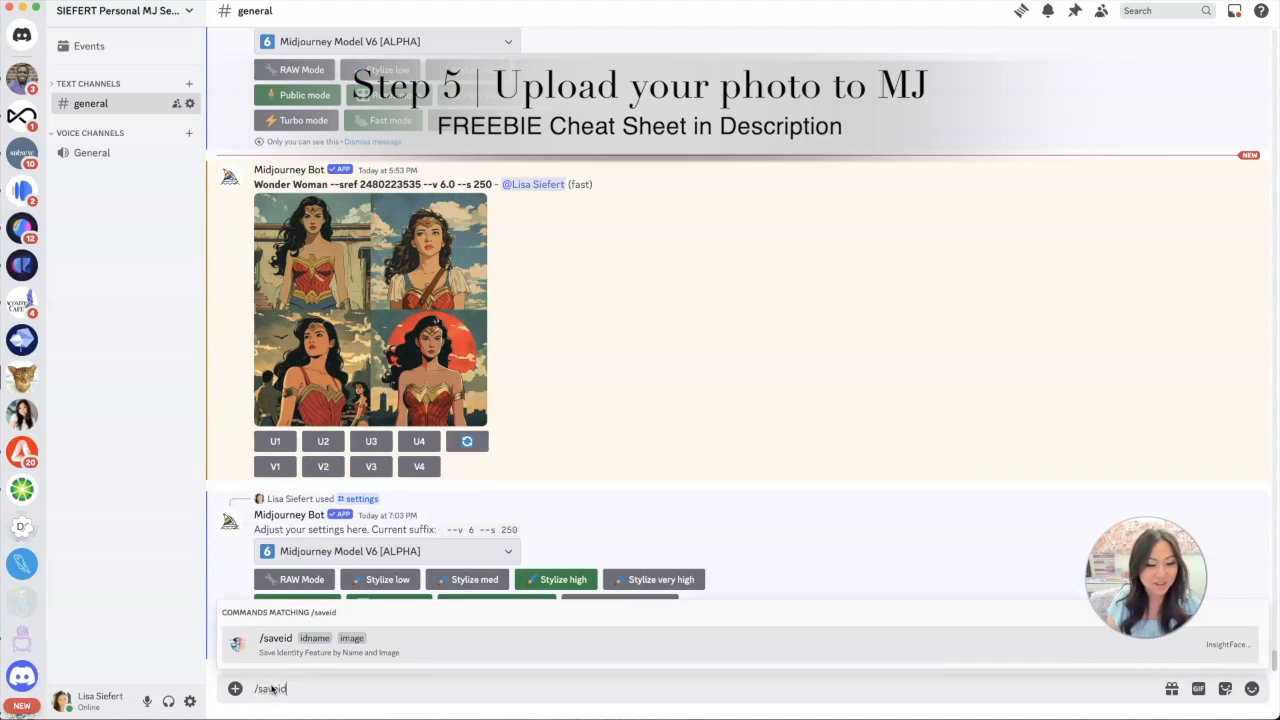
click(276, 638)
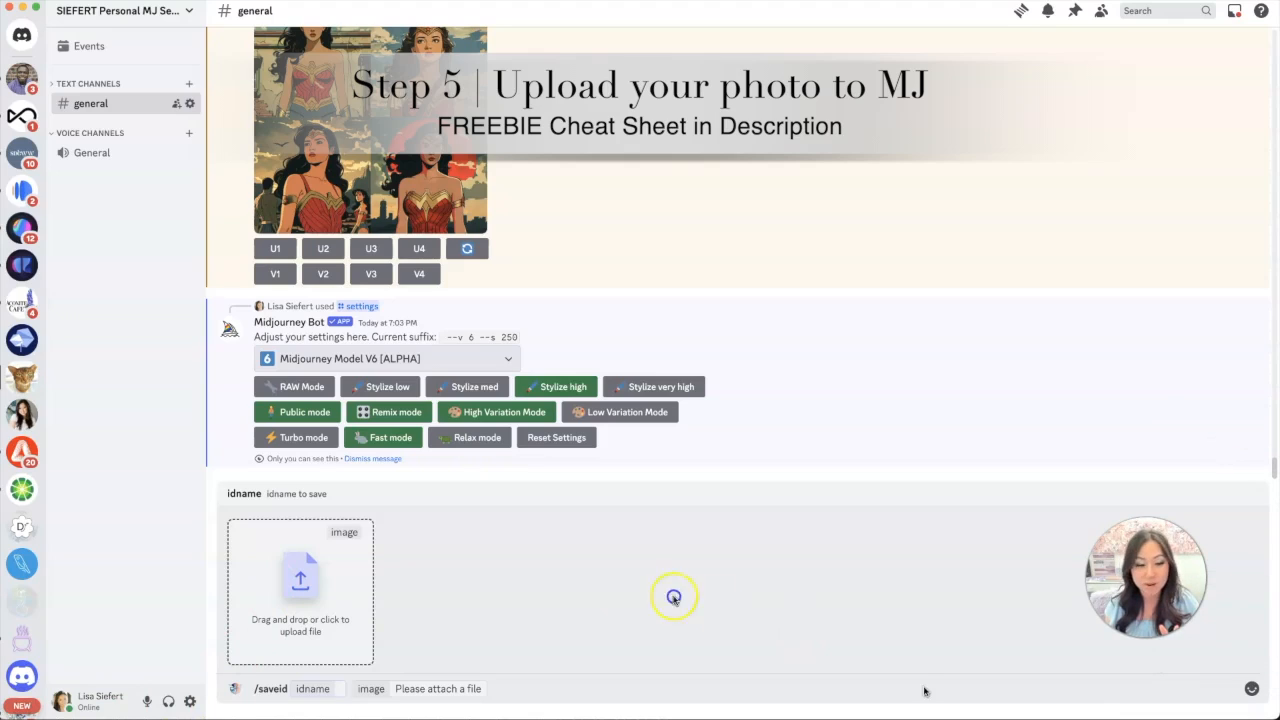
click(300, 590)
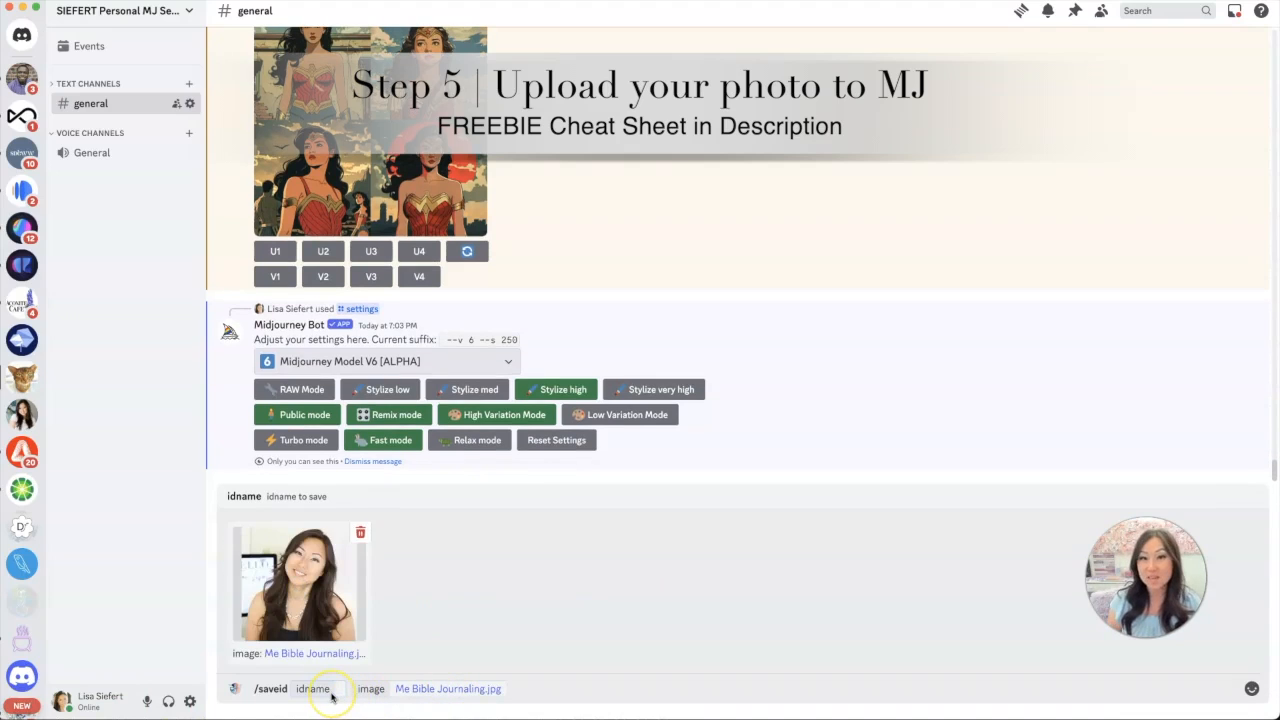
text(siefe)
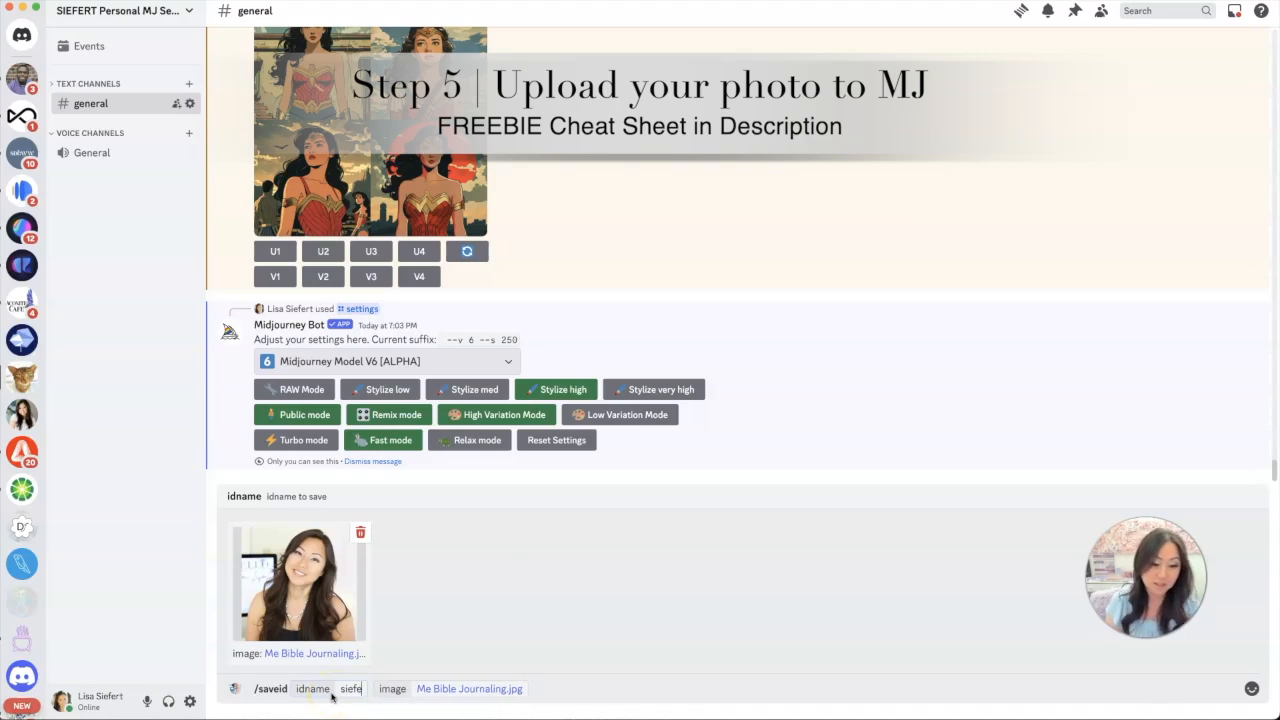
text(rt)
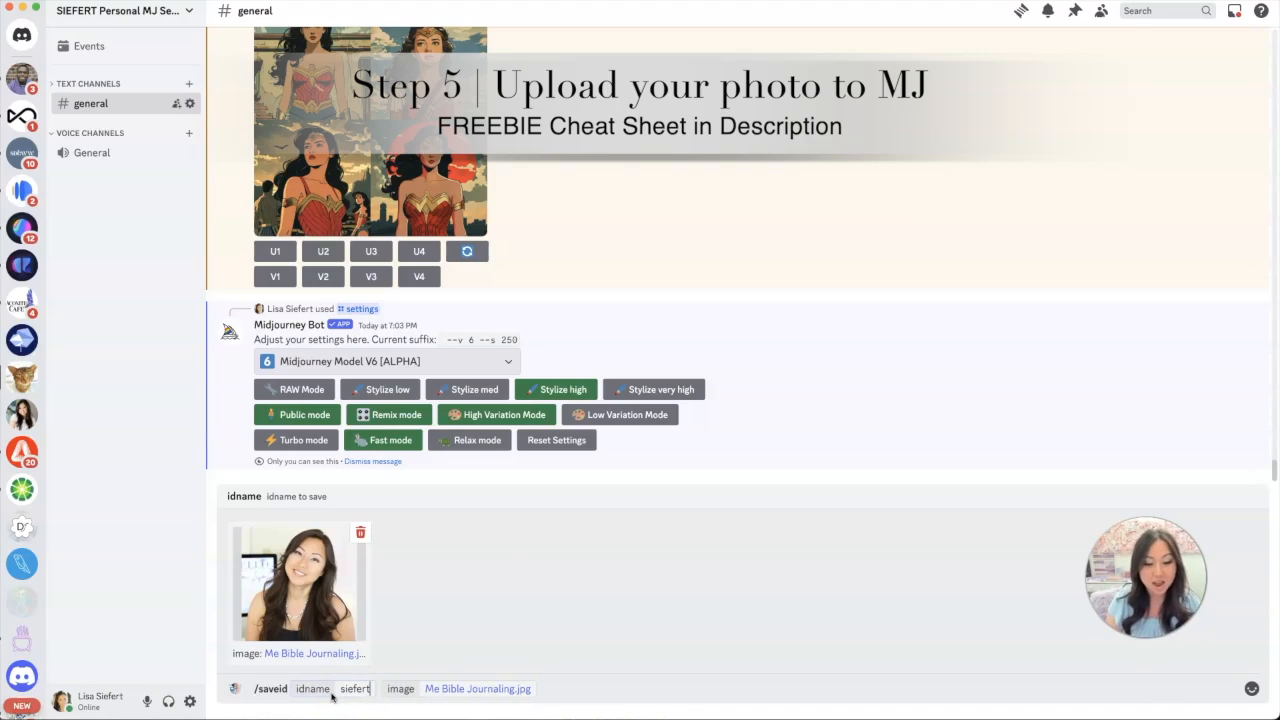
key(Return)
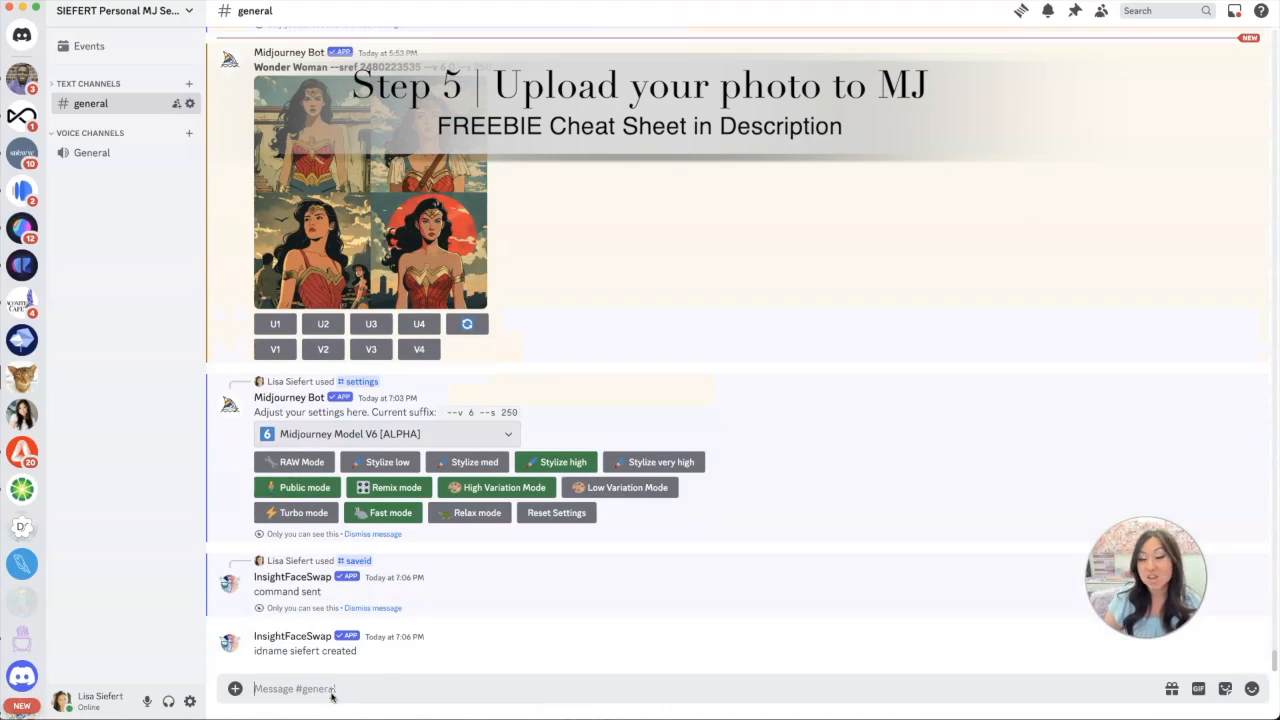
mouse_move(374, 684)
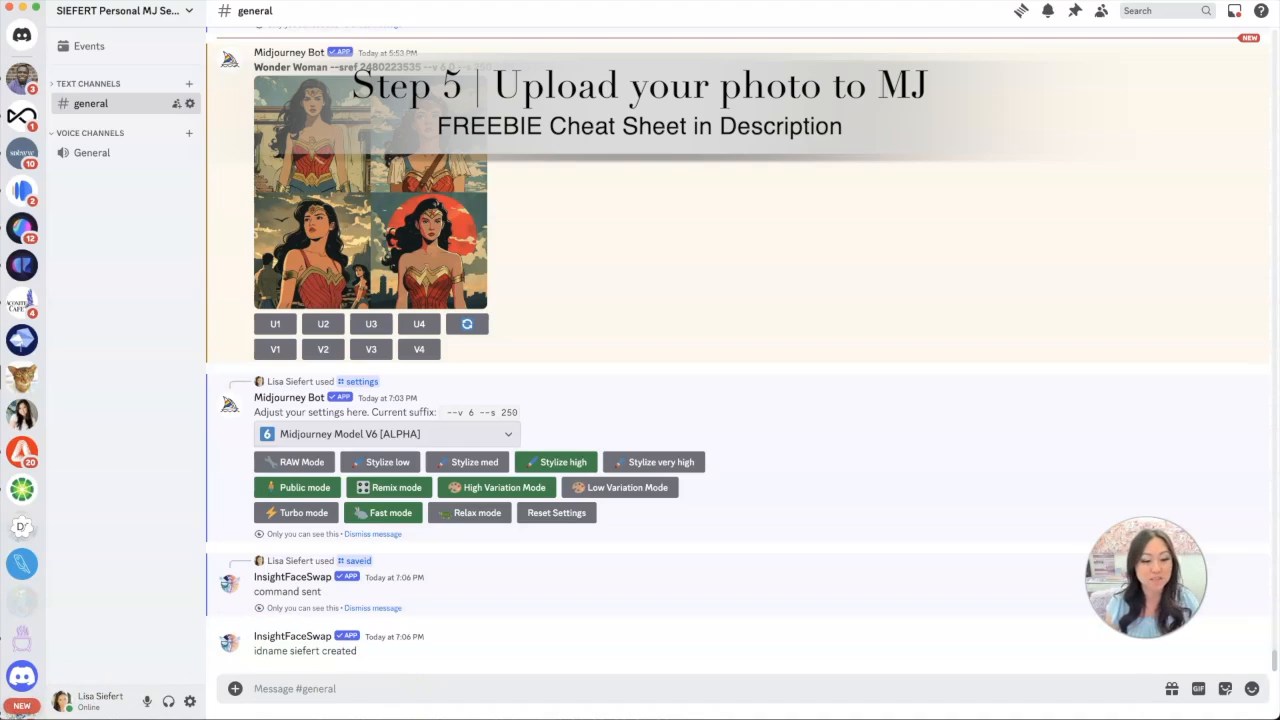
Start a Midjourney /imagine command for the Manhattan cafe businesswoman portrait prompt.
text(/i)
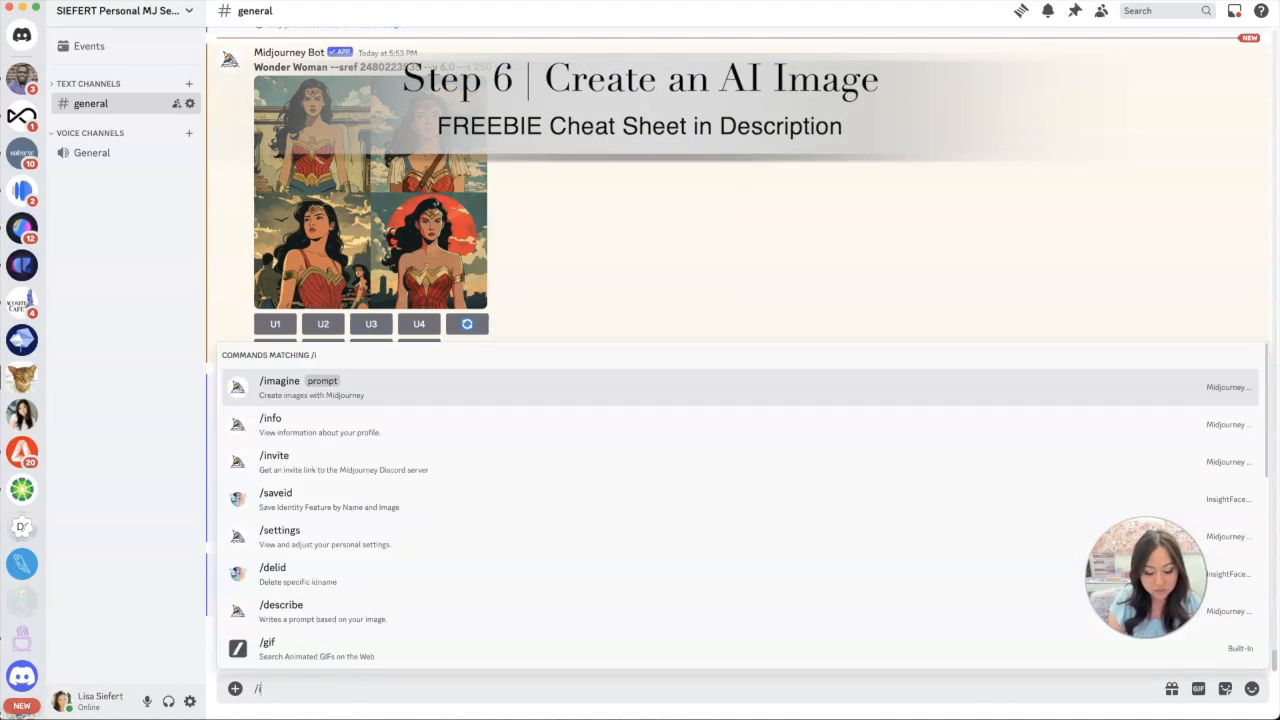
click(280, 380)
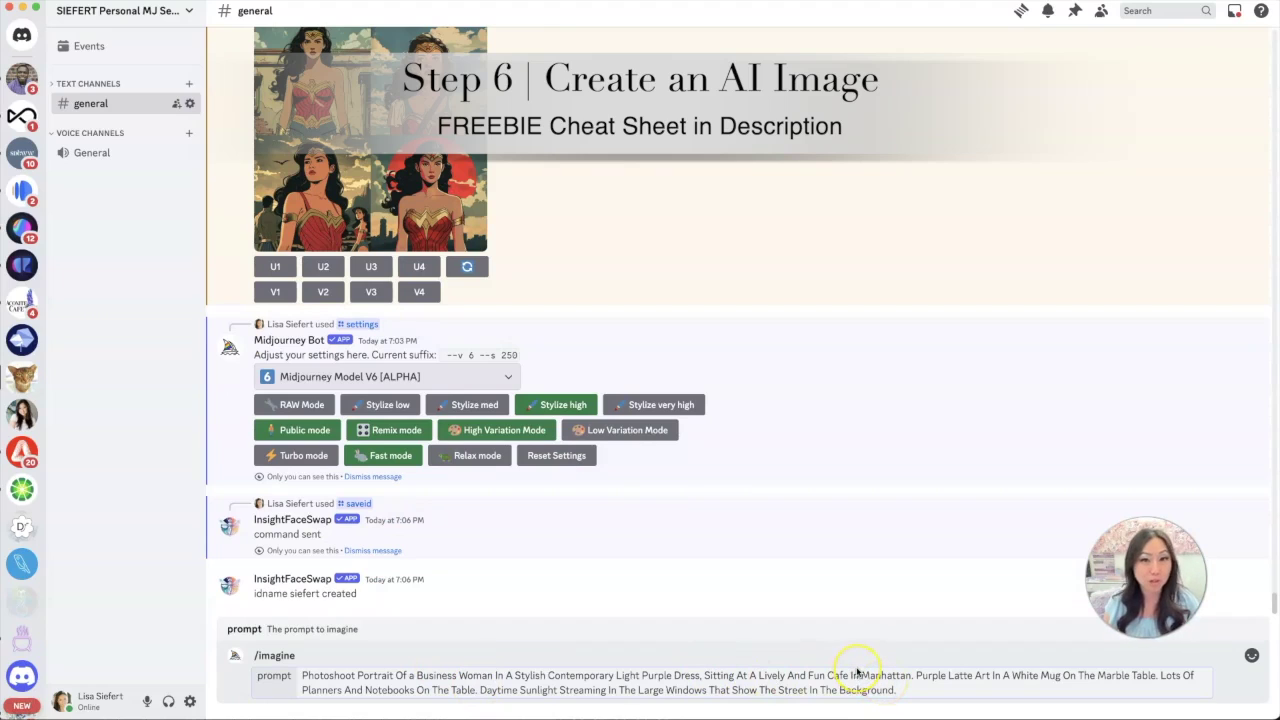
mouse_move(856, 672)
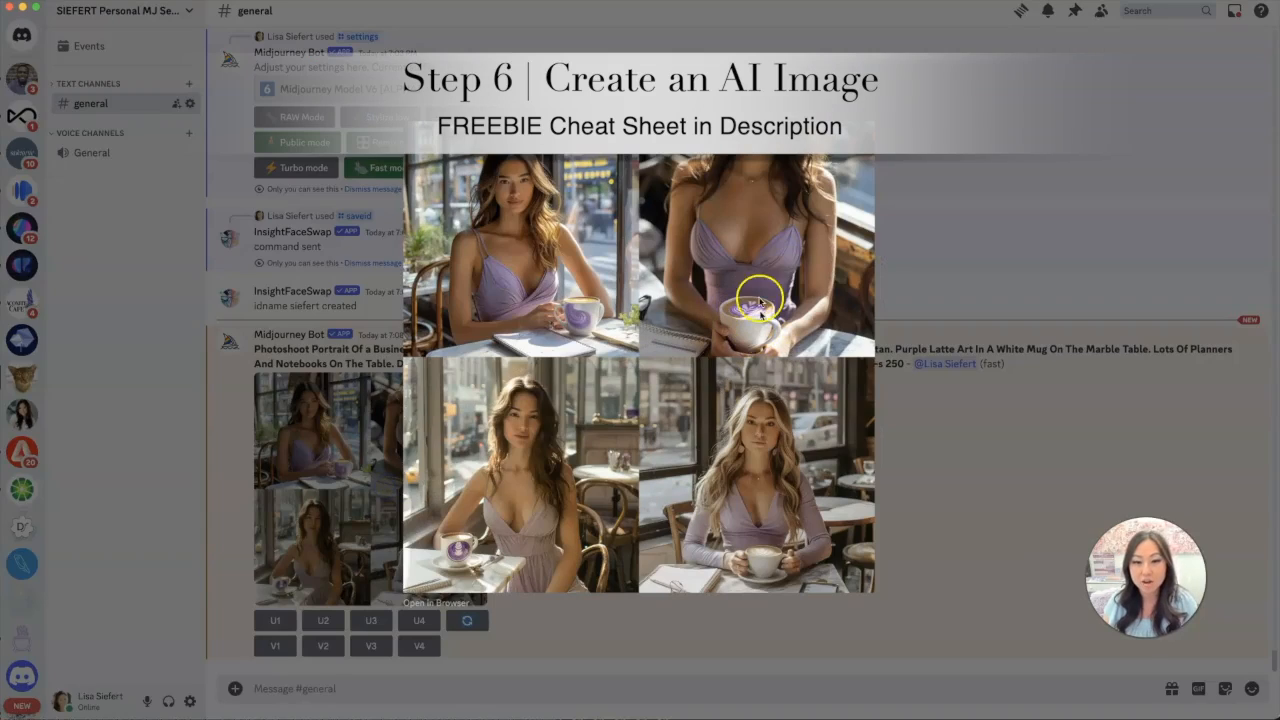
mouse_move(530, 396)
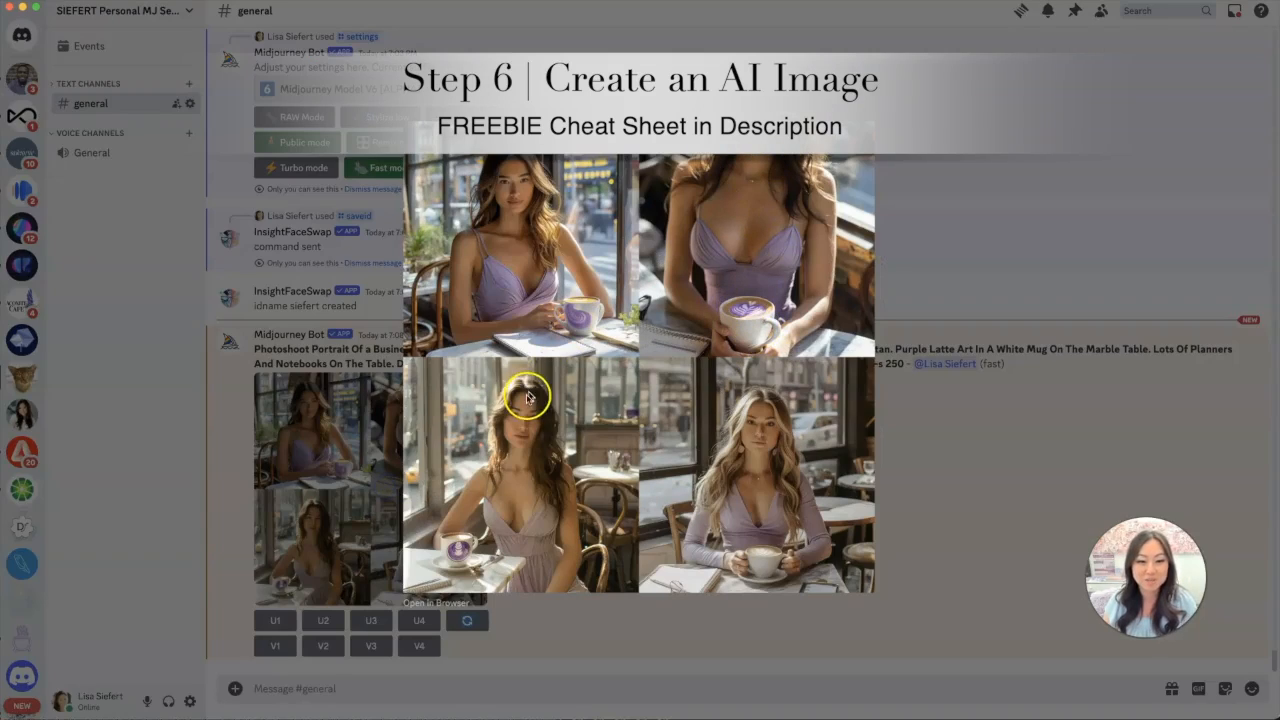
mouse_move(544, 572)
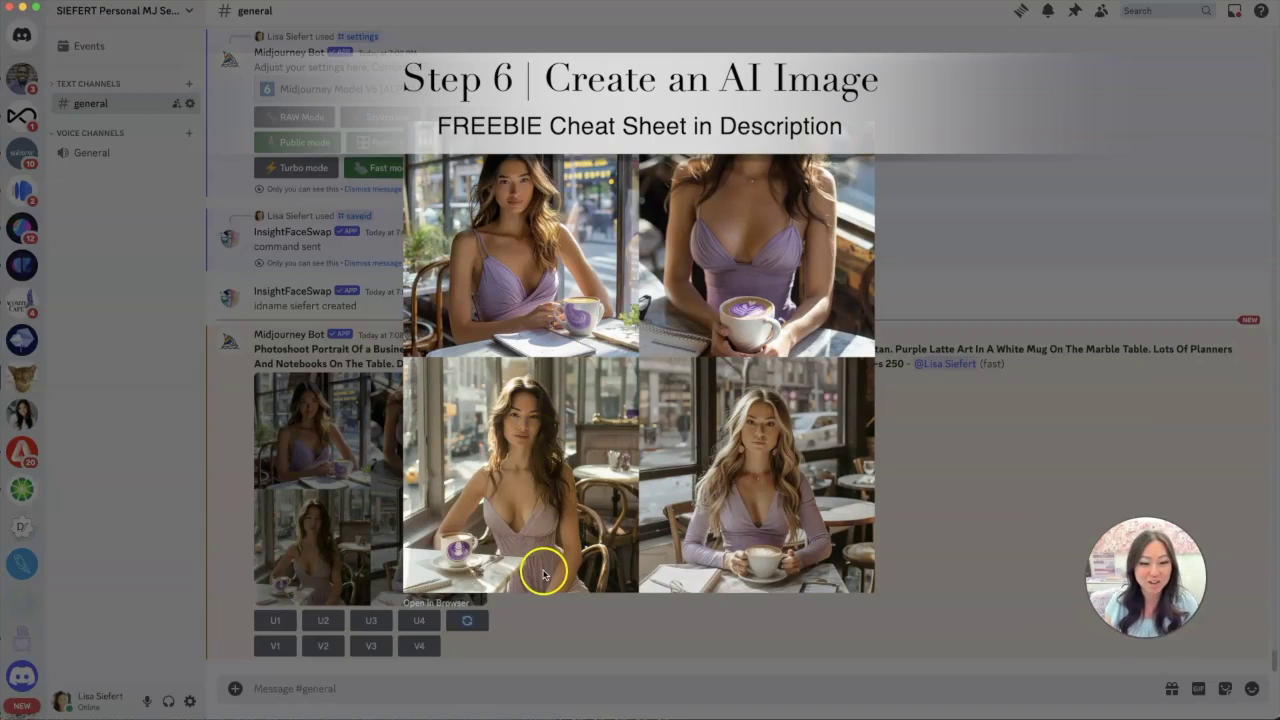
mouse_move(784, 448)
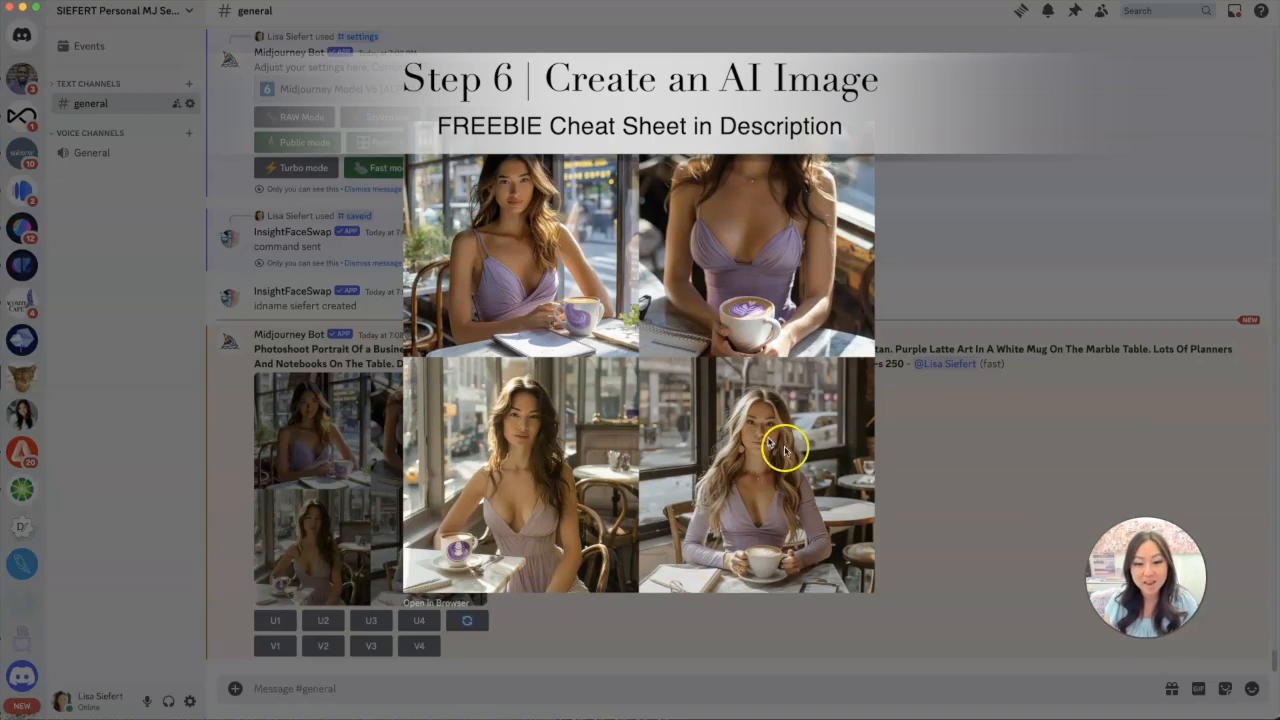
mouse_move(912, 516)
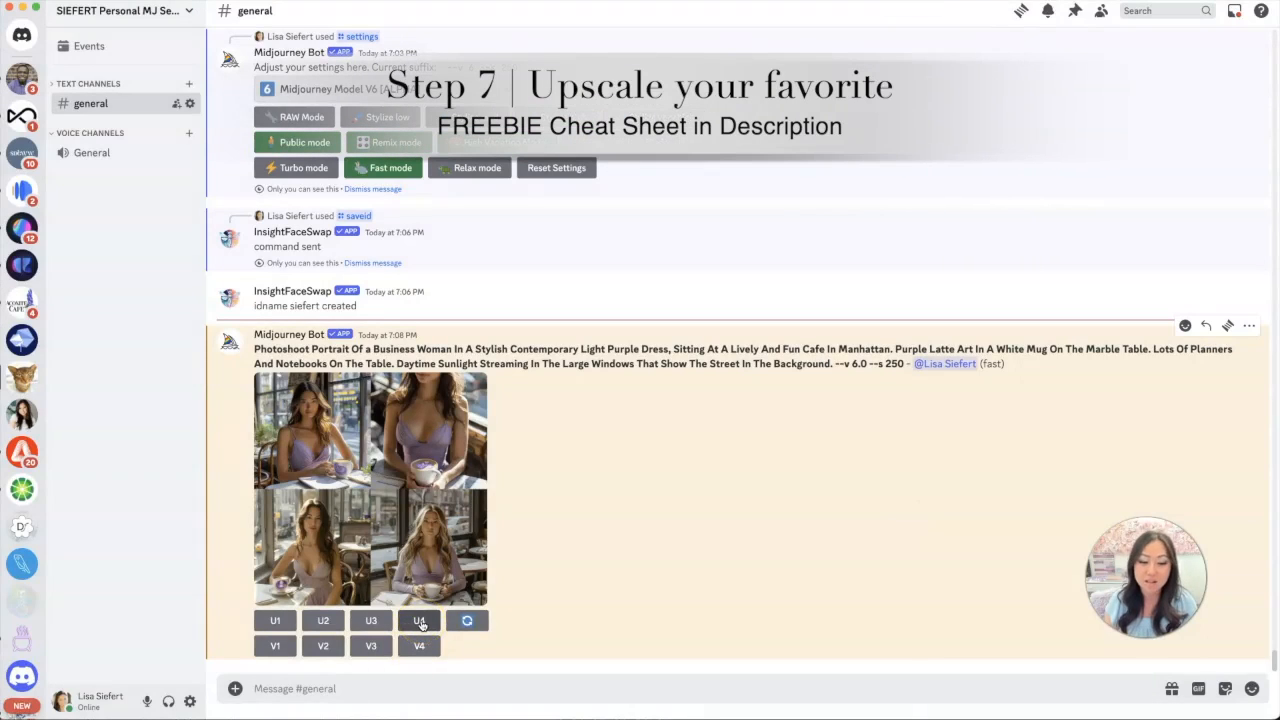
Upscale the fourth cafe portrait with U4 and bring up the upscaled message's More actions.
click(420, 620)
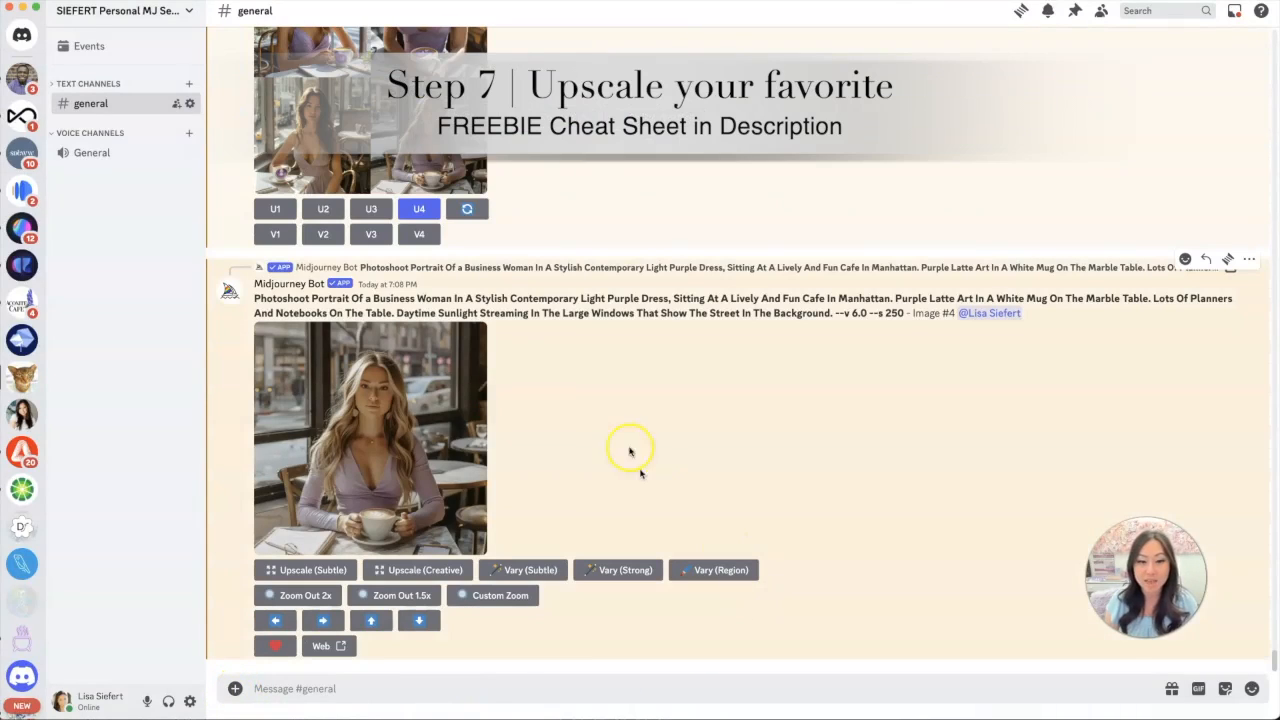
mouse_move(1252, 264)
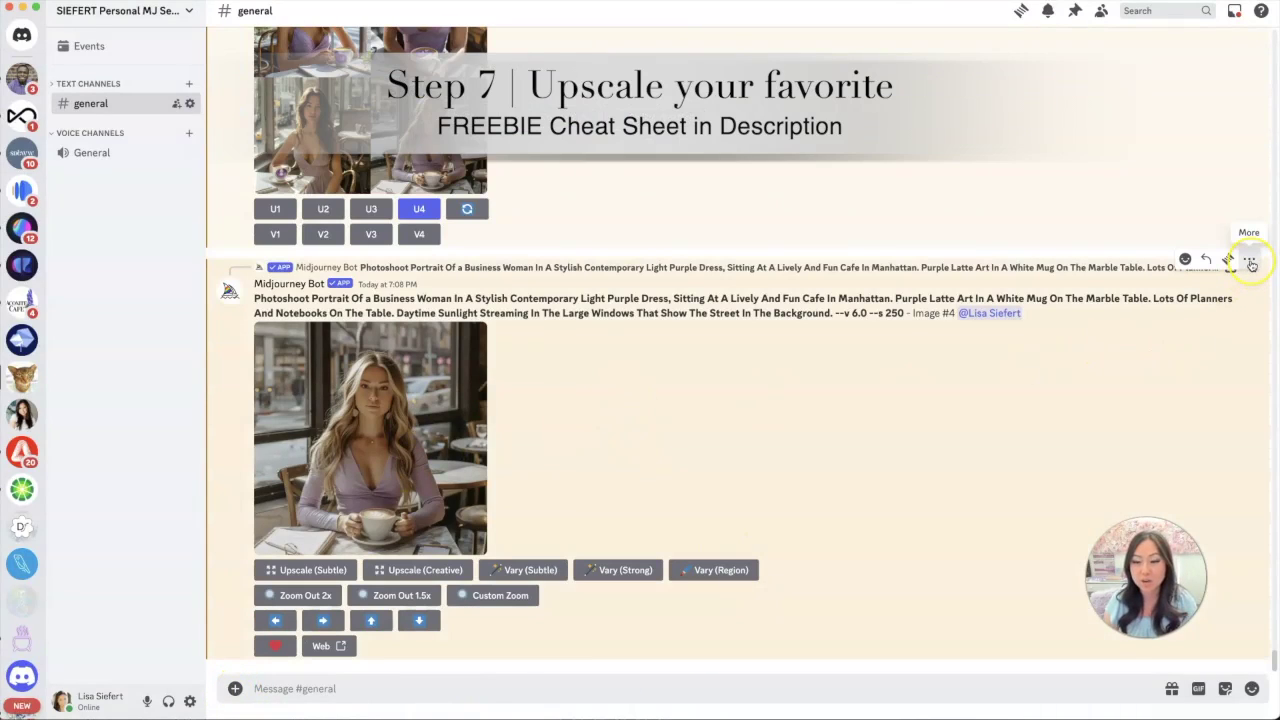
click(1252, 262)
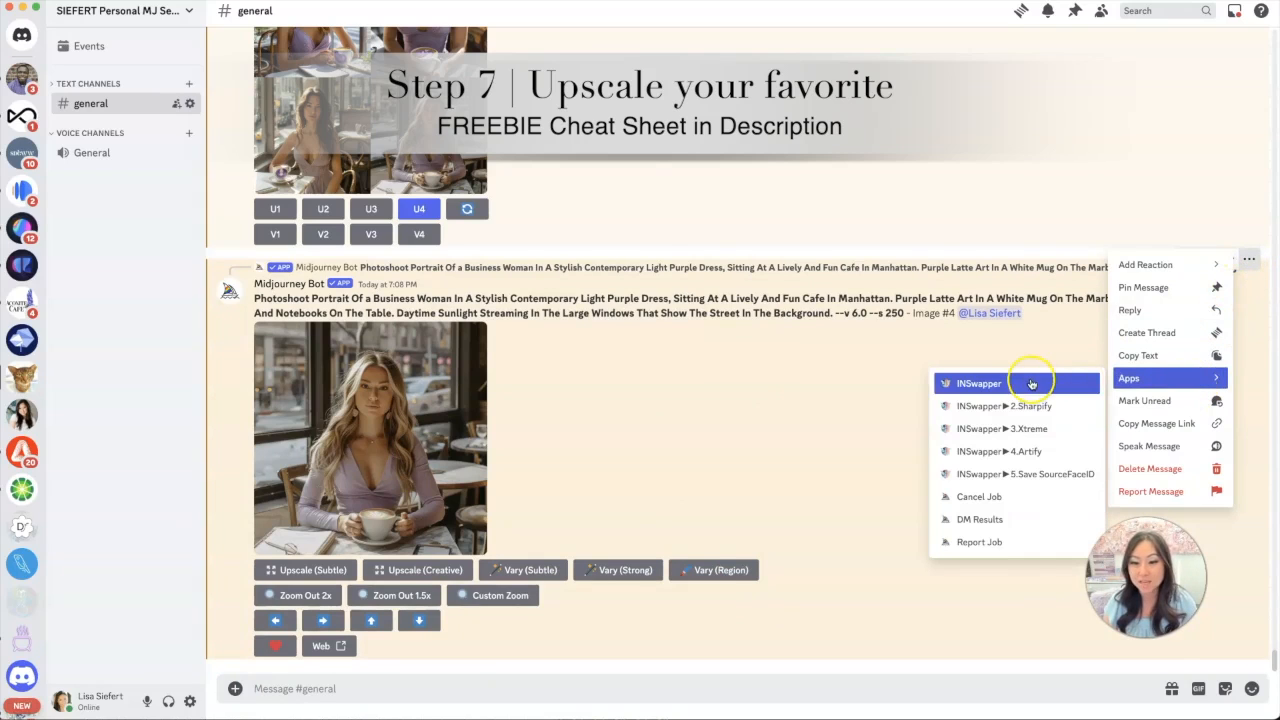
Run the INSwapper app on the upscaled fourth cafe portrait.
click(980, 384)
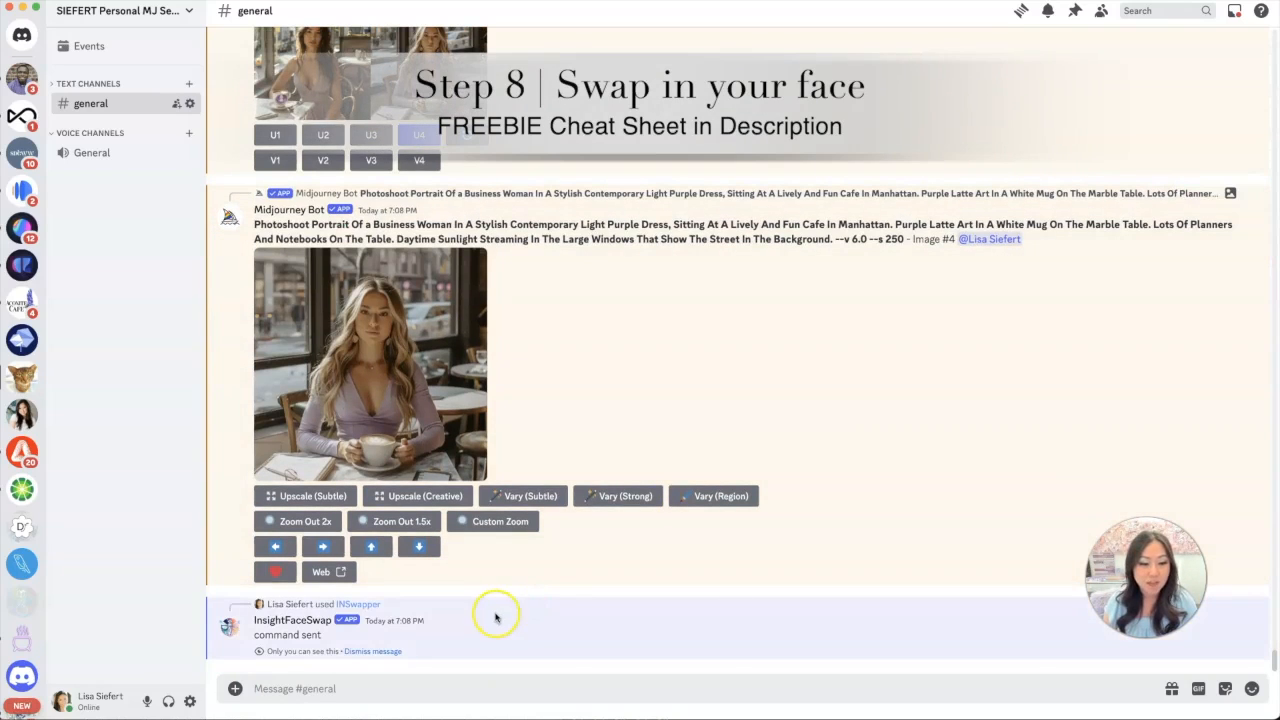
mouse_move(370, 644)
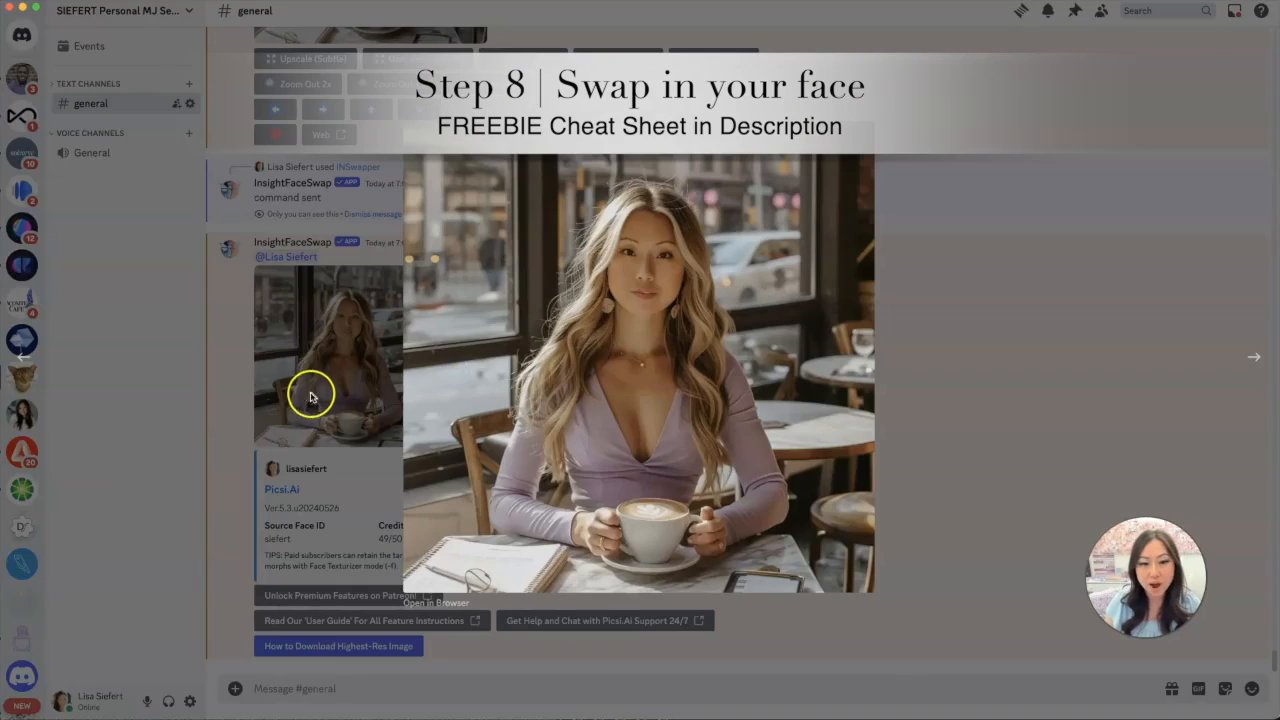
mouse_move(516, 376)
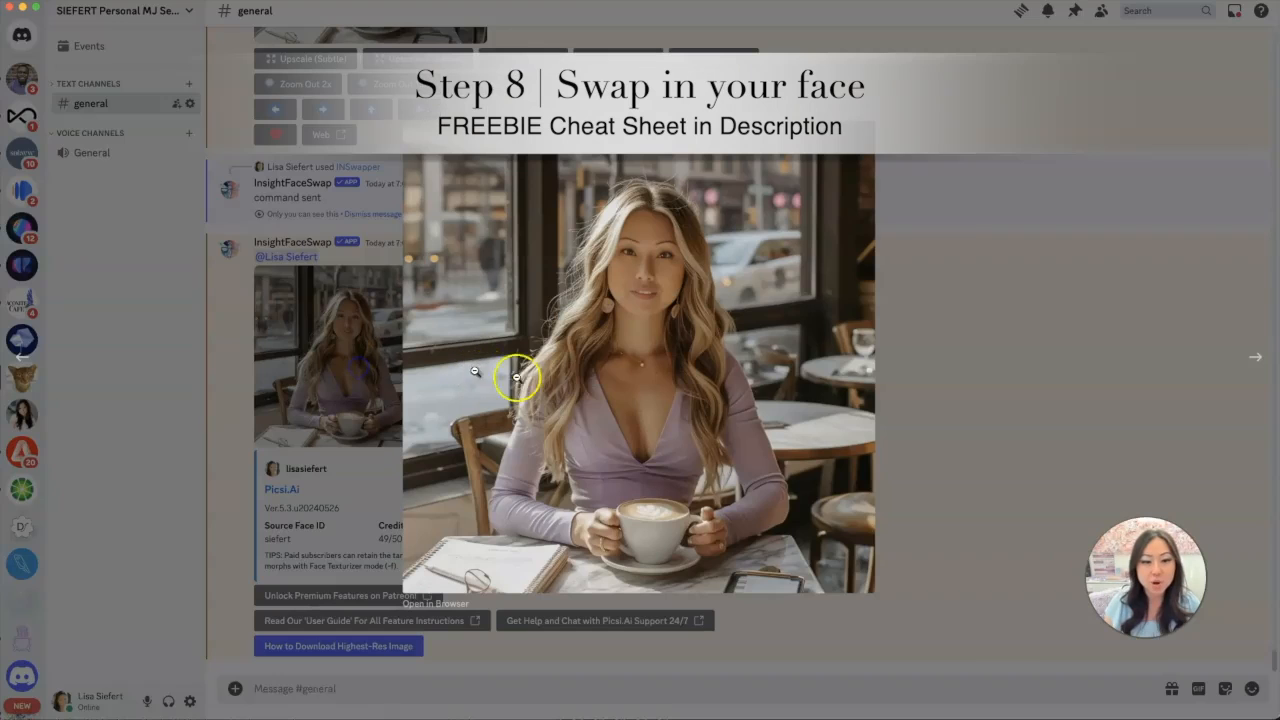
mouse_move(784, 392)
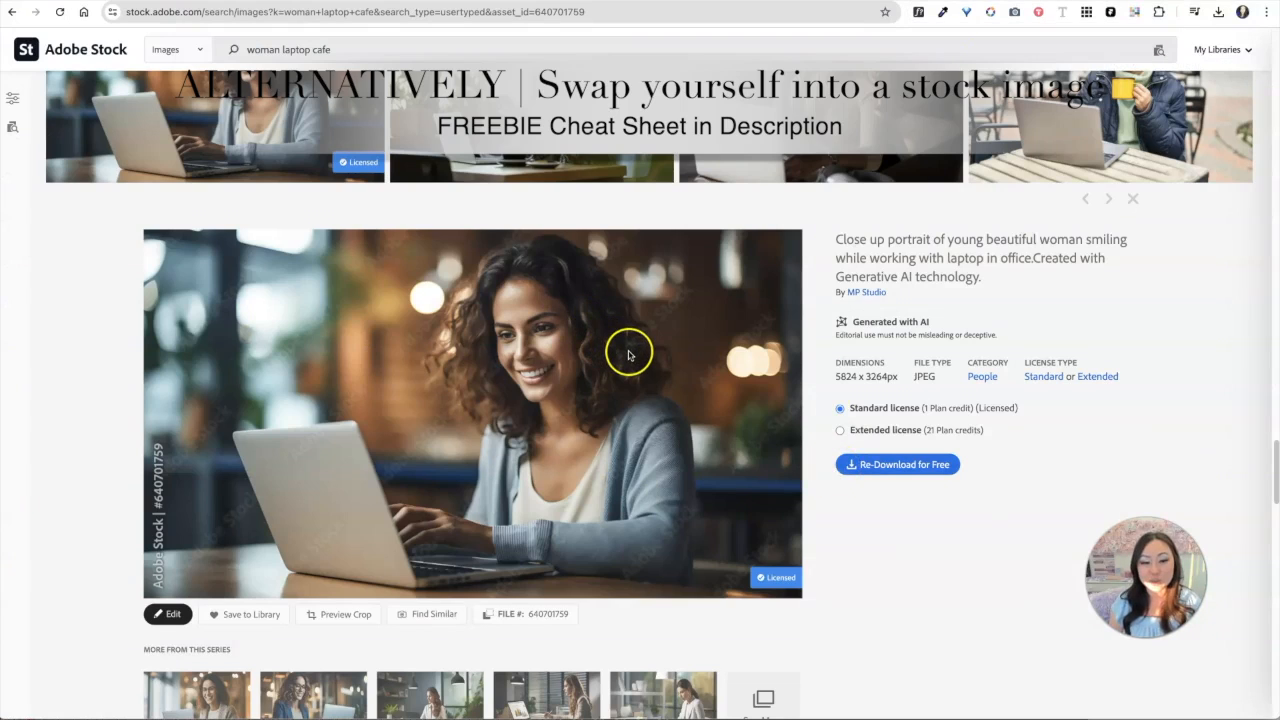
Scroll the Adobe Stock page of the licensed smiling-woman-on-laptop photo.
scroll(down, 3)
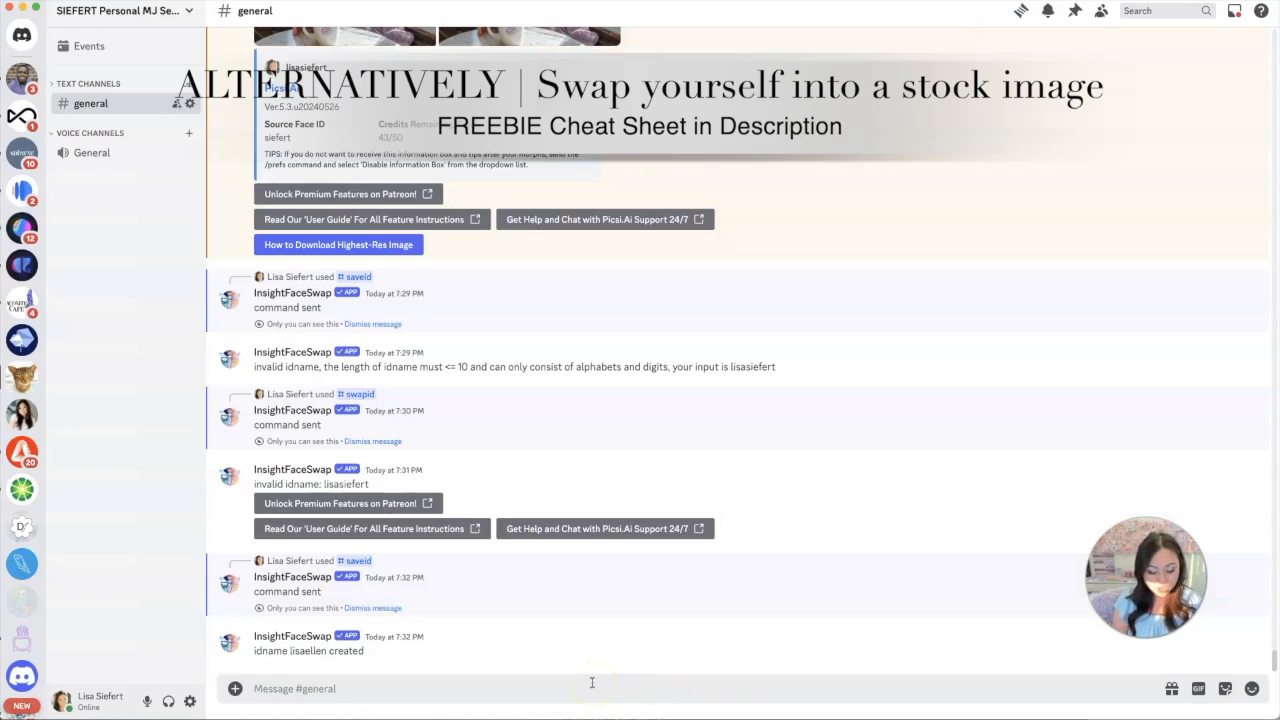
Send /swapid with the AdobeStock laptop jpeg and the saved face idname, then view the swapped result.
text(swap)
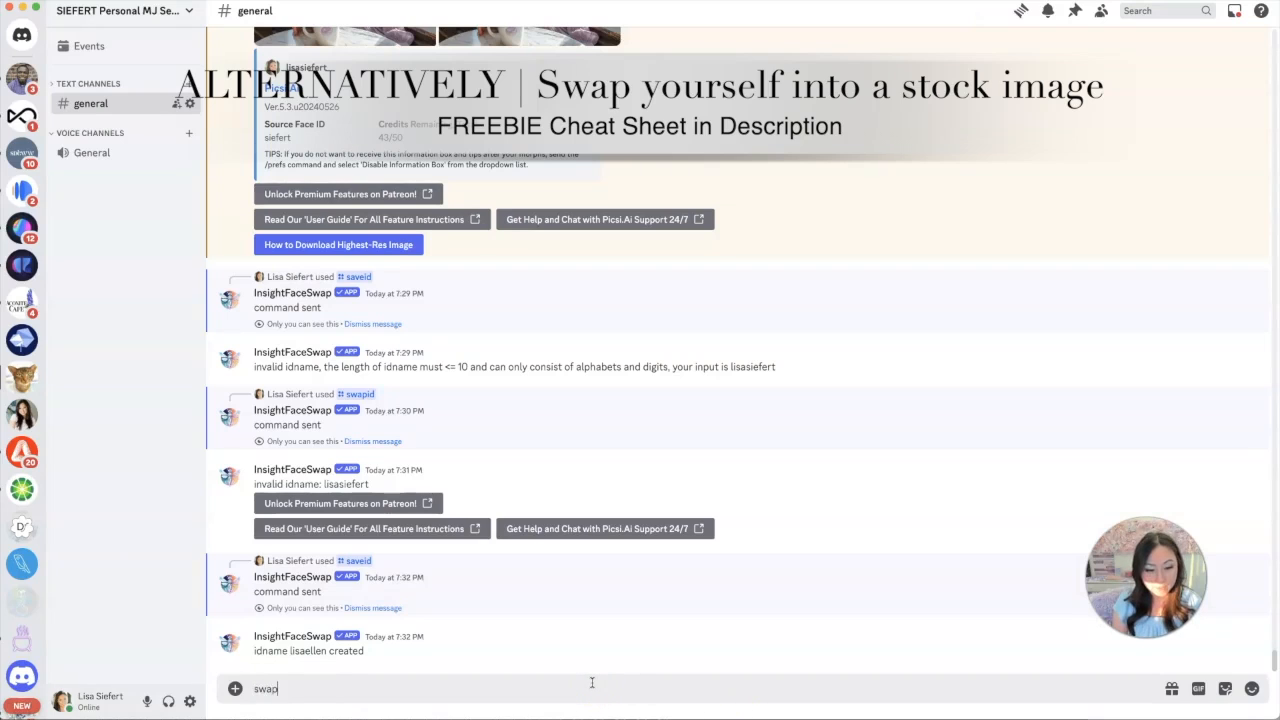
text(/swapid idname image)
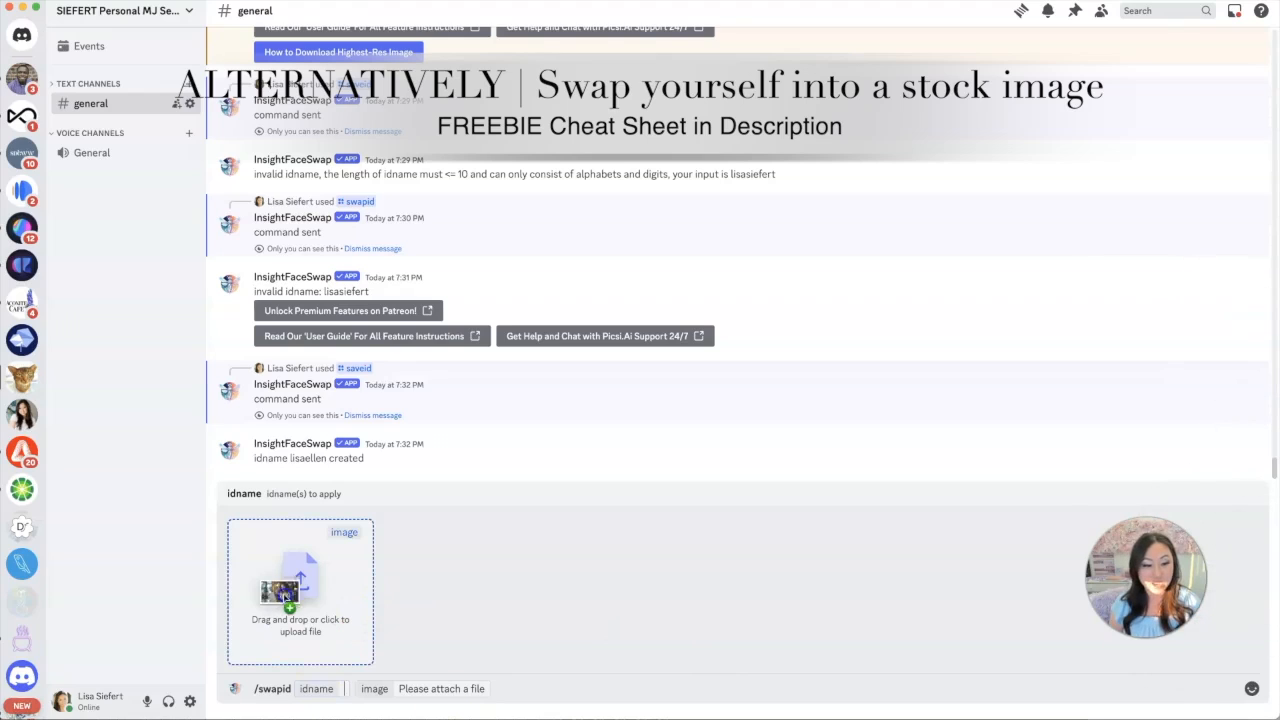
click(300, 590)
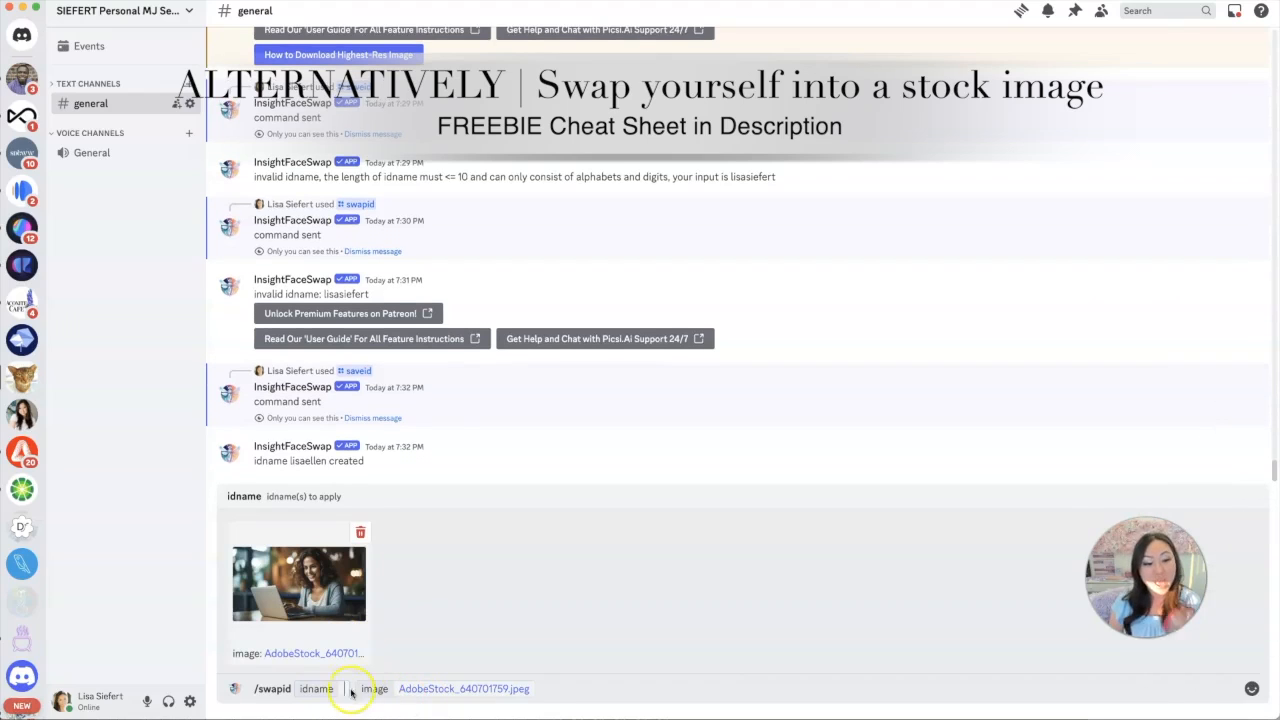
text(lisaellen)
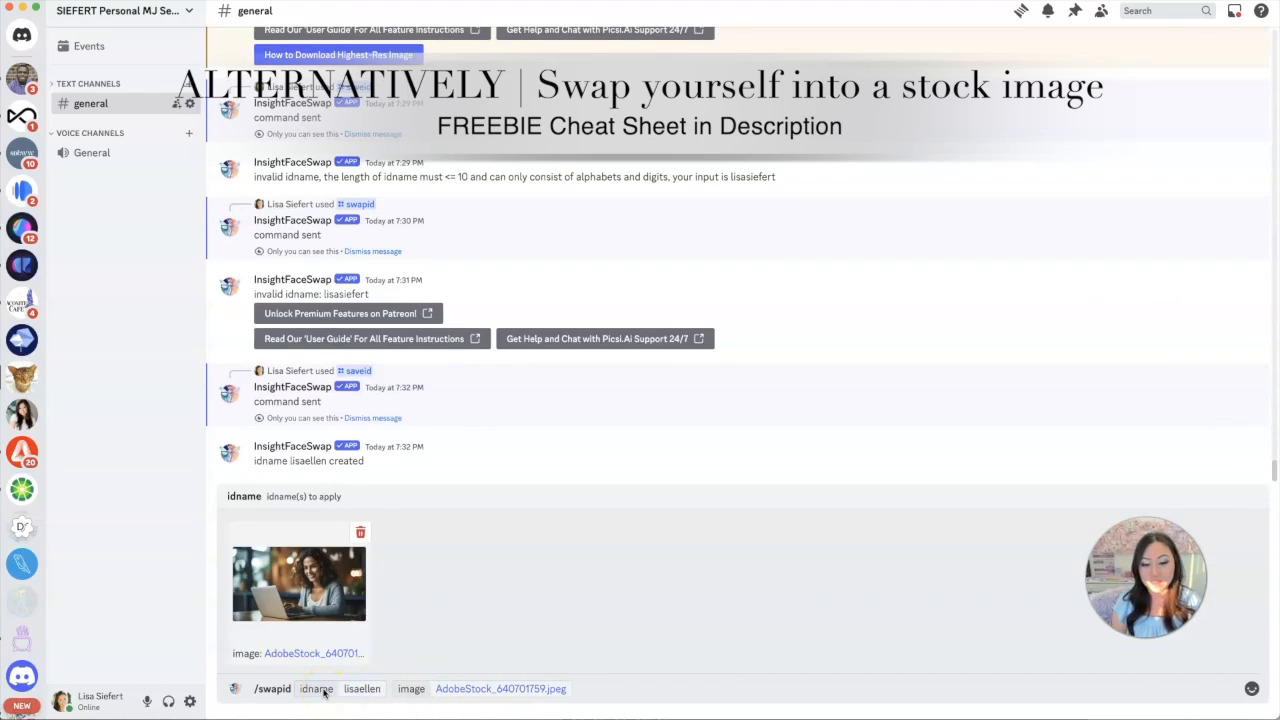
key(Return)
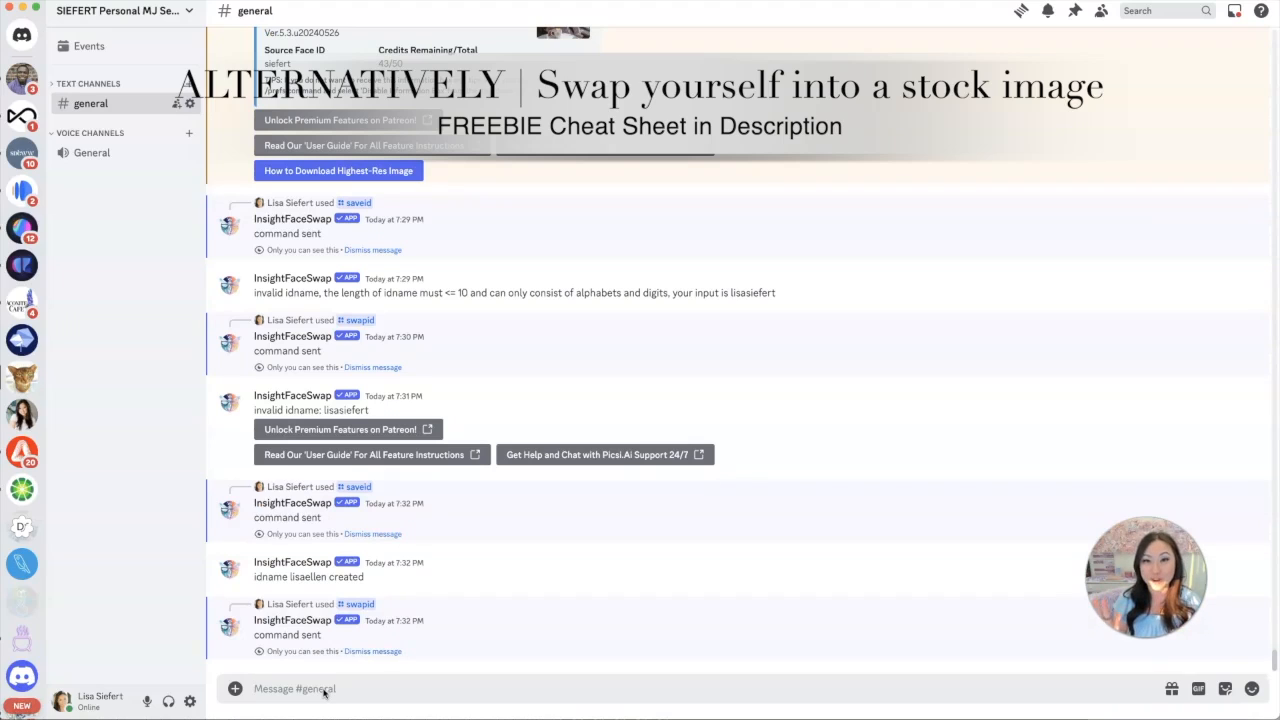
scroll(down, 3)
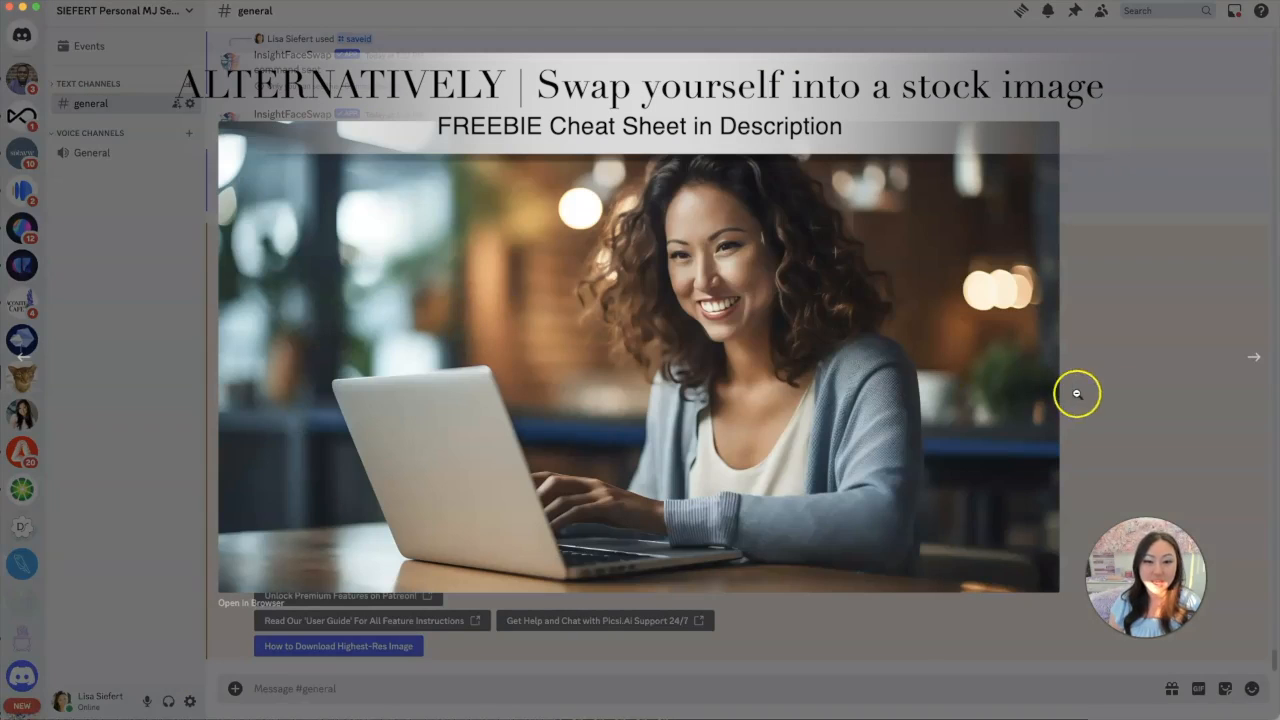
mouse_move(1258, 356)
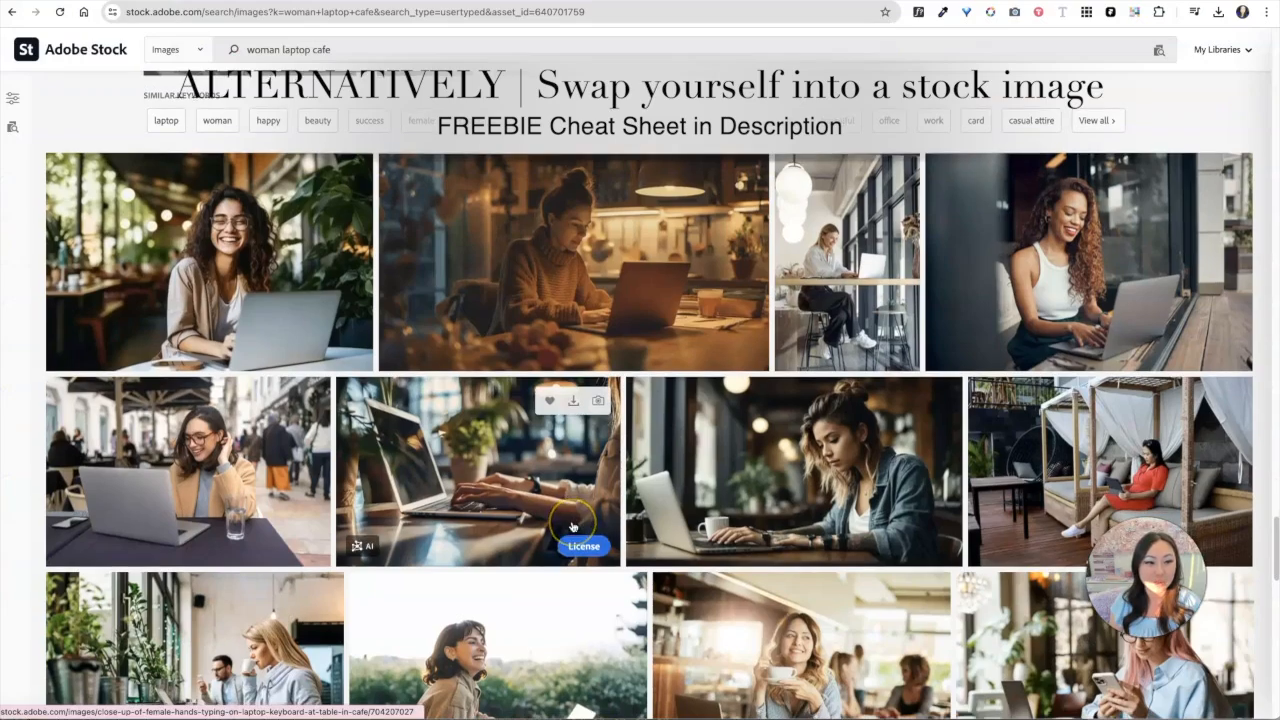
Browse the 'woman laptop cafe' results and license the summer-cafe freelancer photo for download.
scroll(down, 3)
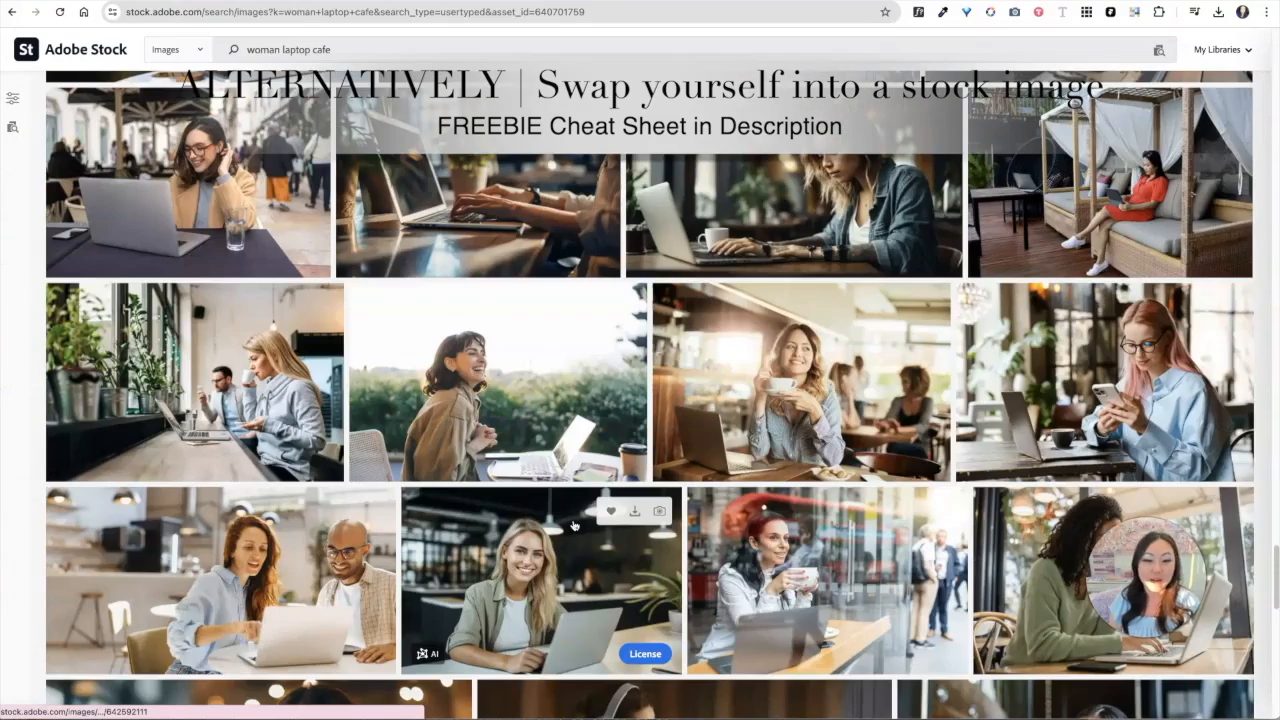
scroll(down, 3)
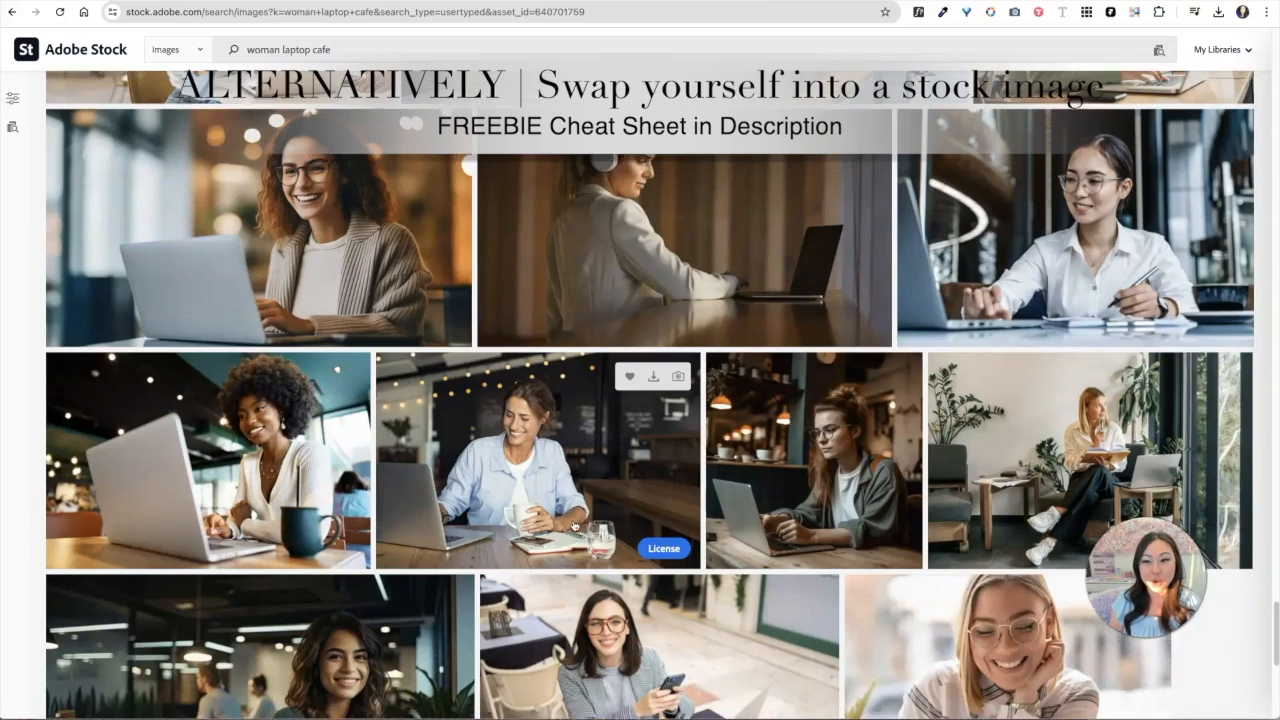
scroll(down, 3)
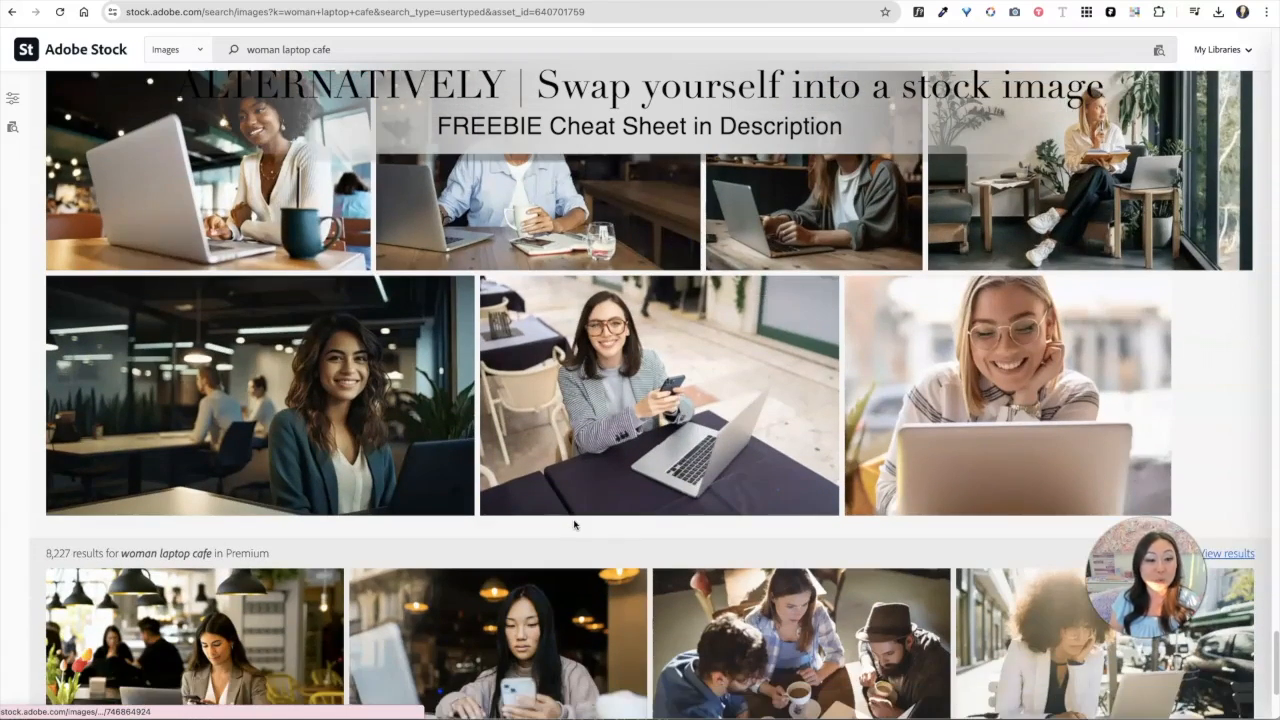
scroll(down, 3)
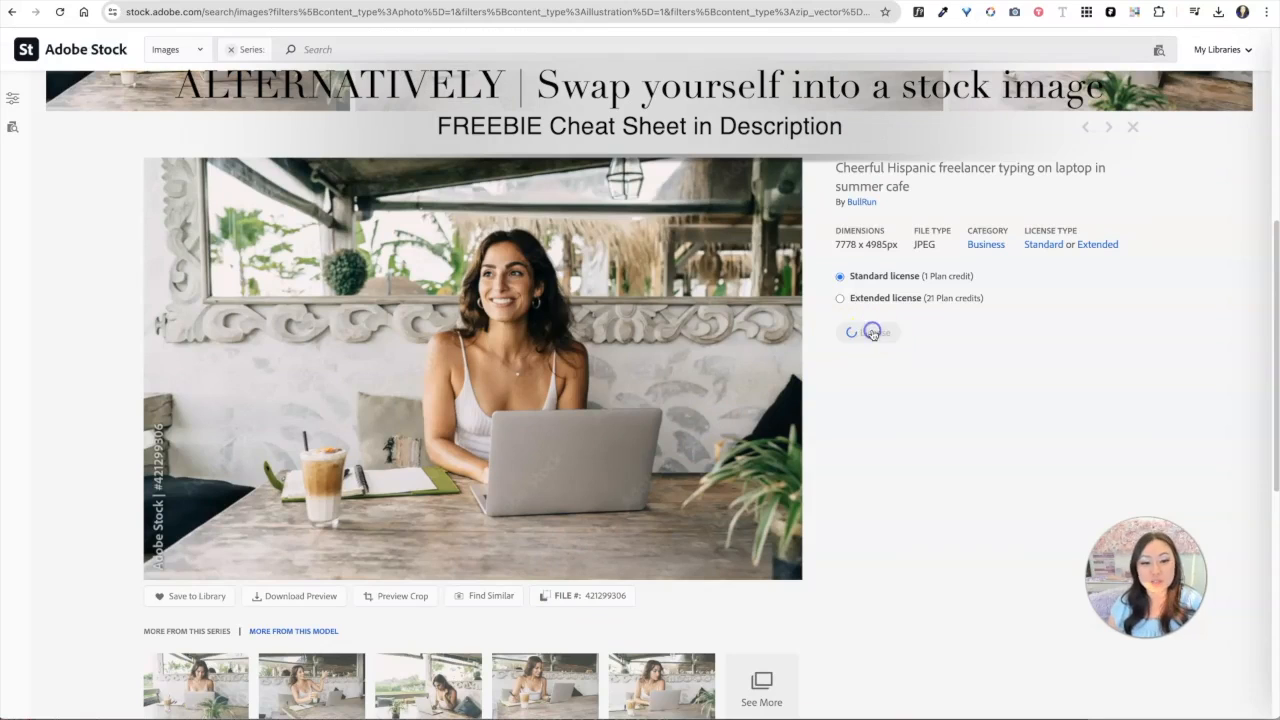
click(868, 332)
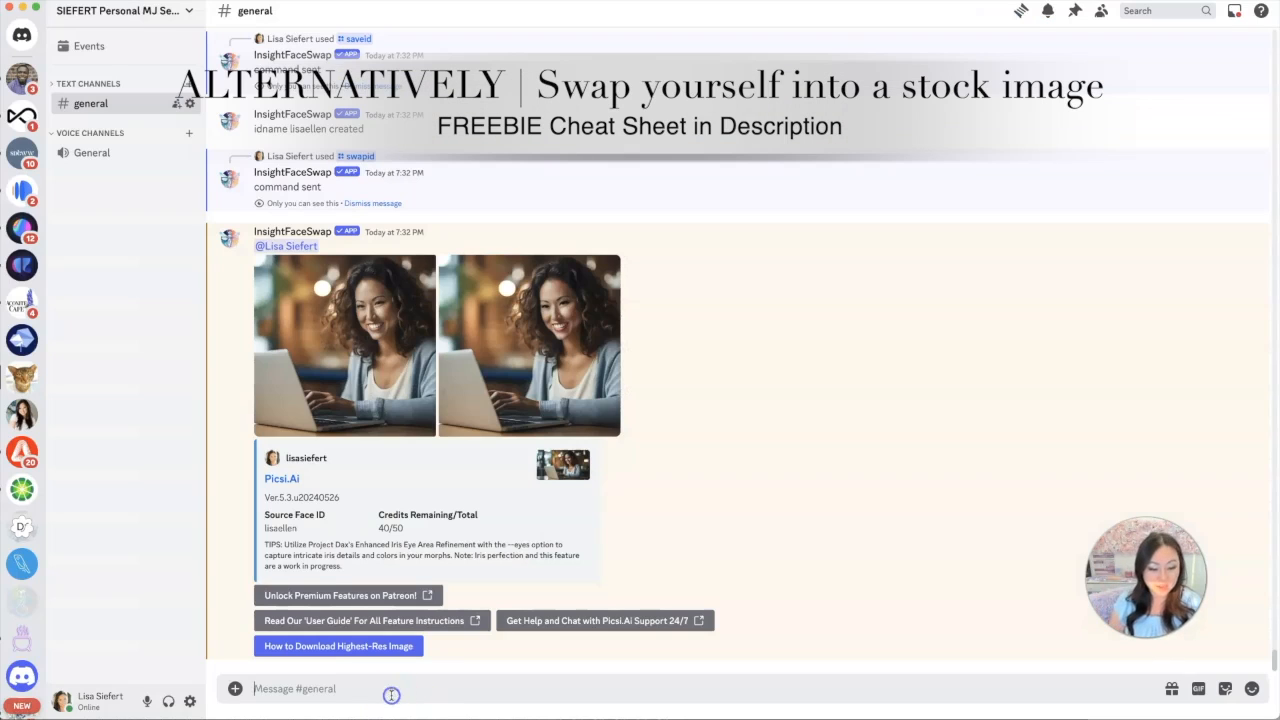
Run /swapid with the AdobeStock cafe JPEG and the saved idname, then view the swapped result.
text(/swapid idname Es image AdobeStock_421299306.jpeg)
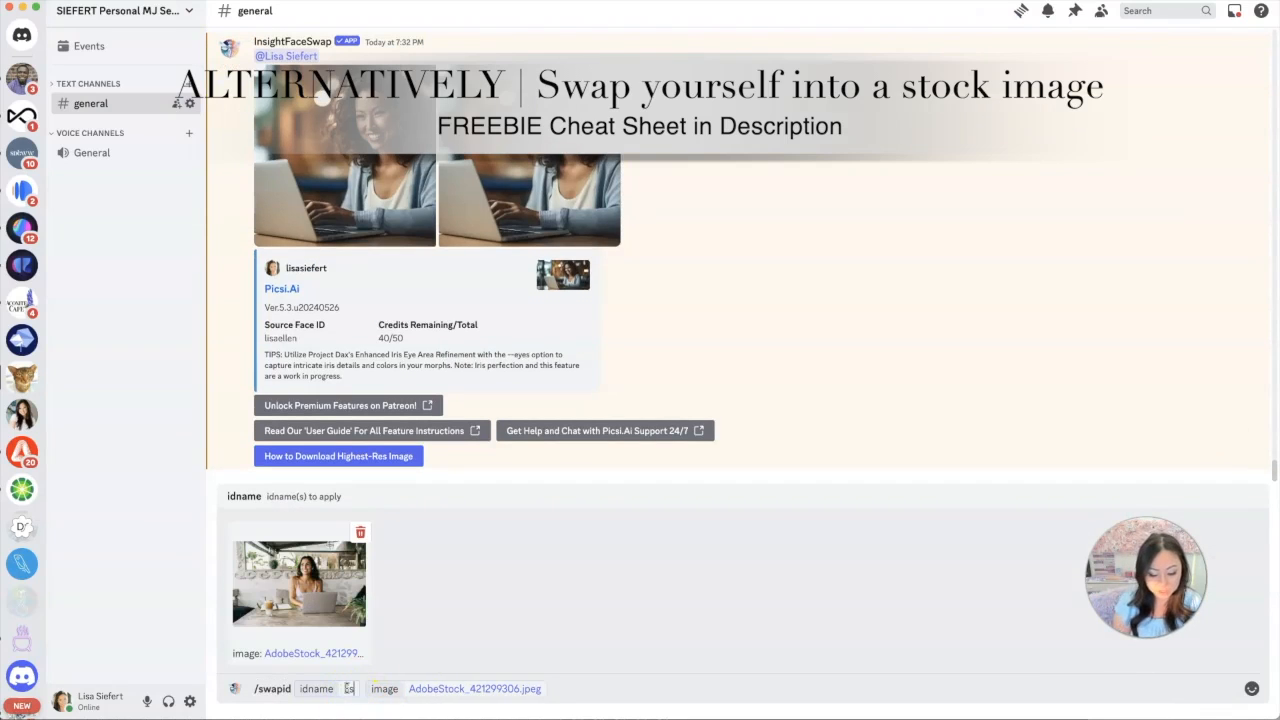
click(300, 584)
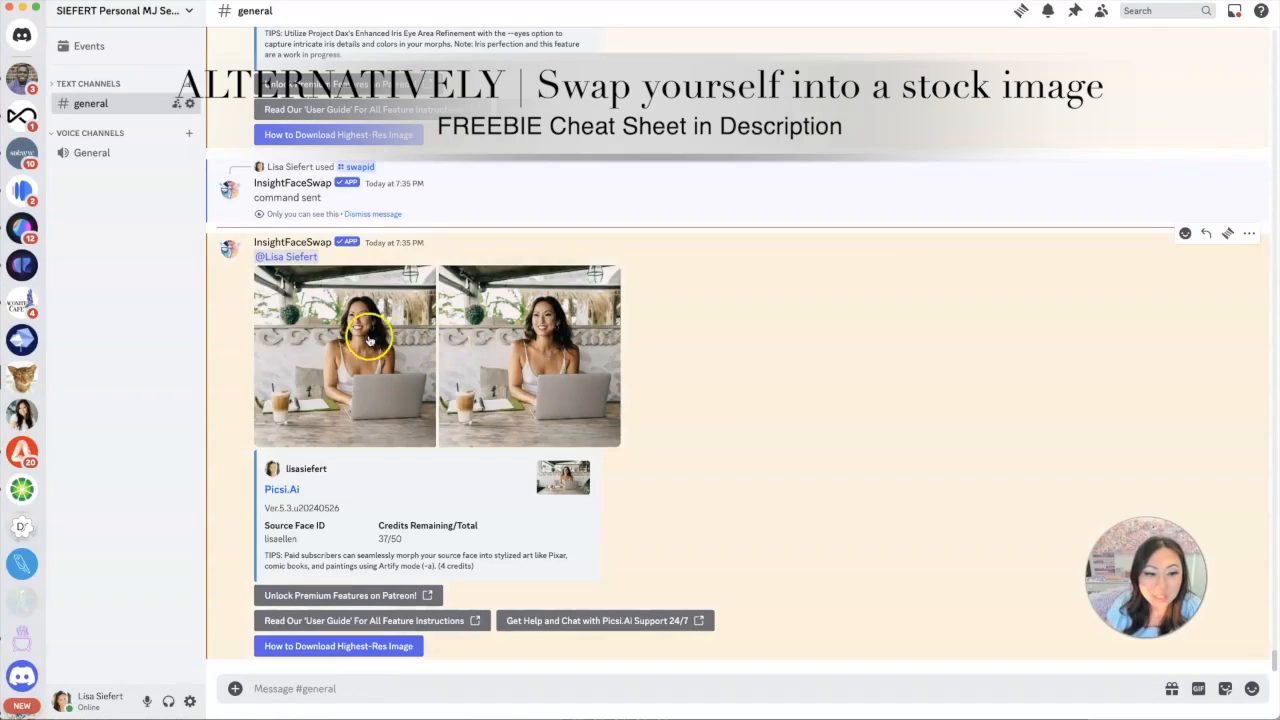
click(528, 356)
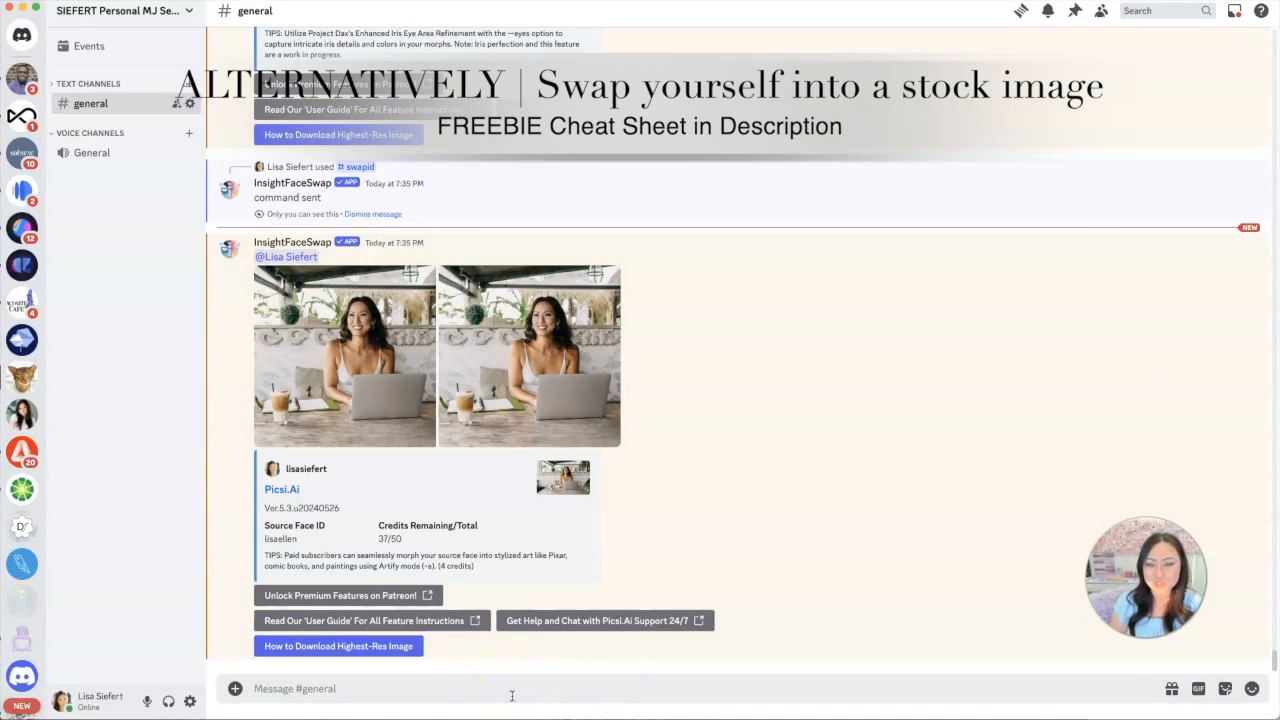
Return to the earlier Midjourney grid of purple-dress Manhattan cafe portraits.
text(/ia)
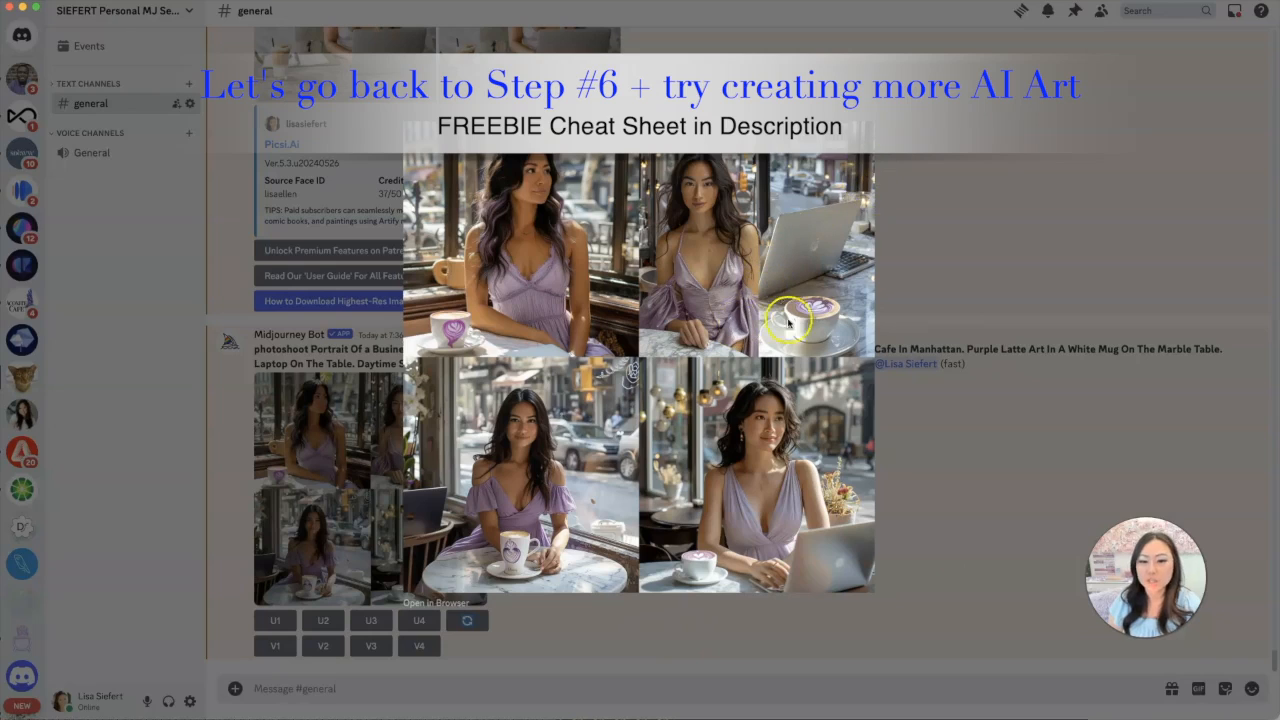
mouse_move(838, 258)
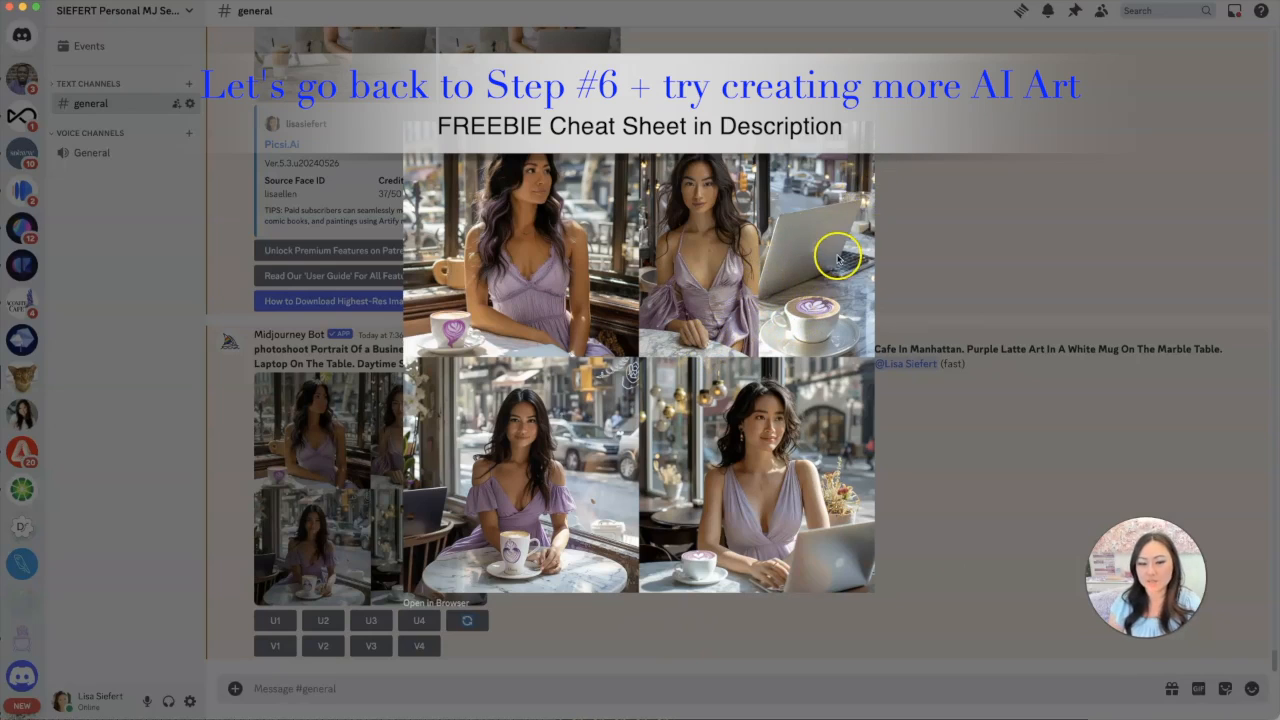
mouse_move(820, 272)
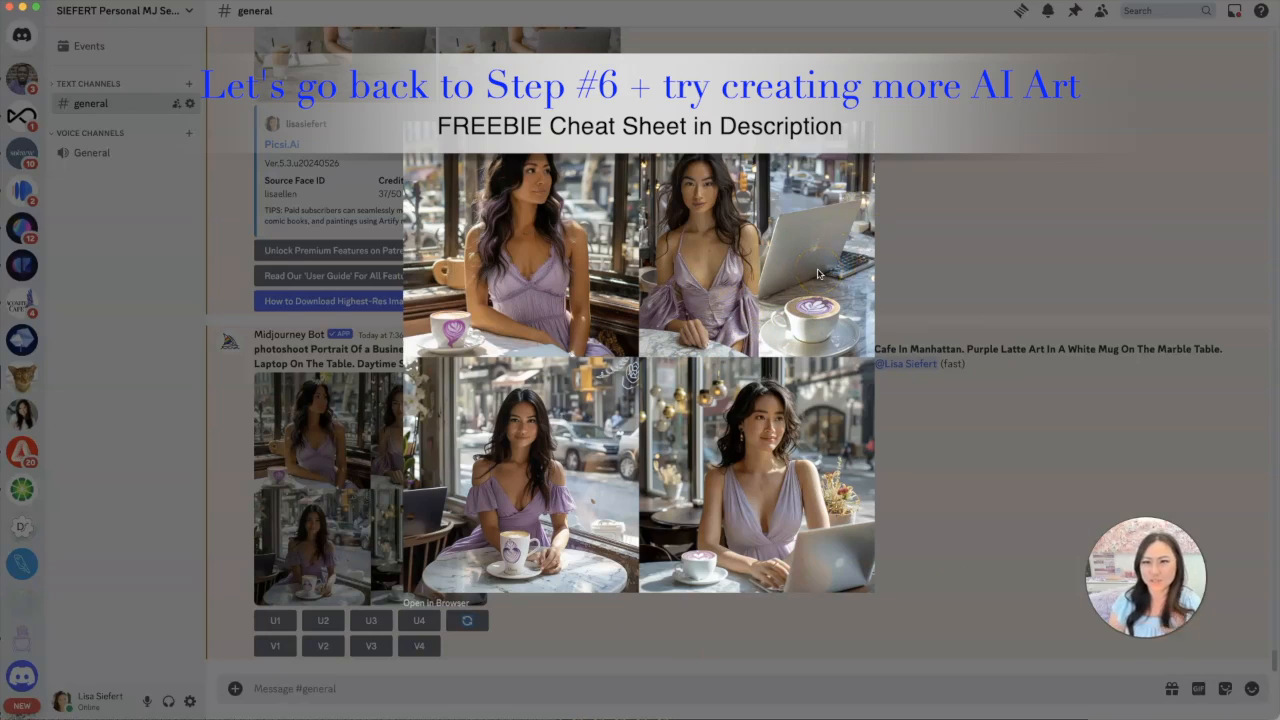
mouse_move(818, 352)
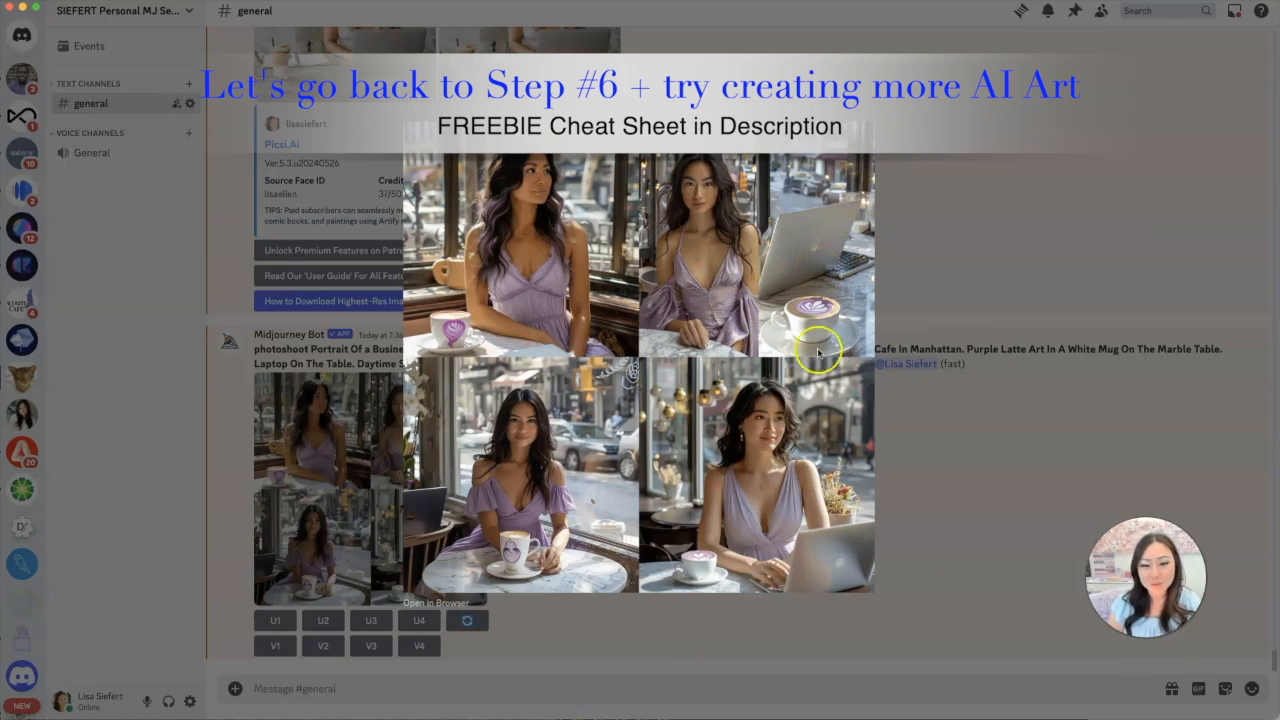
mouse_move(676, 510)
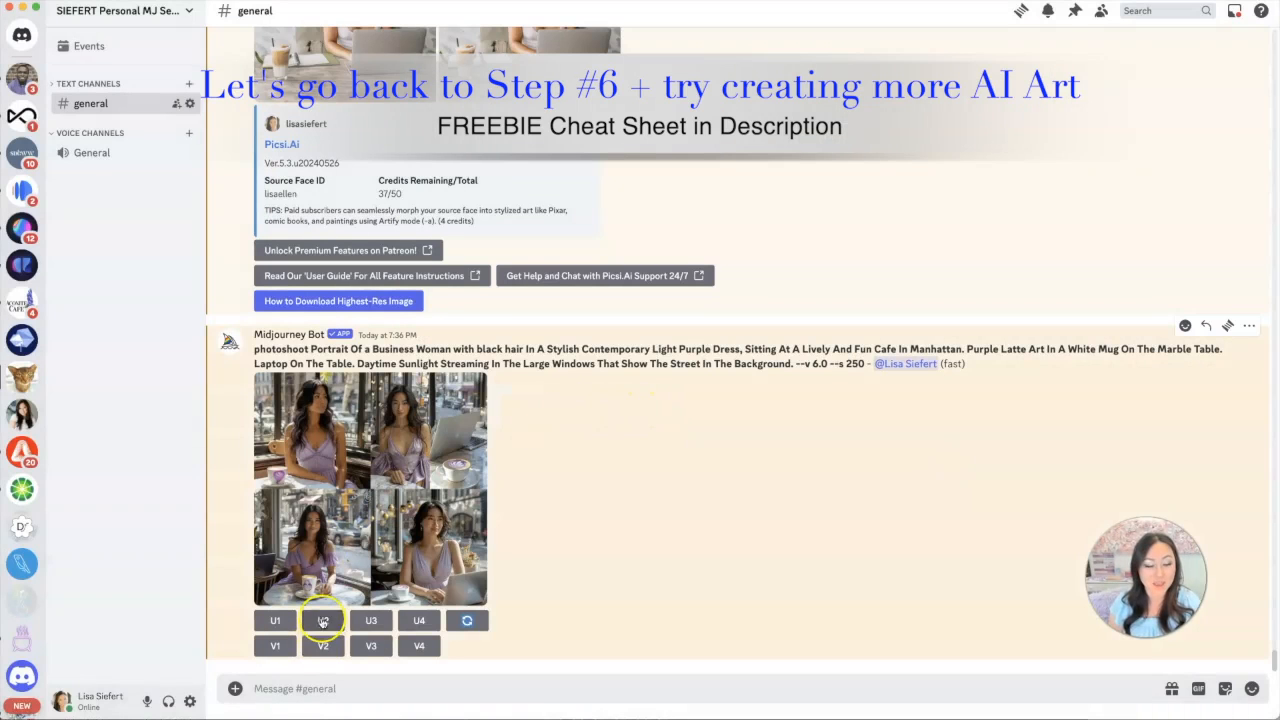
Upscale portrait 3 with U3, run INSwapper on it, and enlarge the swapped result.
click(372, 620)
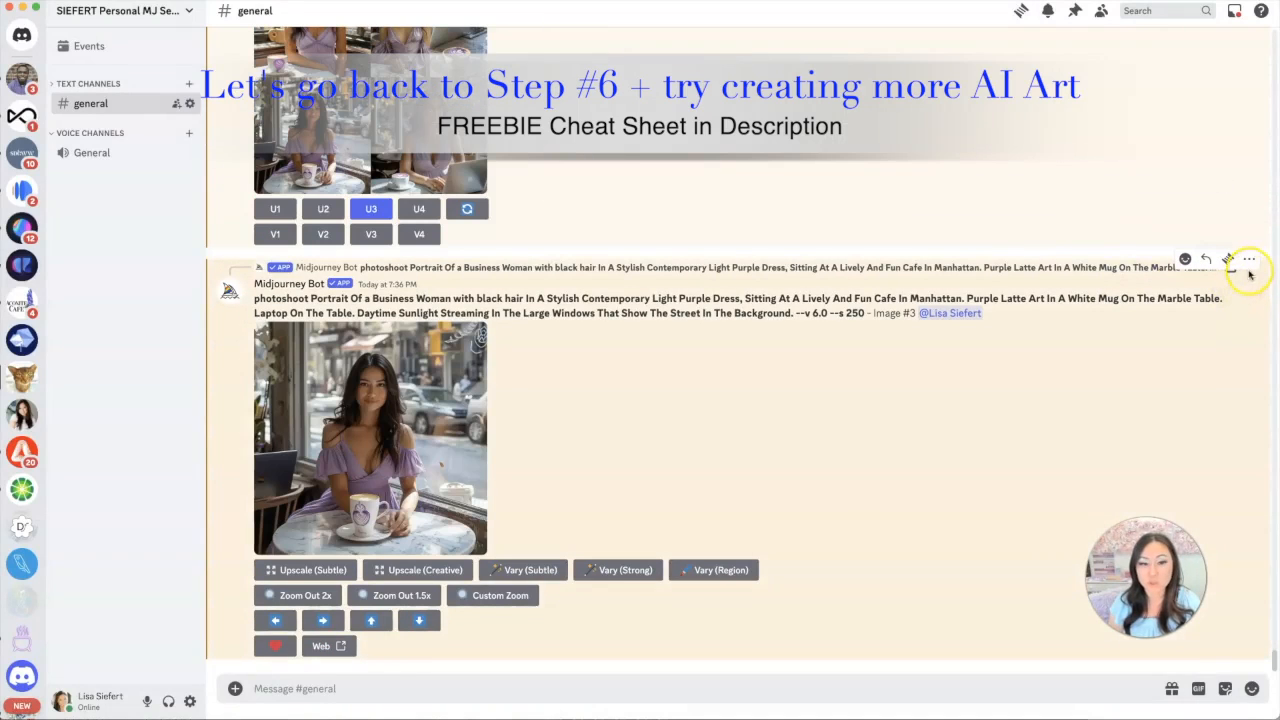
click(1248, 260)
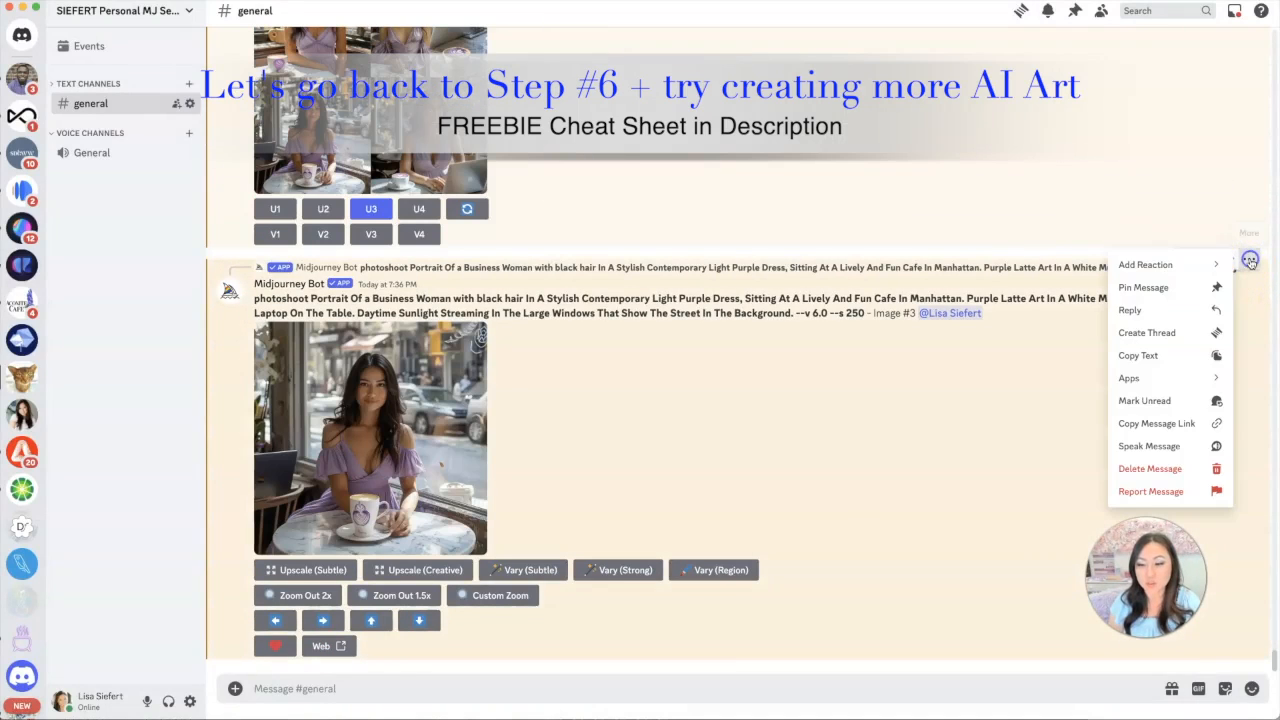
click(1056, 384)
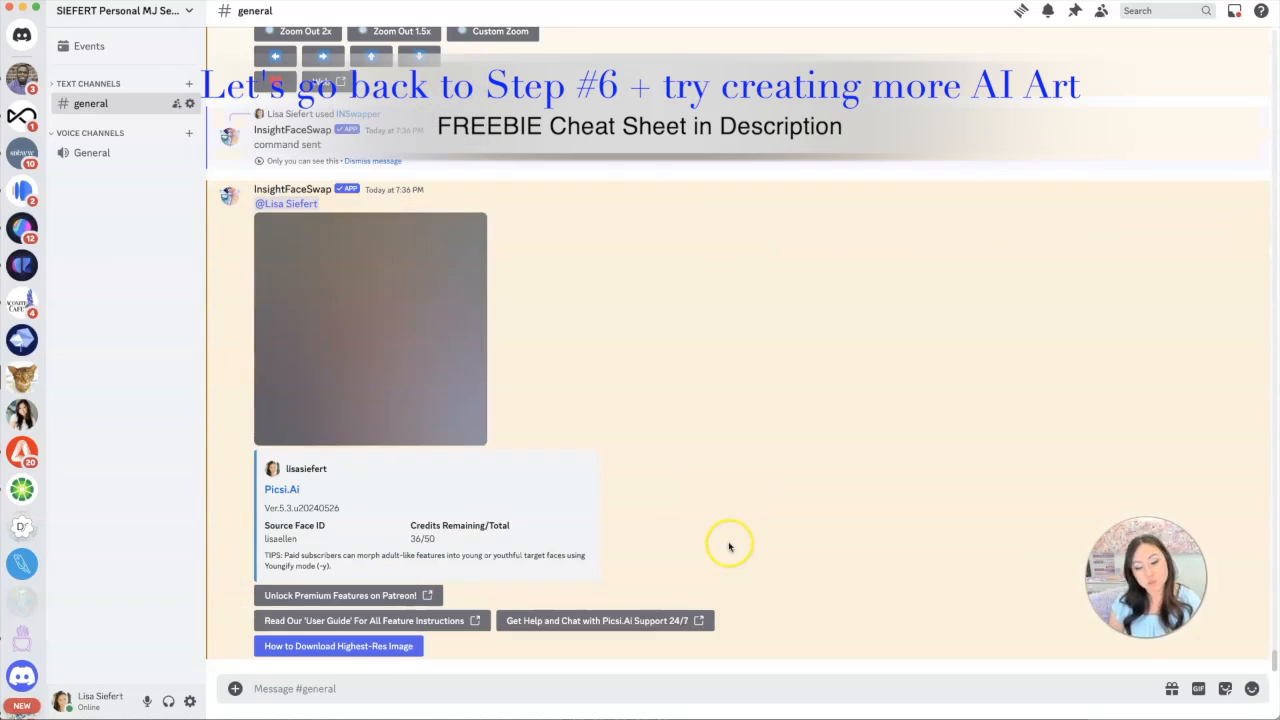
click(370, 330)
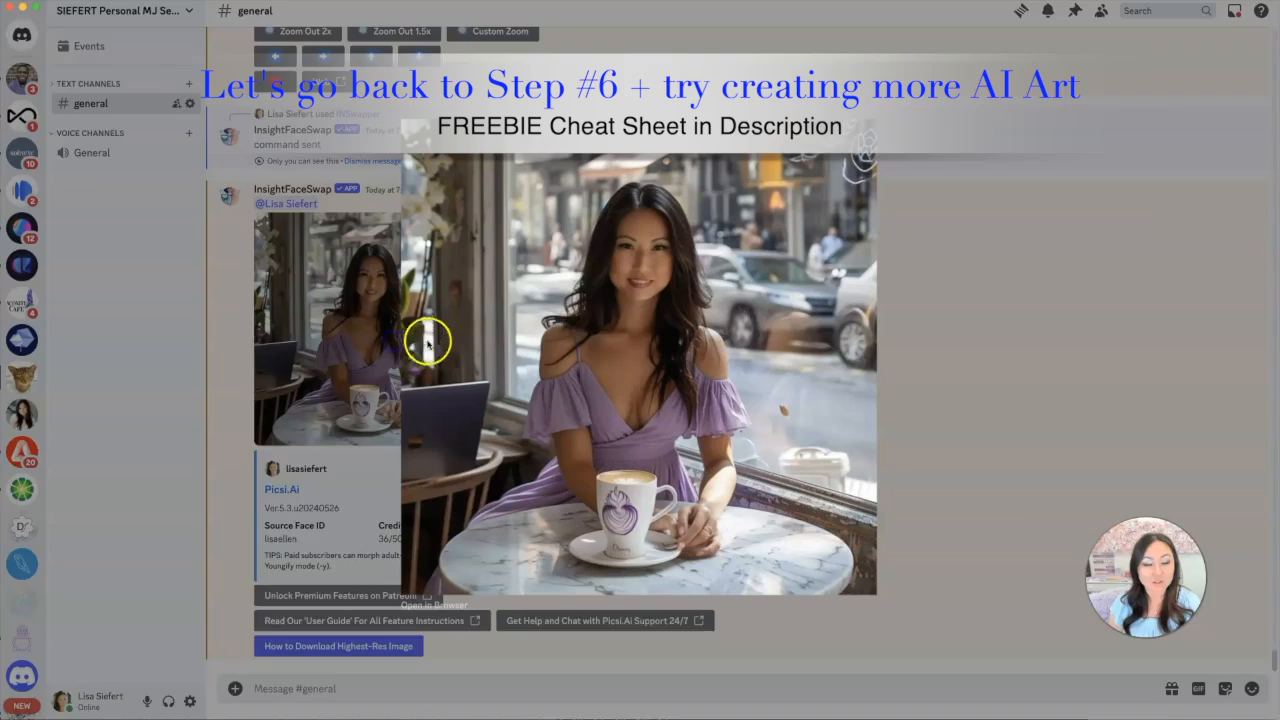
mouse_move(896, 332)
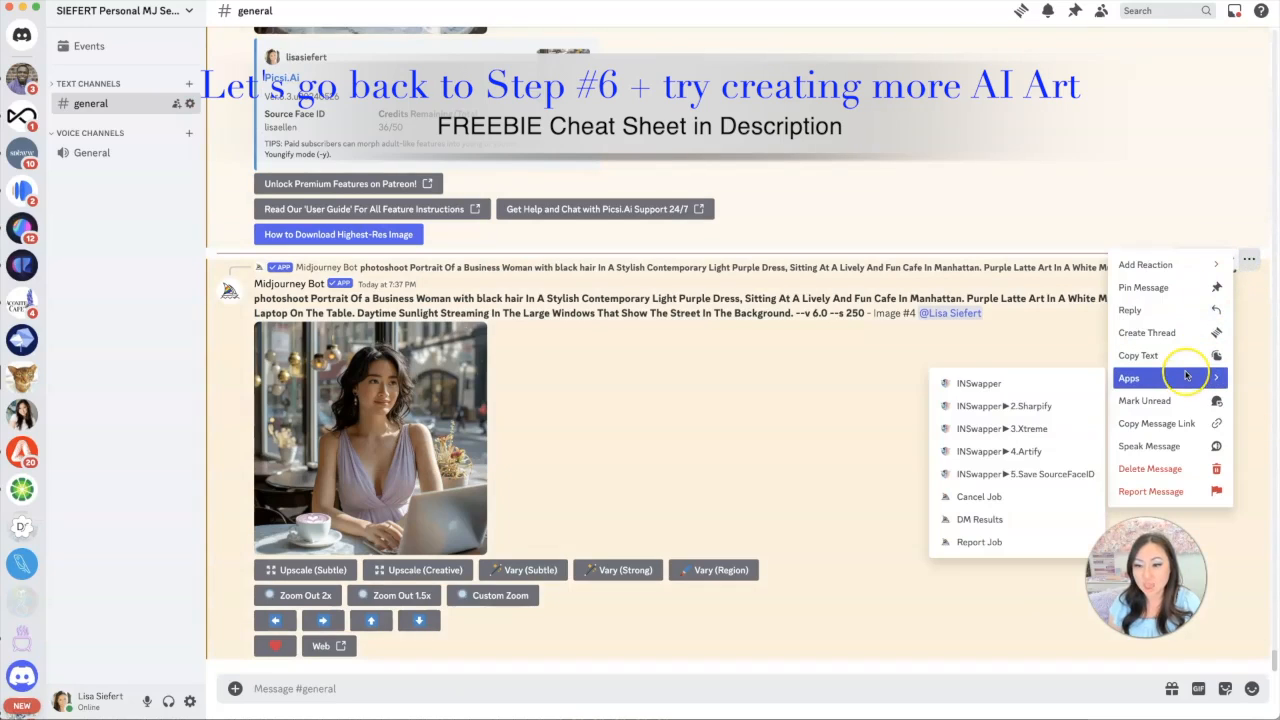
Run INSwapper on the Image #4 upscale and enlarge the swapped portrait.
click(978, 384)
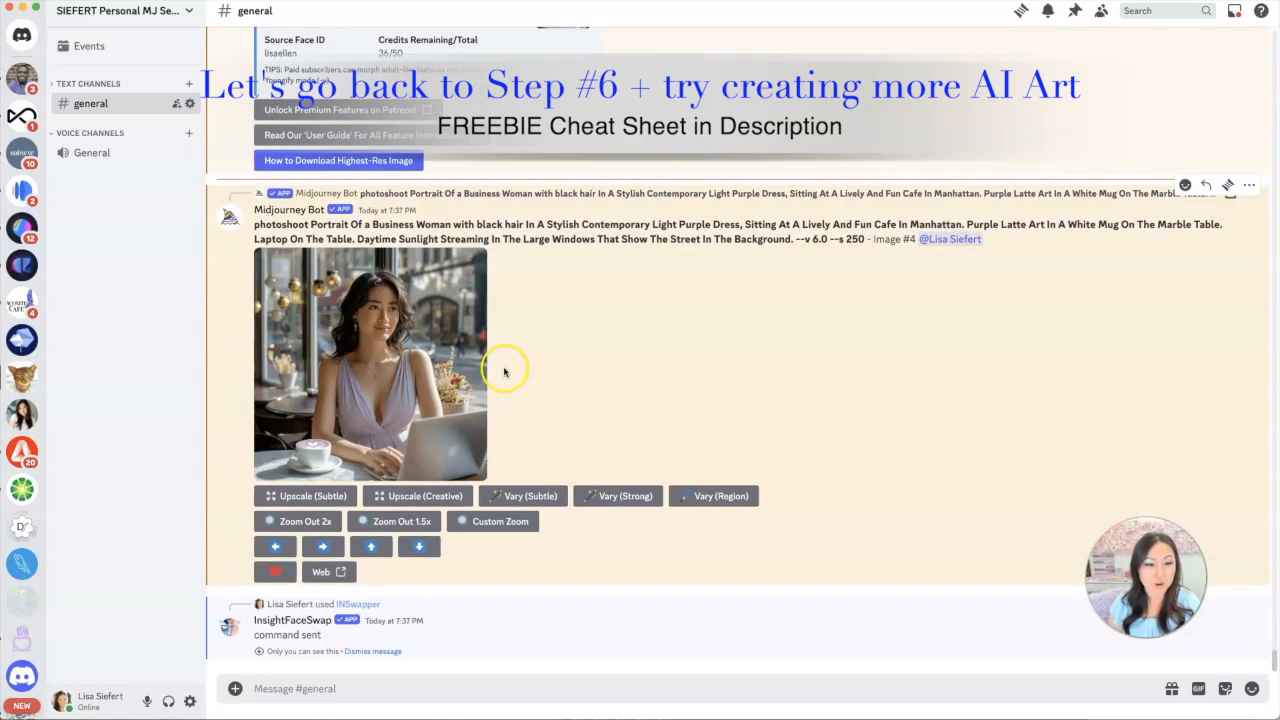
mouse_move(504, 368)
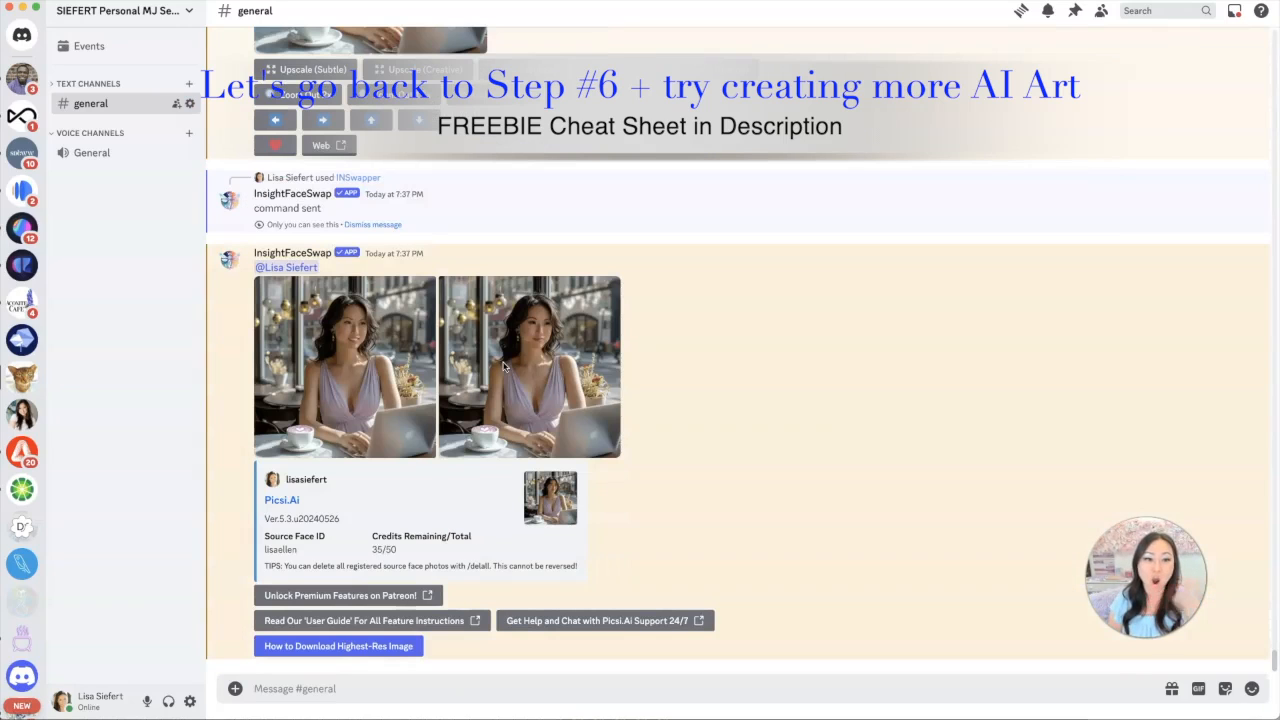
mouse_move(362, 324)
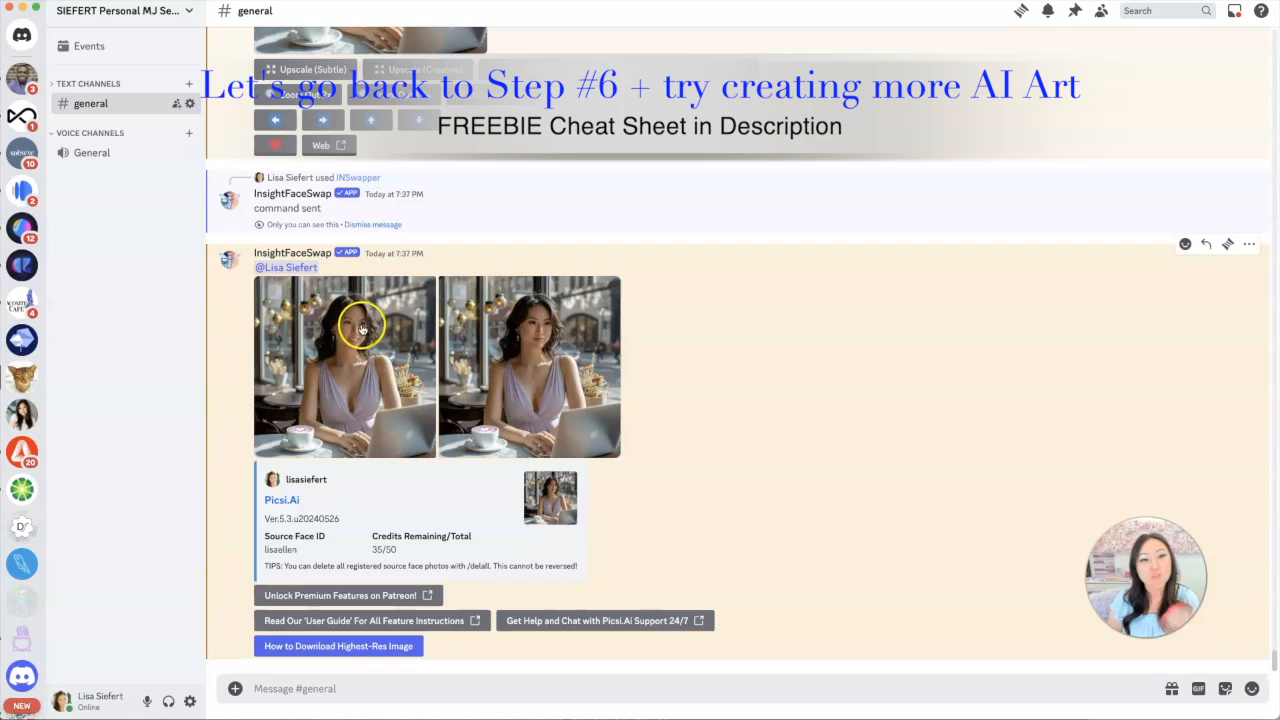
click(528, 368)
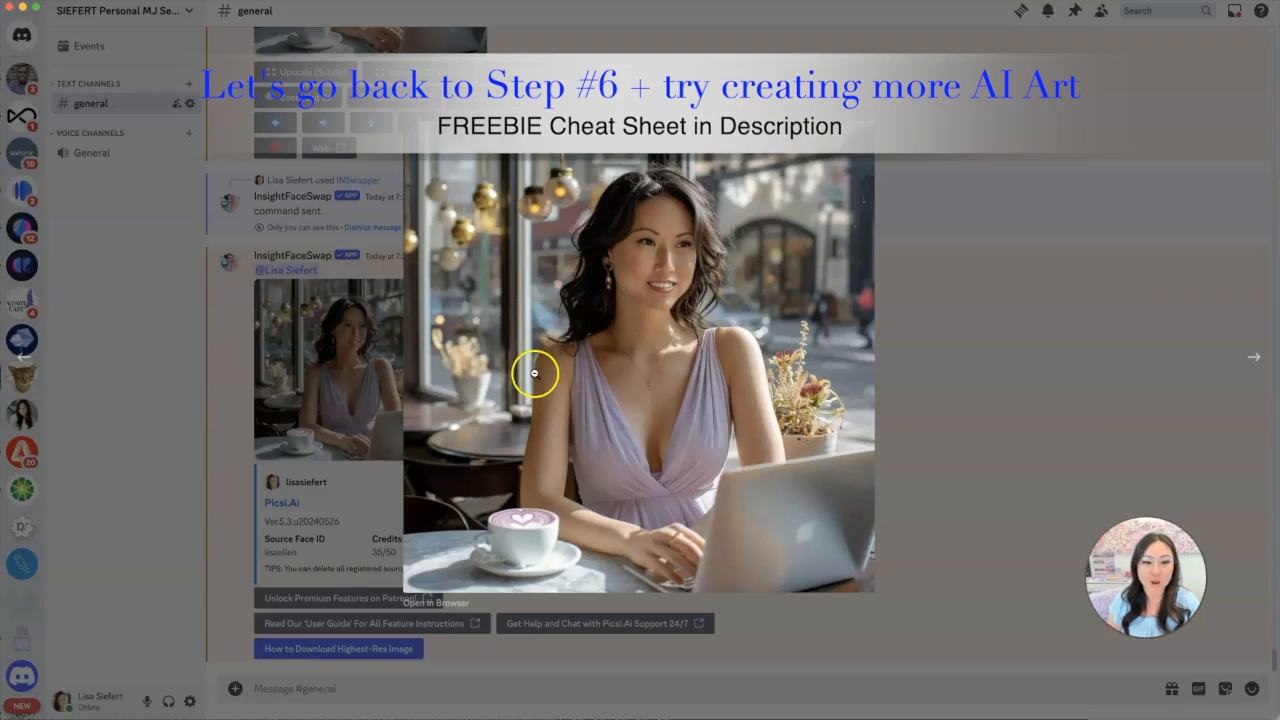
mouse_move(1158, 348)
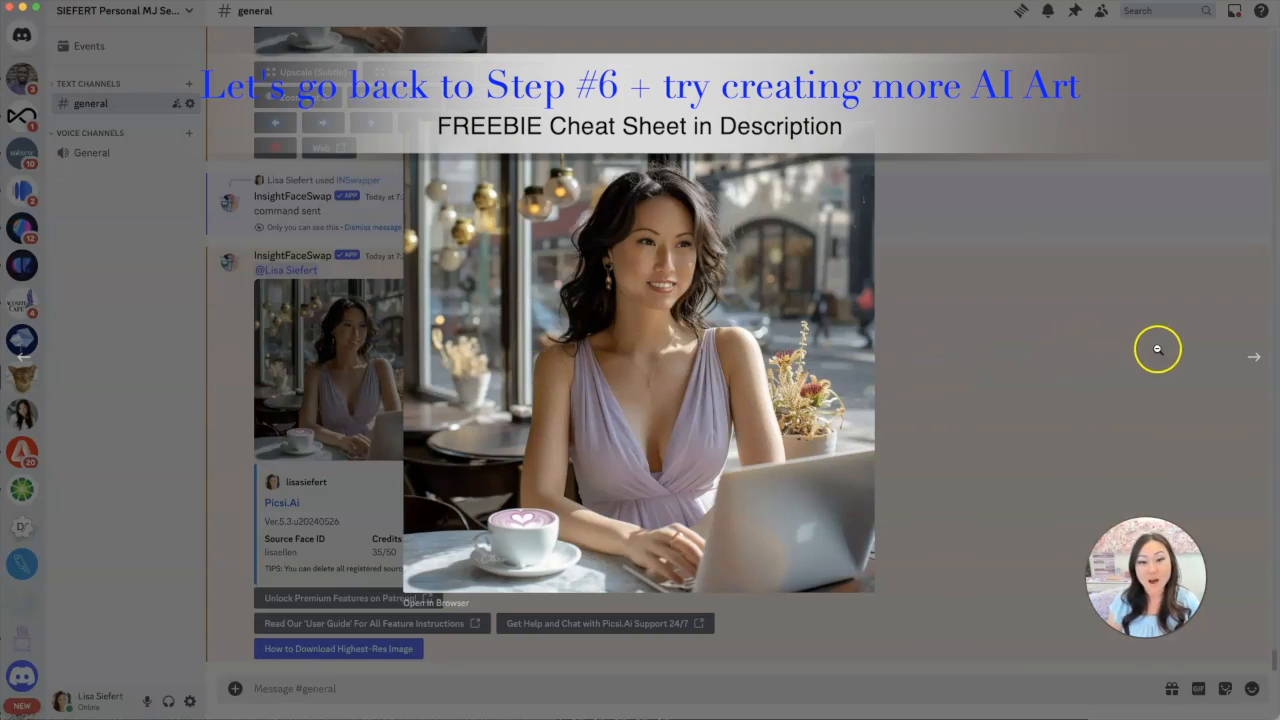
mouse_move(1198, 340)
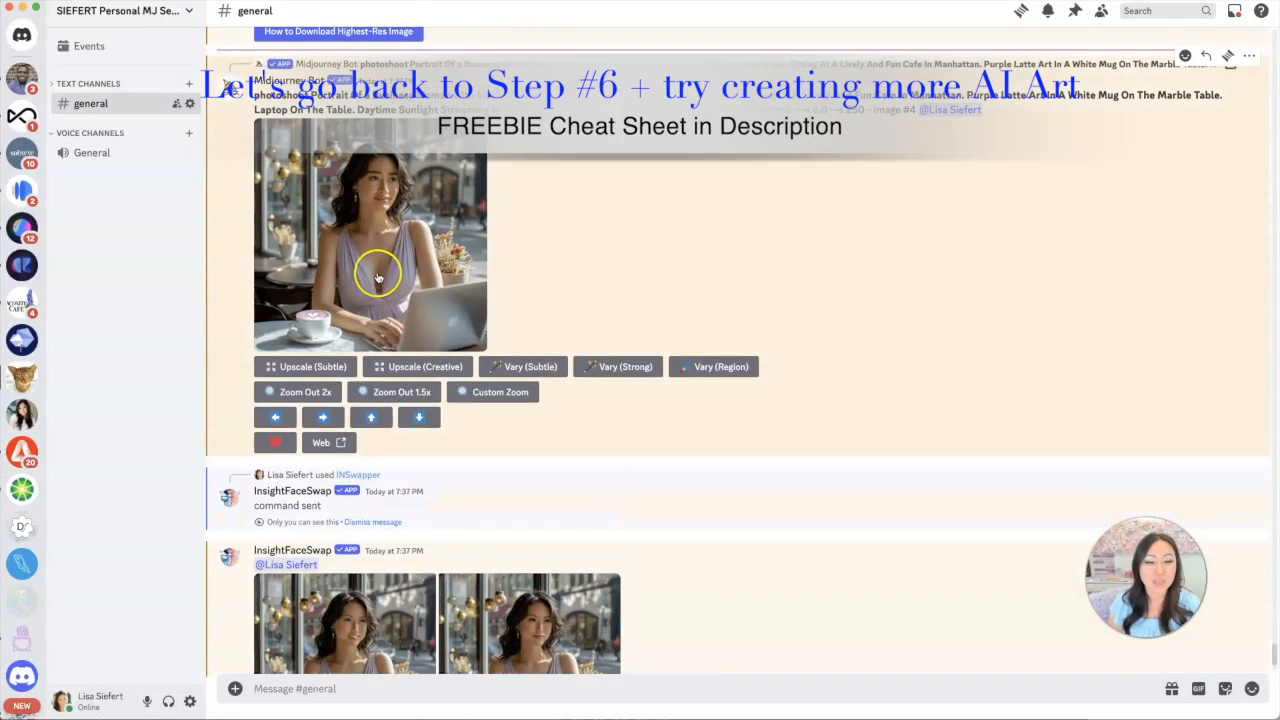
Compare the original fourth portrait with the face-swapped version side by side.
scroll(up, 3)
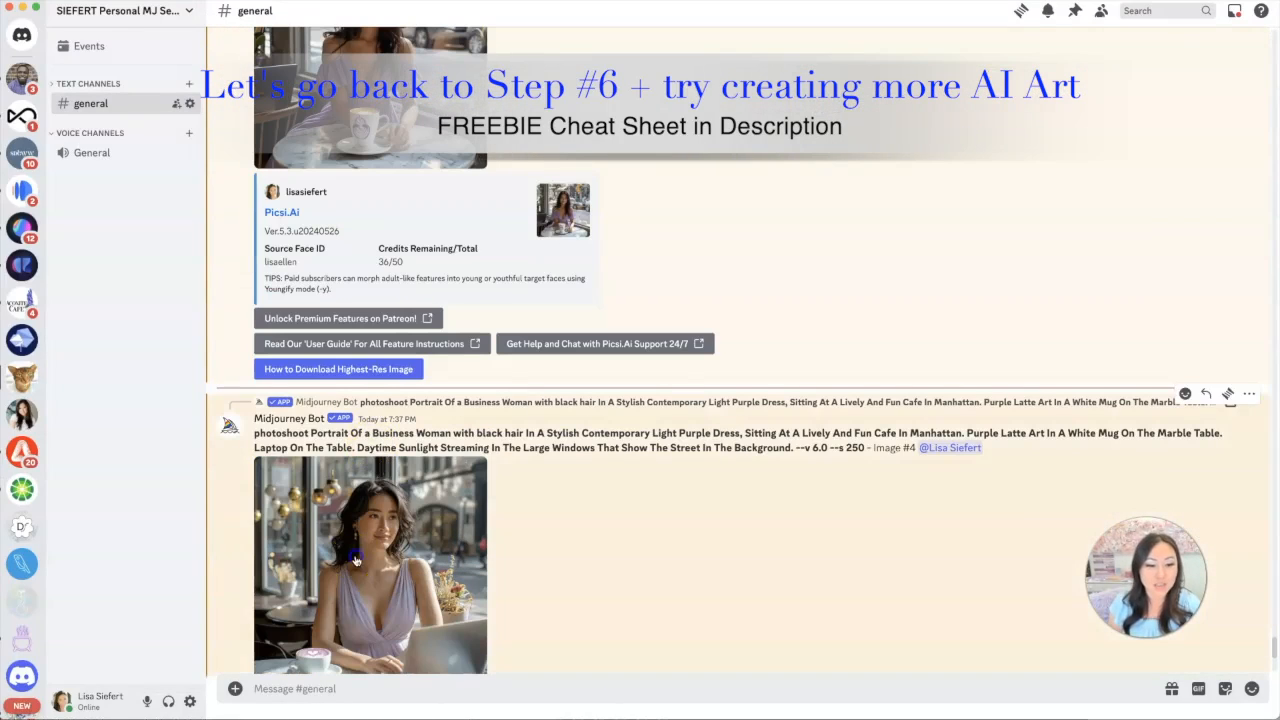
click(370, 564)
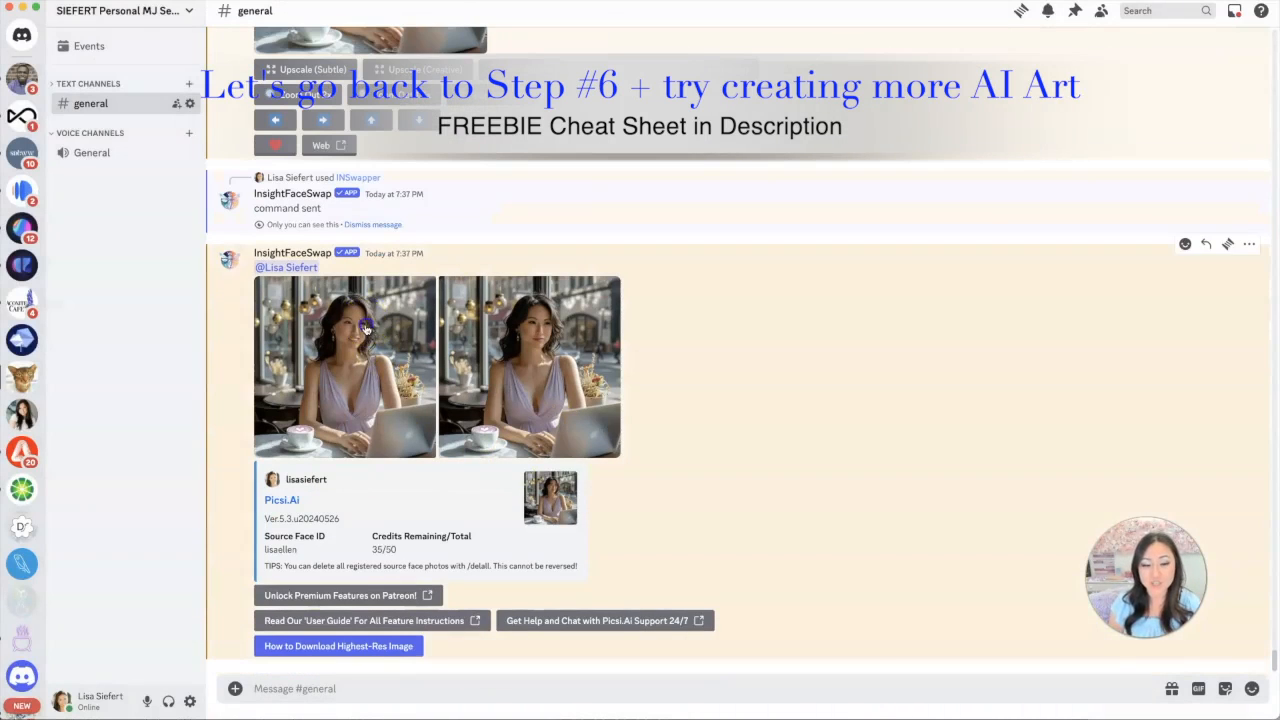
click(528, 368)
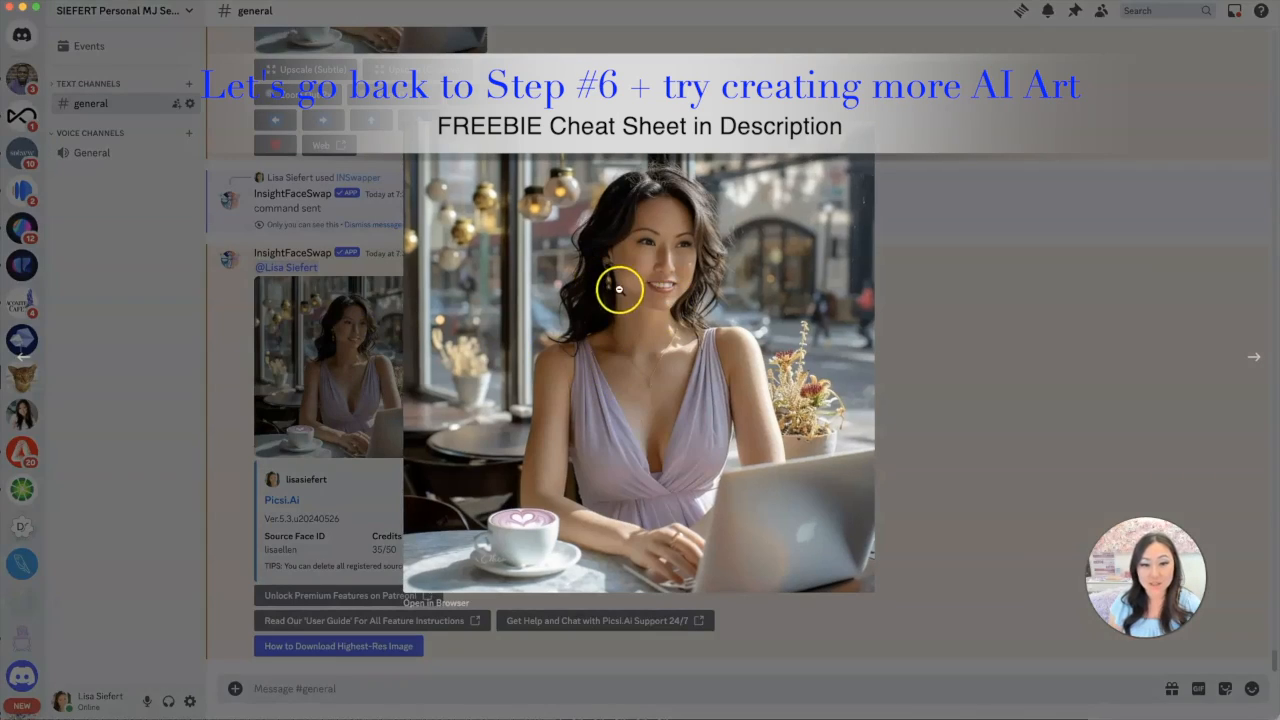
mouse_move(1012, 376)
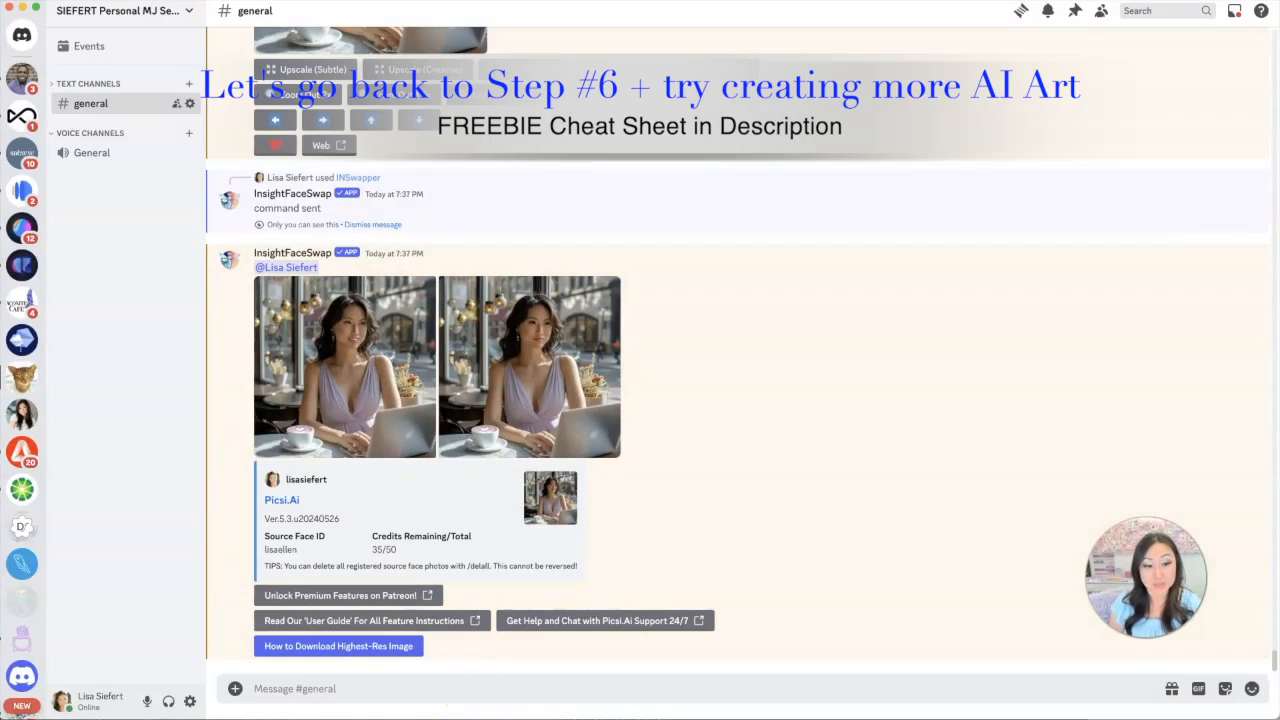
click(528, 368)
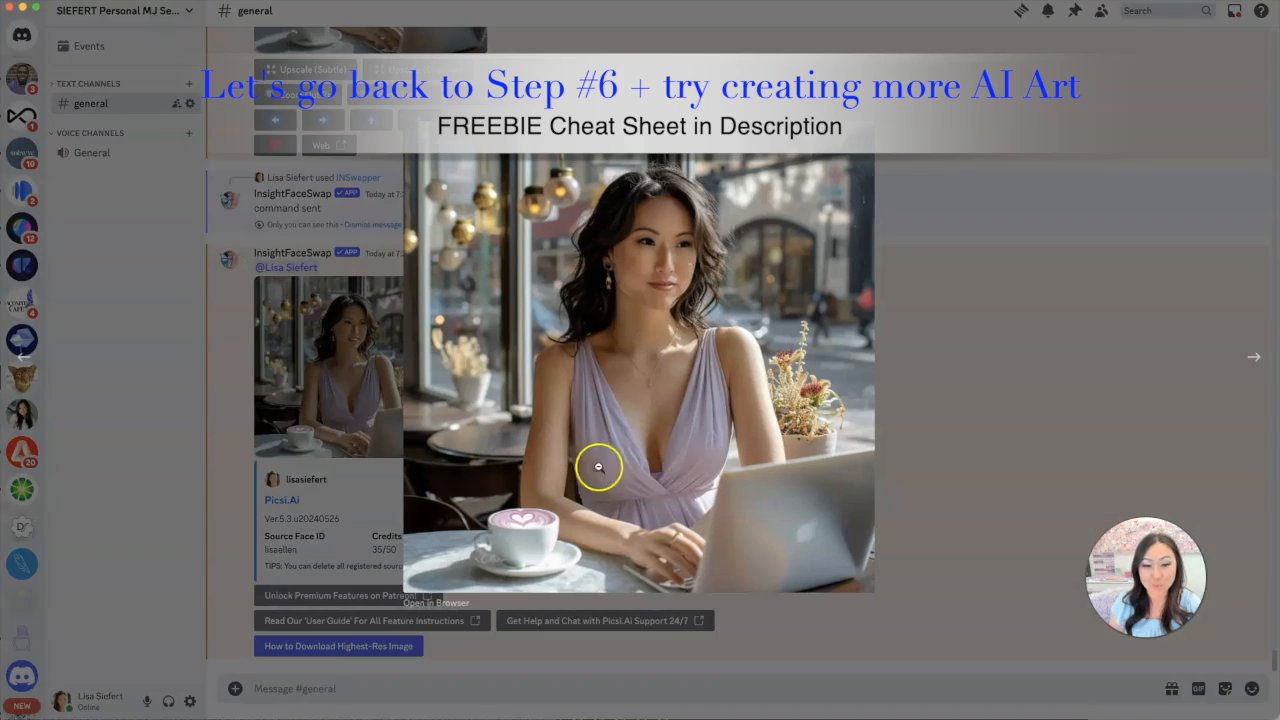